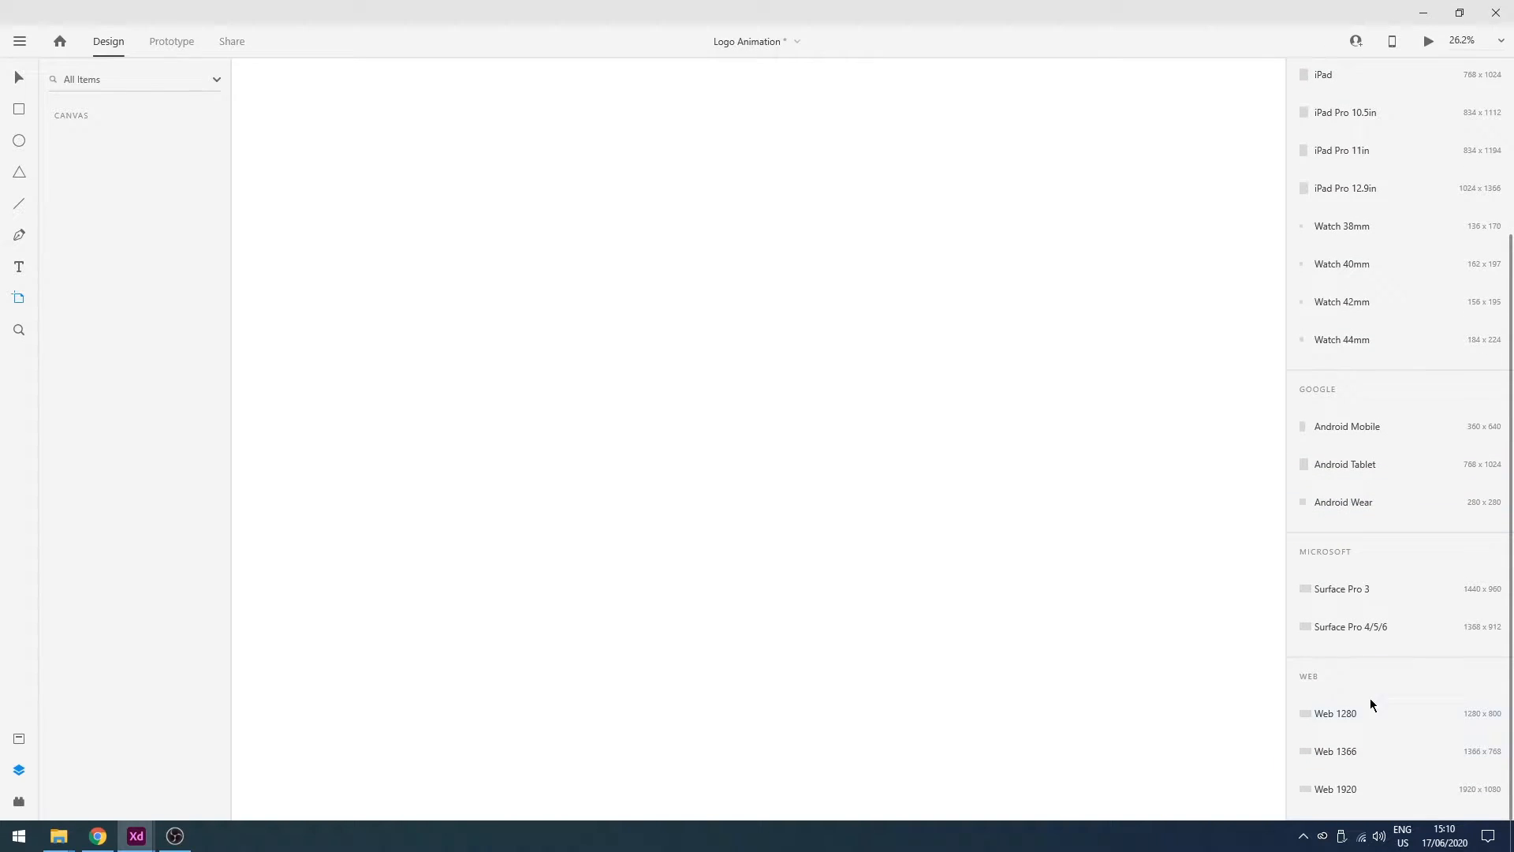
Add a Web 1920 × 1080 artboard and name it Logo Animation
left_click(1334, 789)
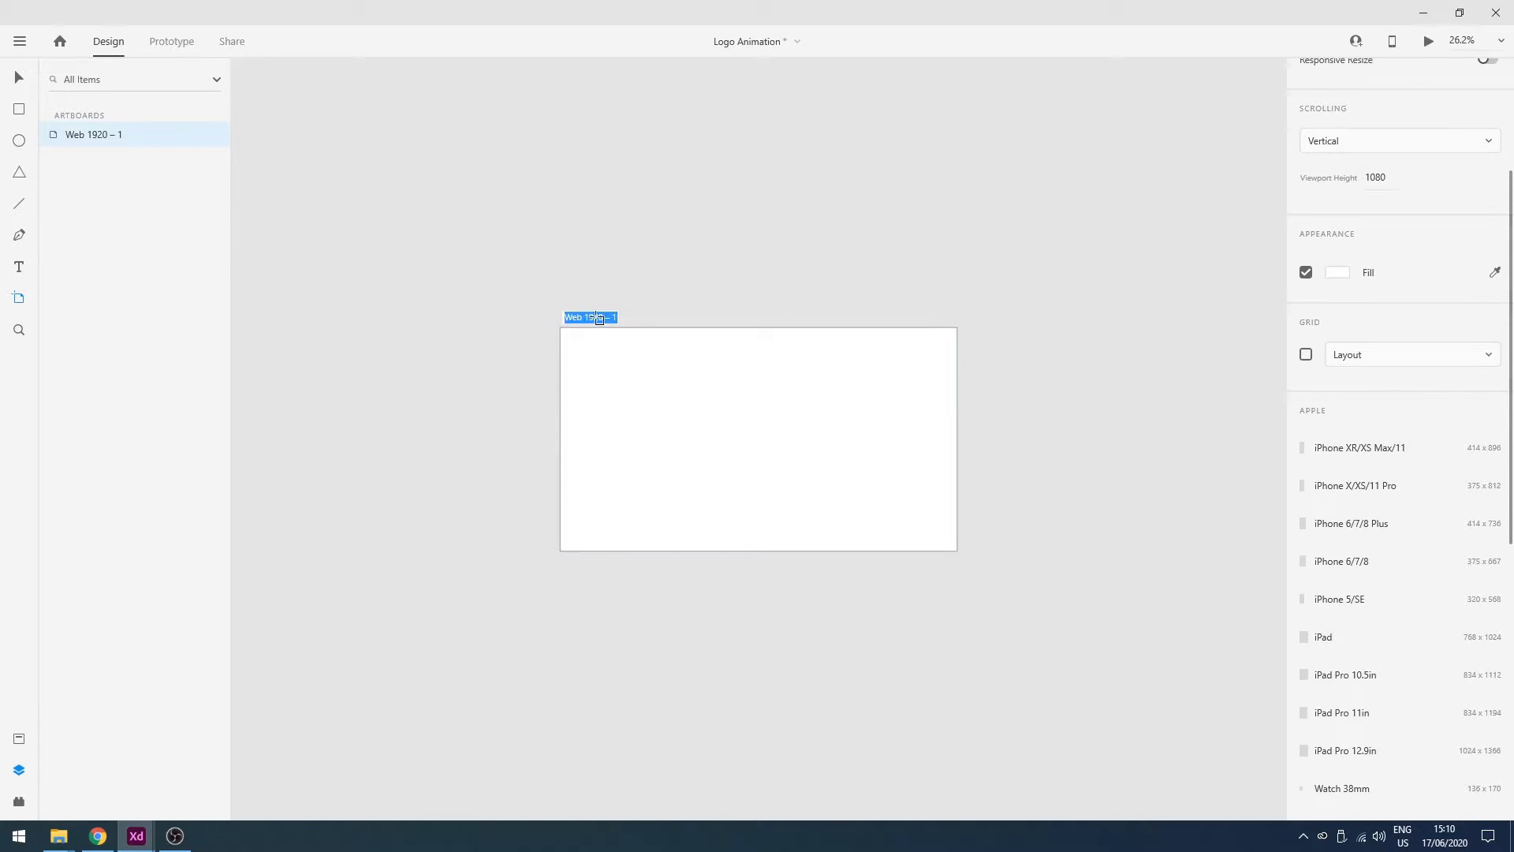
type("Logo Animation")
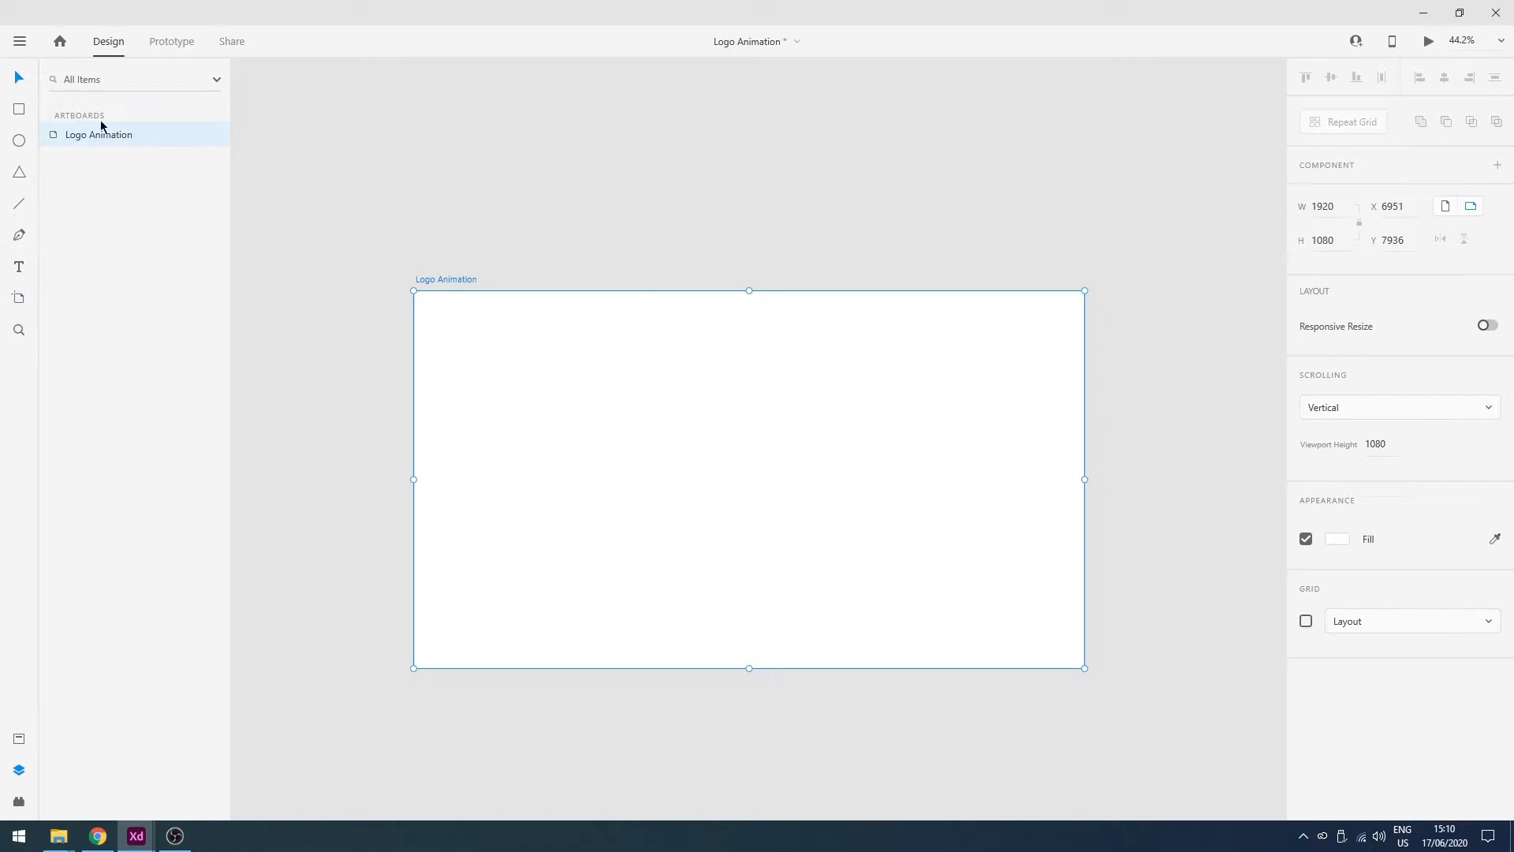
left_click(1338, 539)
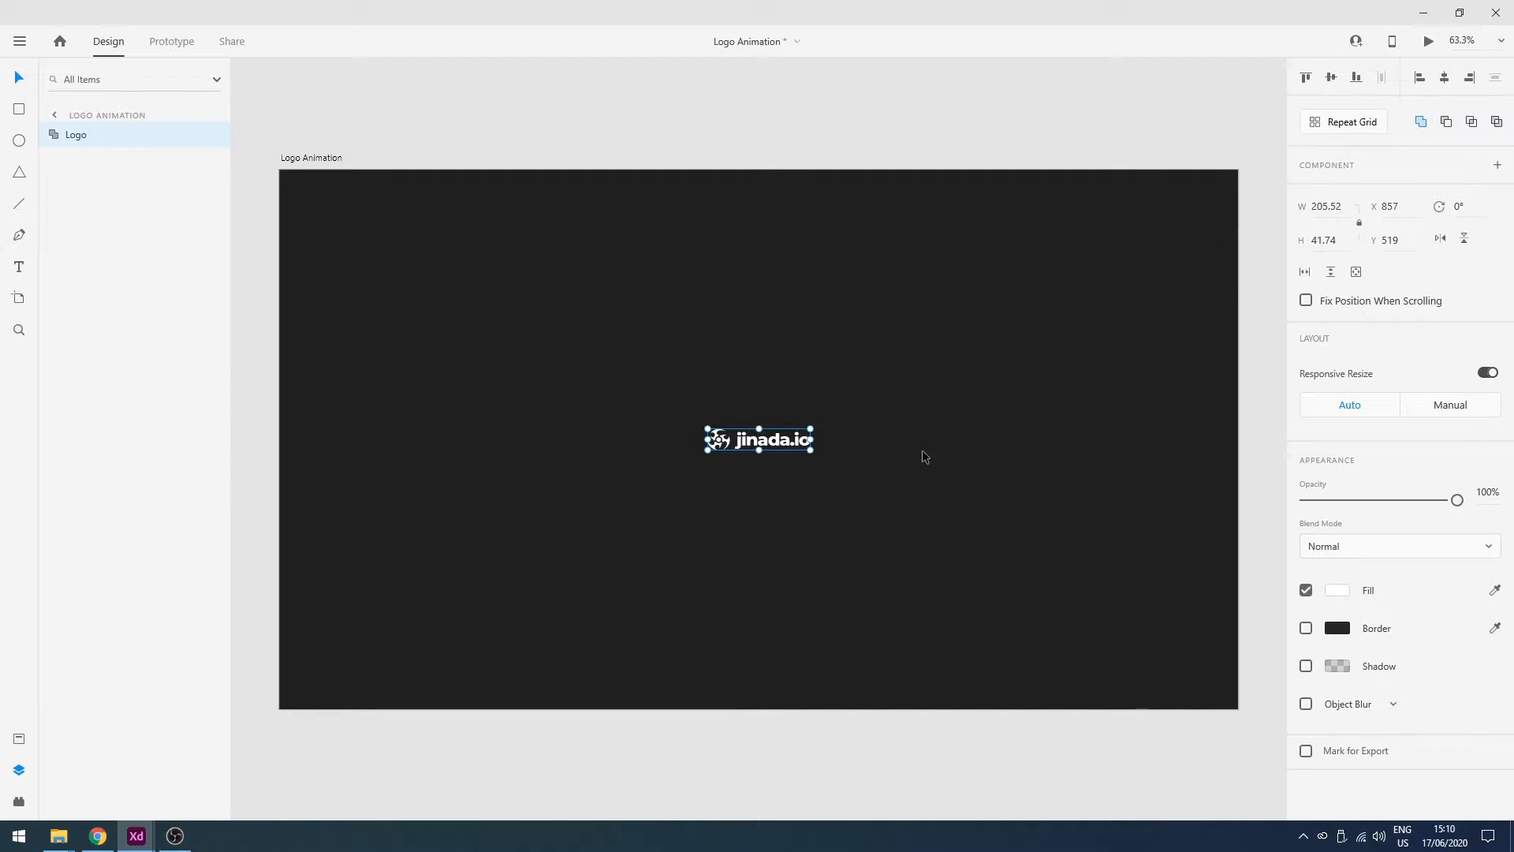
mouse_move(53, 224)
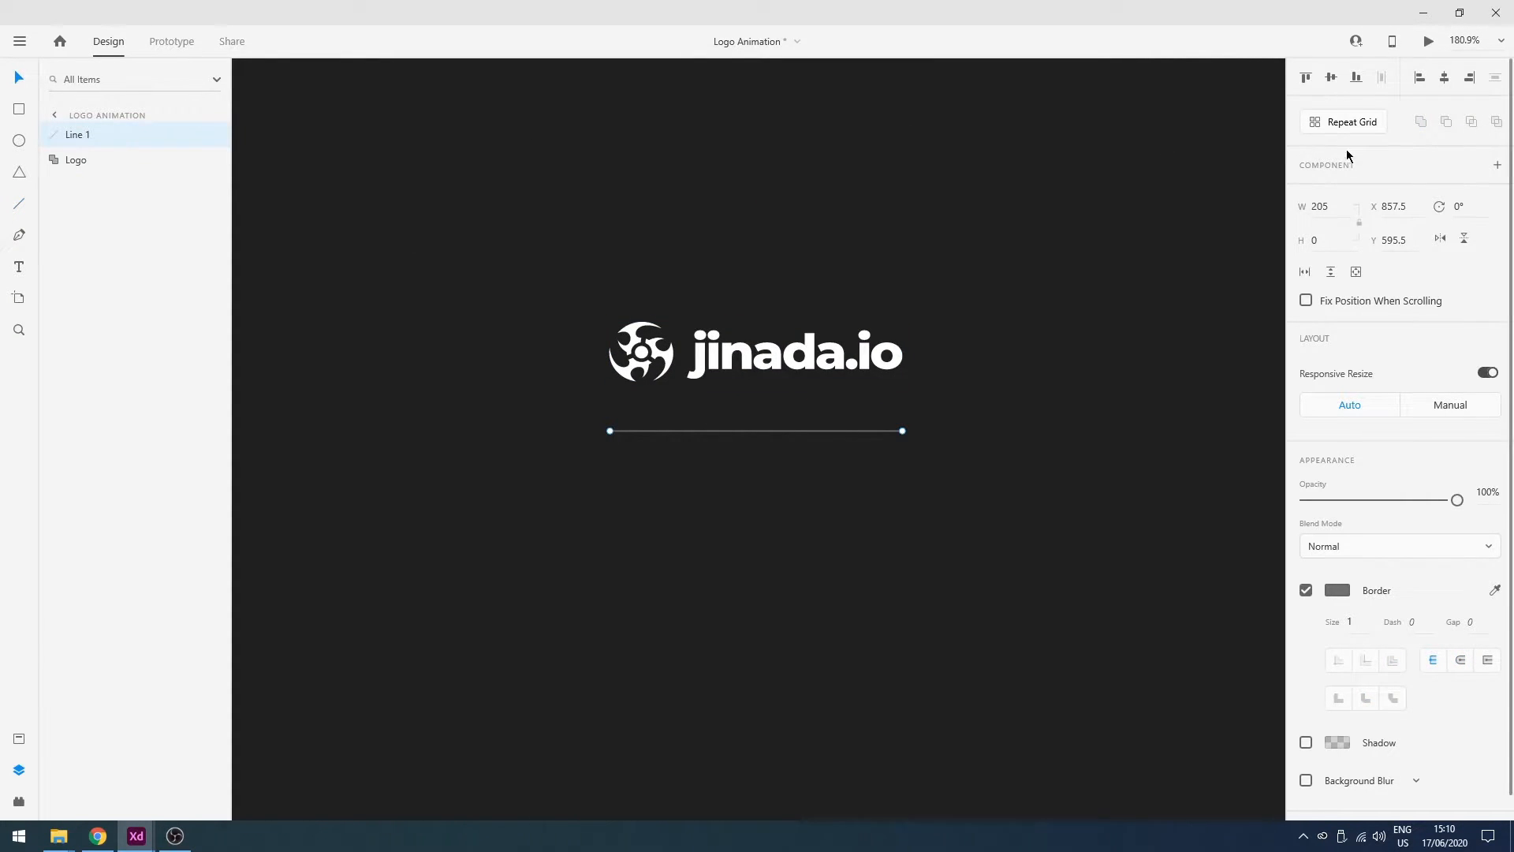
Set the grey line under the jinada.io logo to width 247
triple_click(1317, 206)
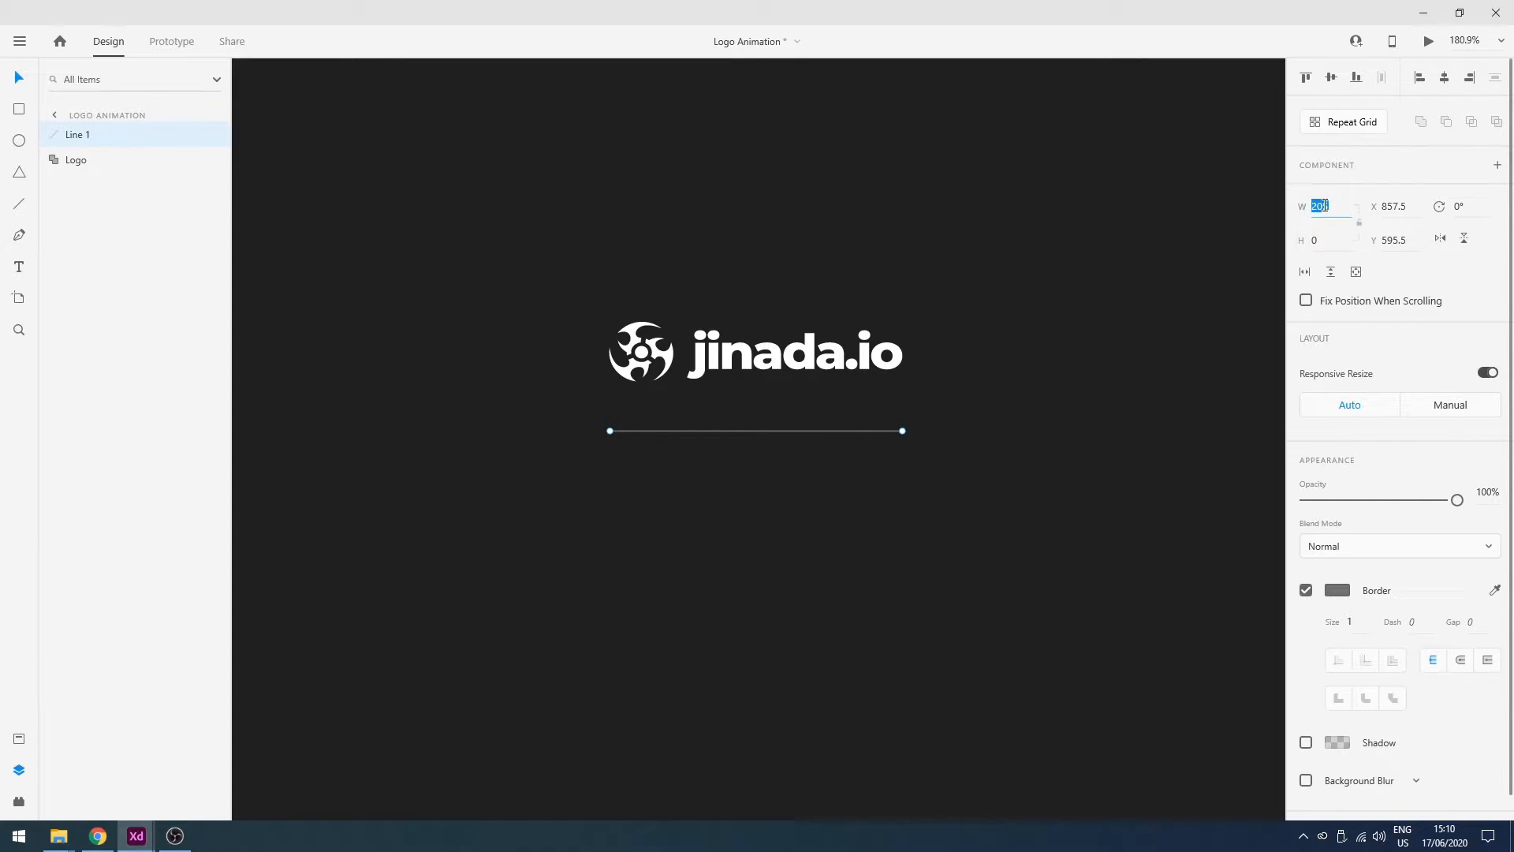
type("247")
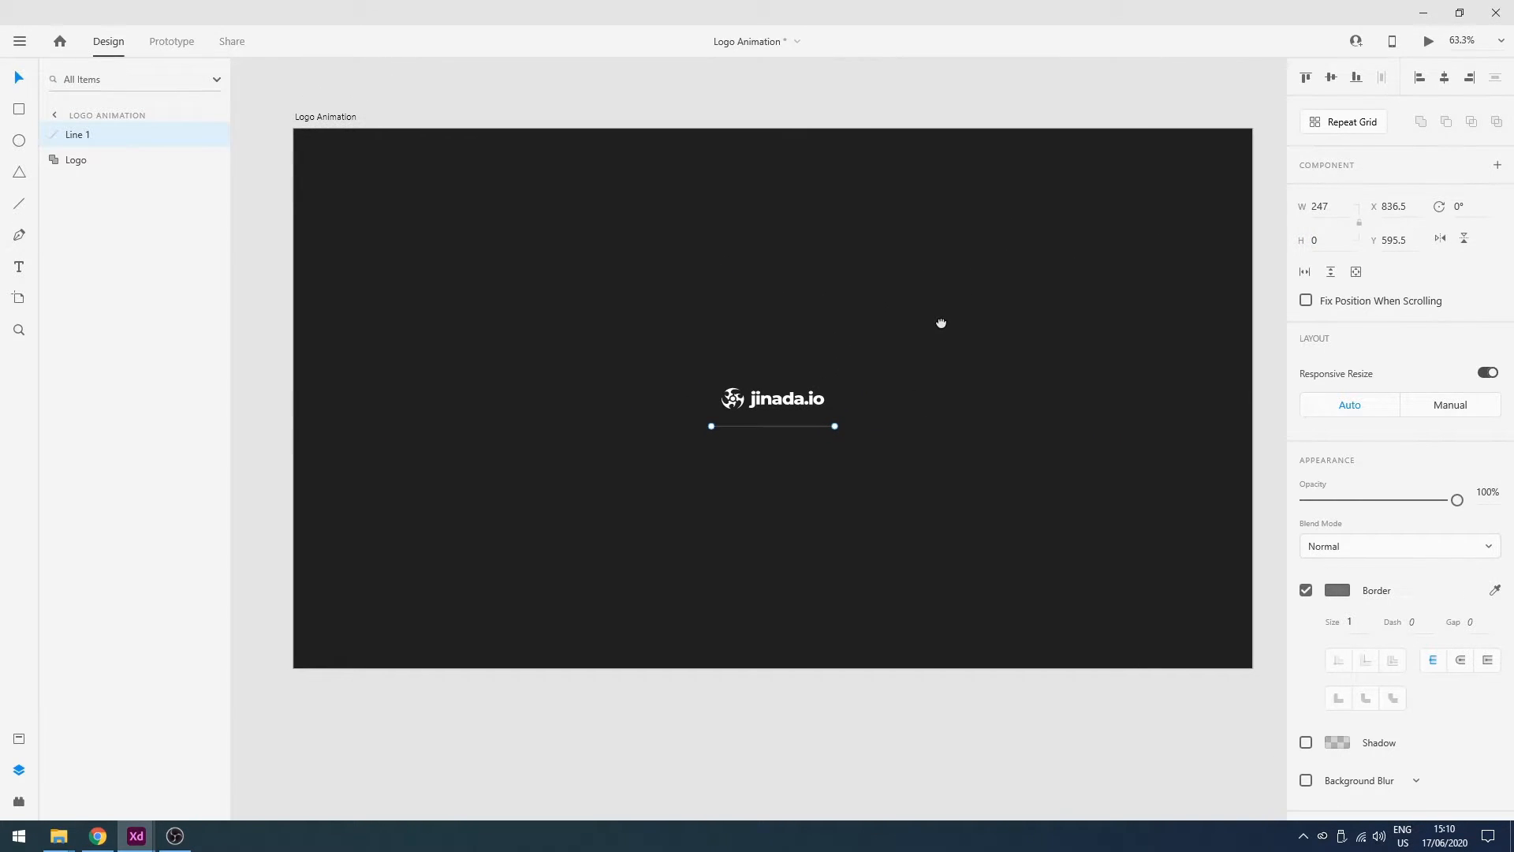
mouse_move(773, 433)
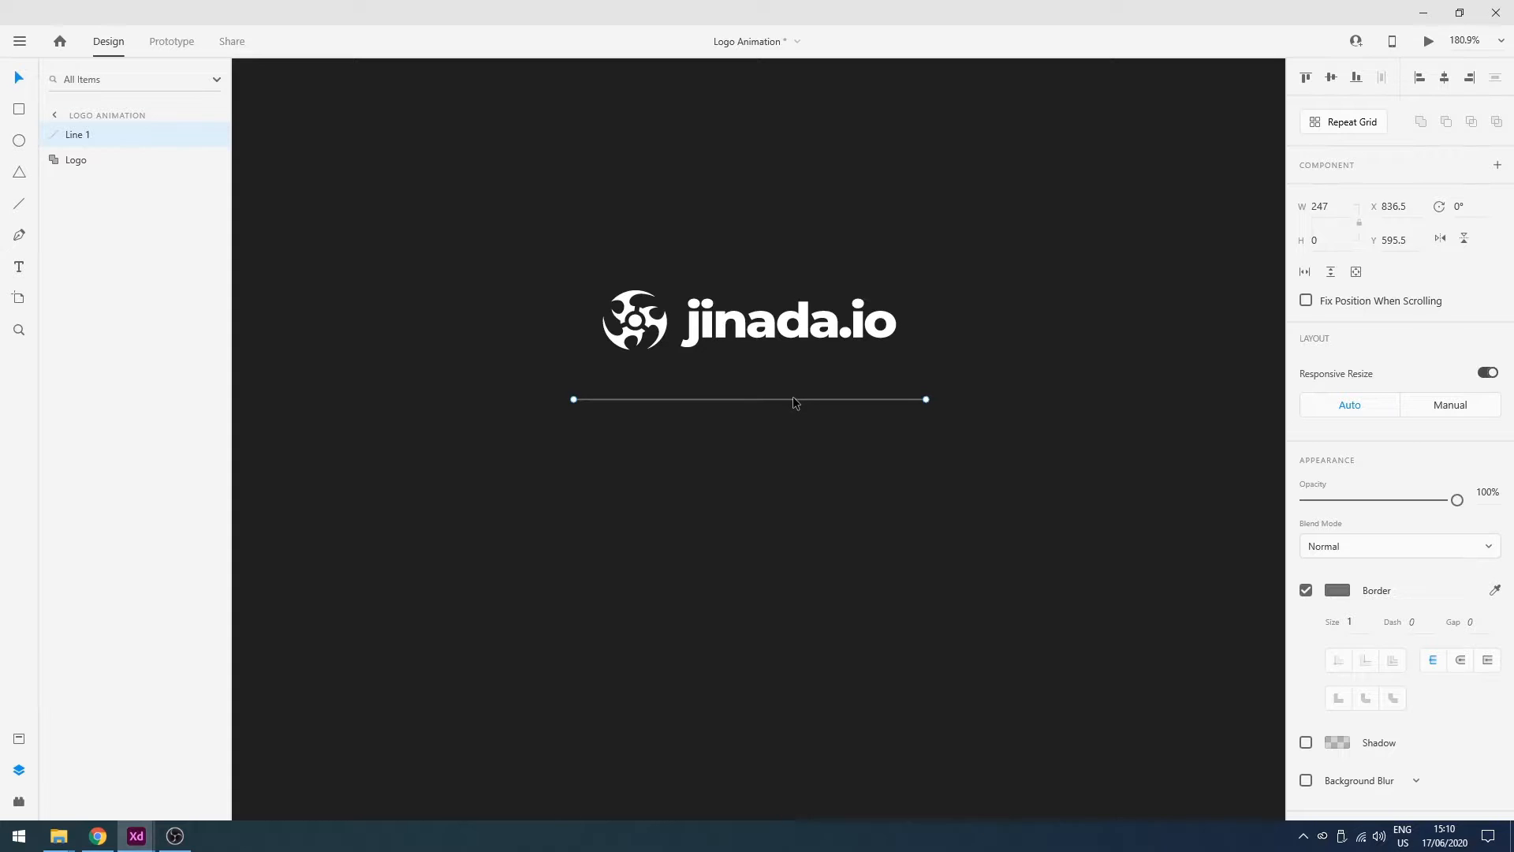
Rename the line layer to LoadingBar-BG in the Layers panel
double_click(77, 134)
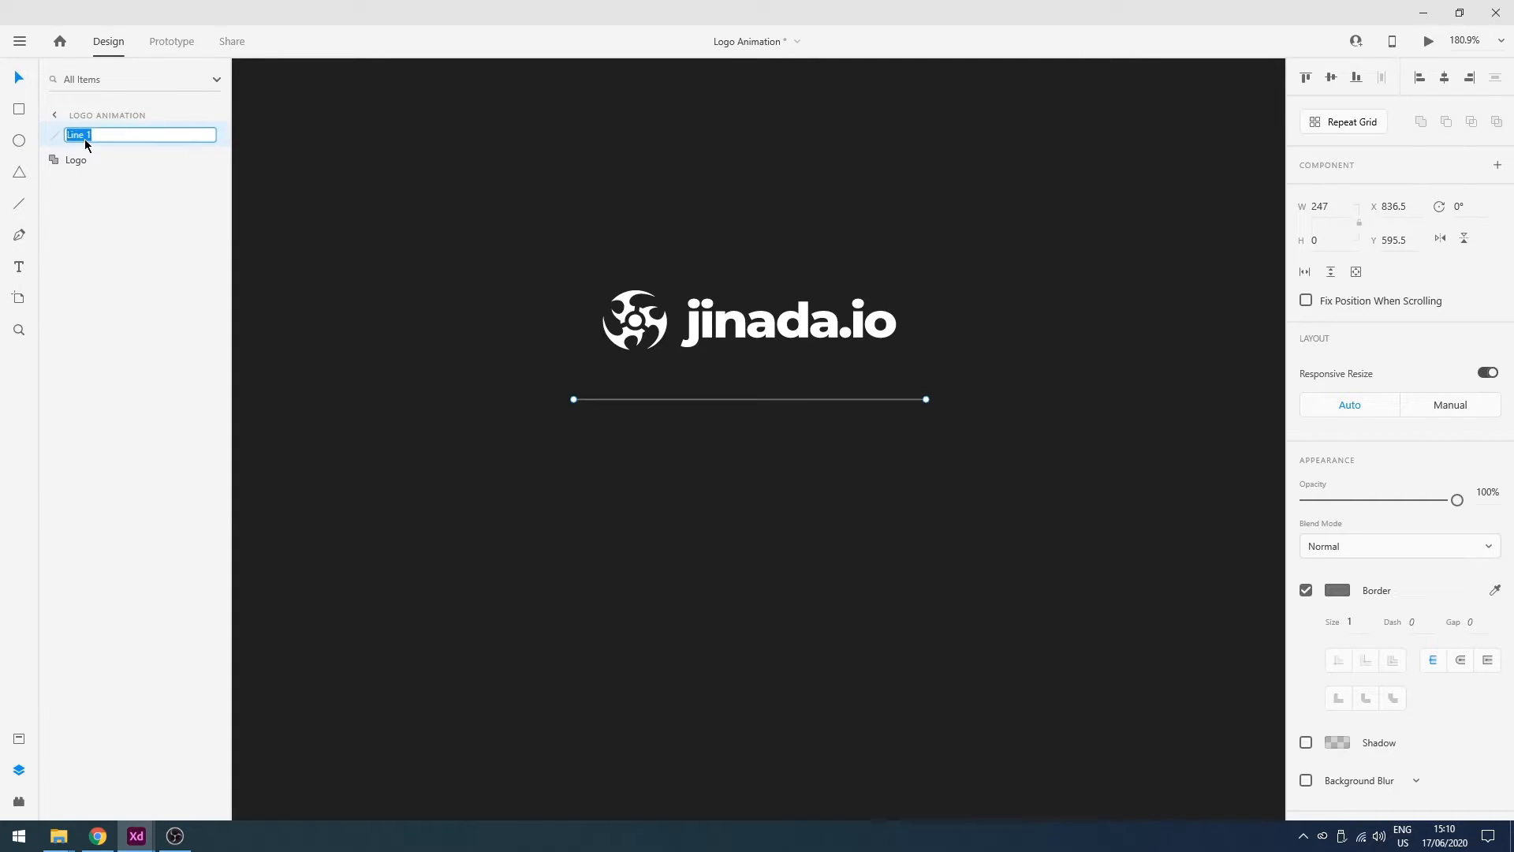
type("Loading")
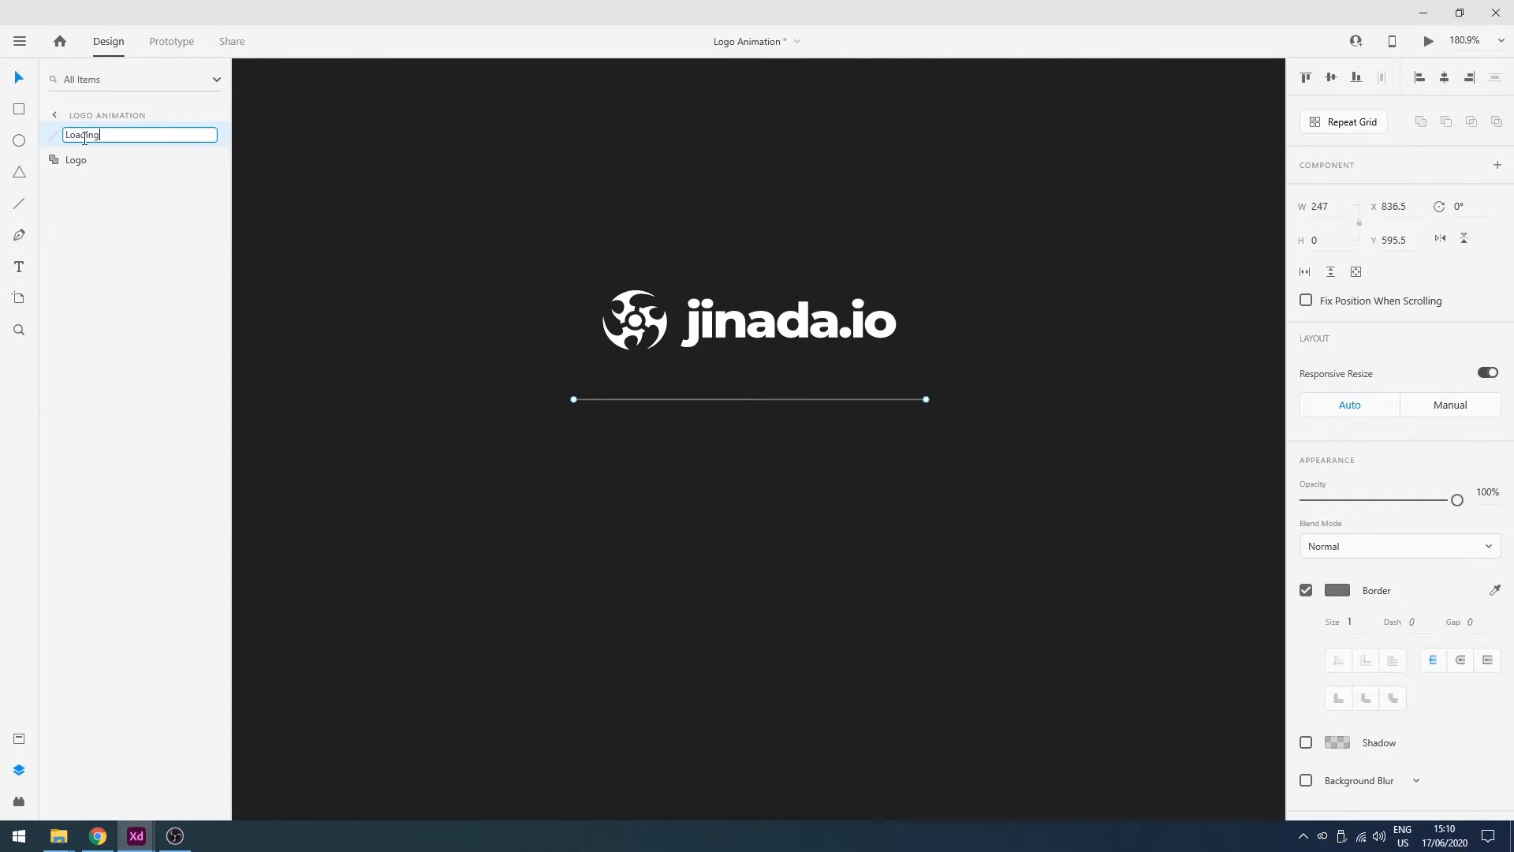
type("Bar")
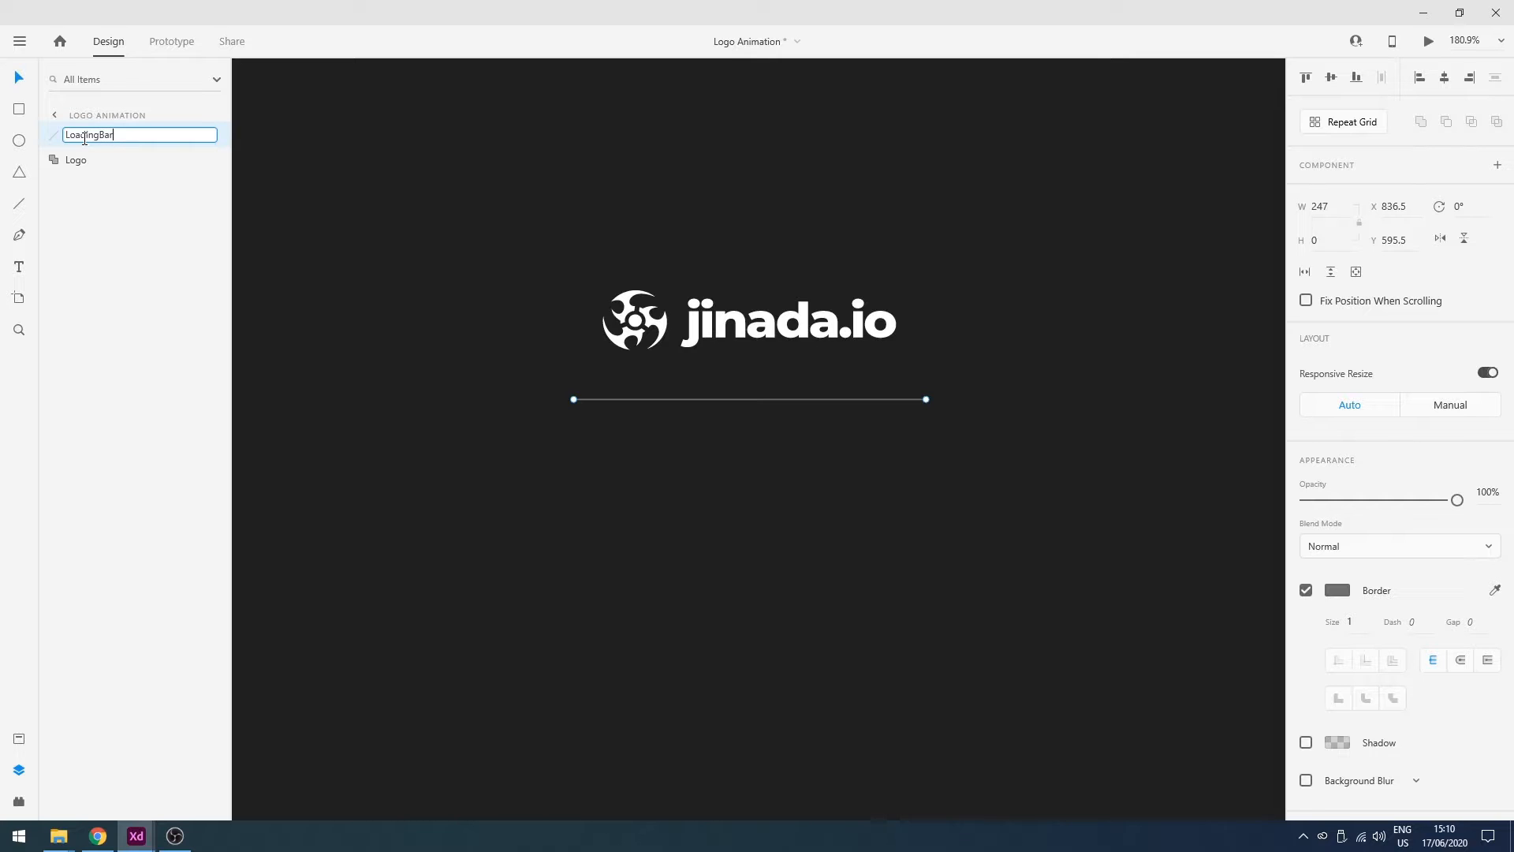
type("-Bg")
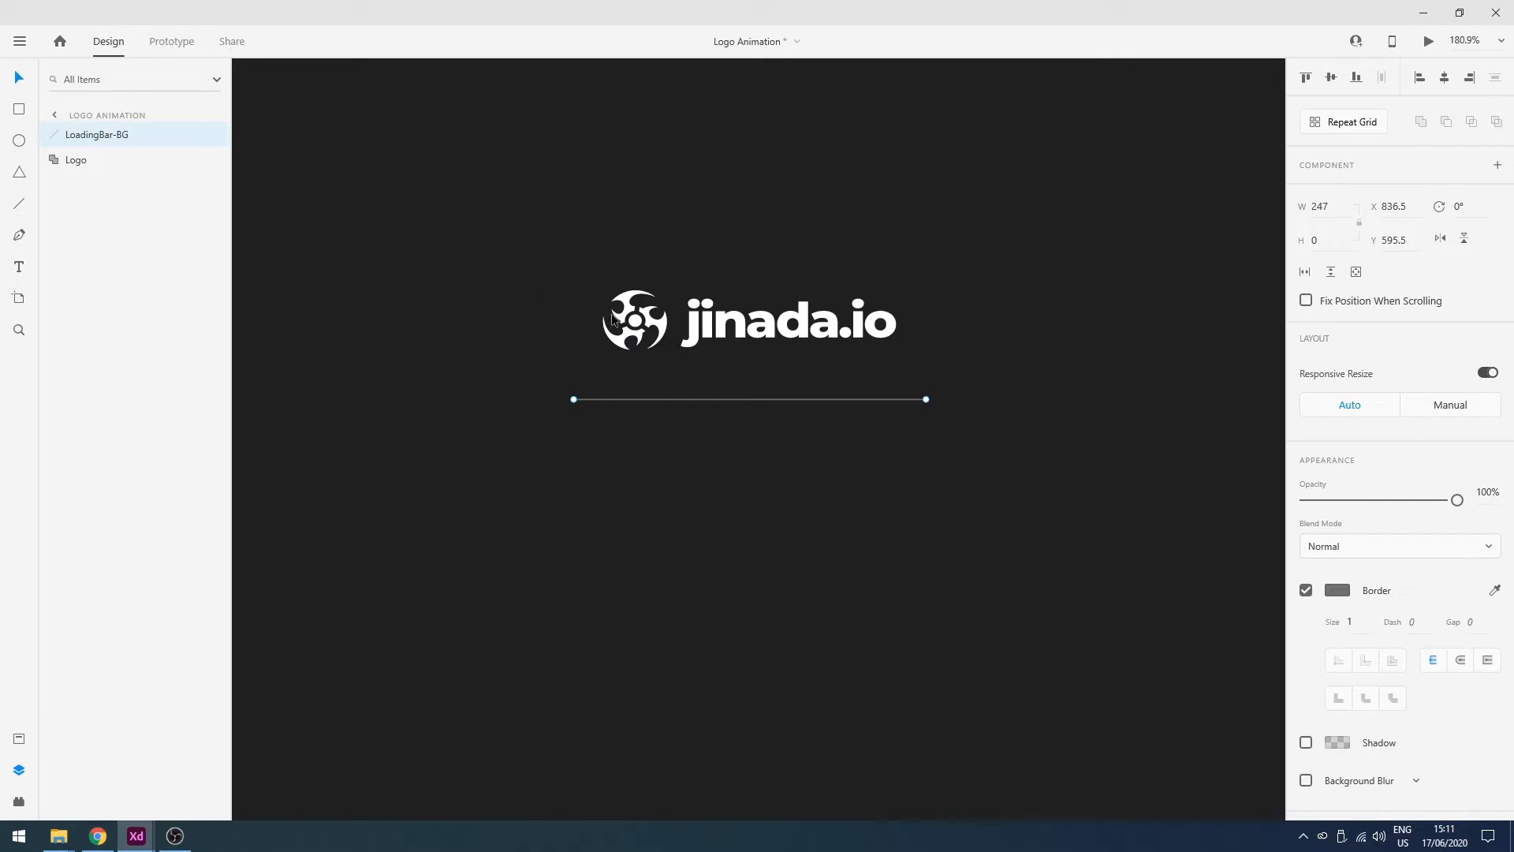
Name the duplicated line LoadingBar-Fill and give it a white #FFFFFF border
left_click(762, 430)
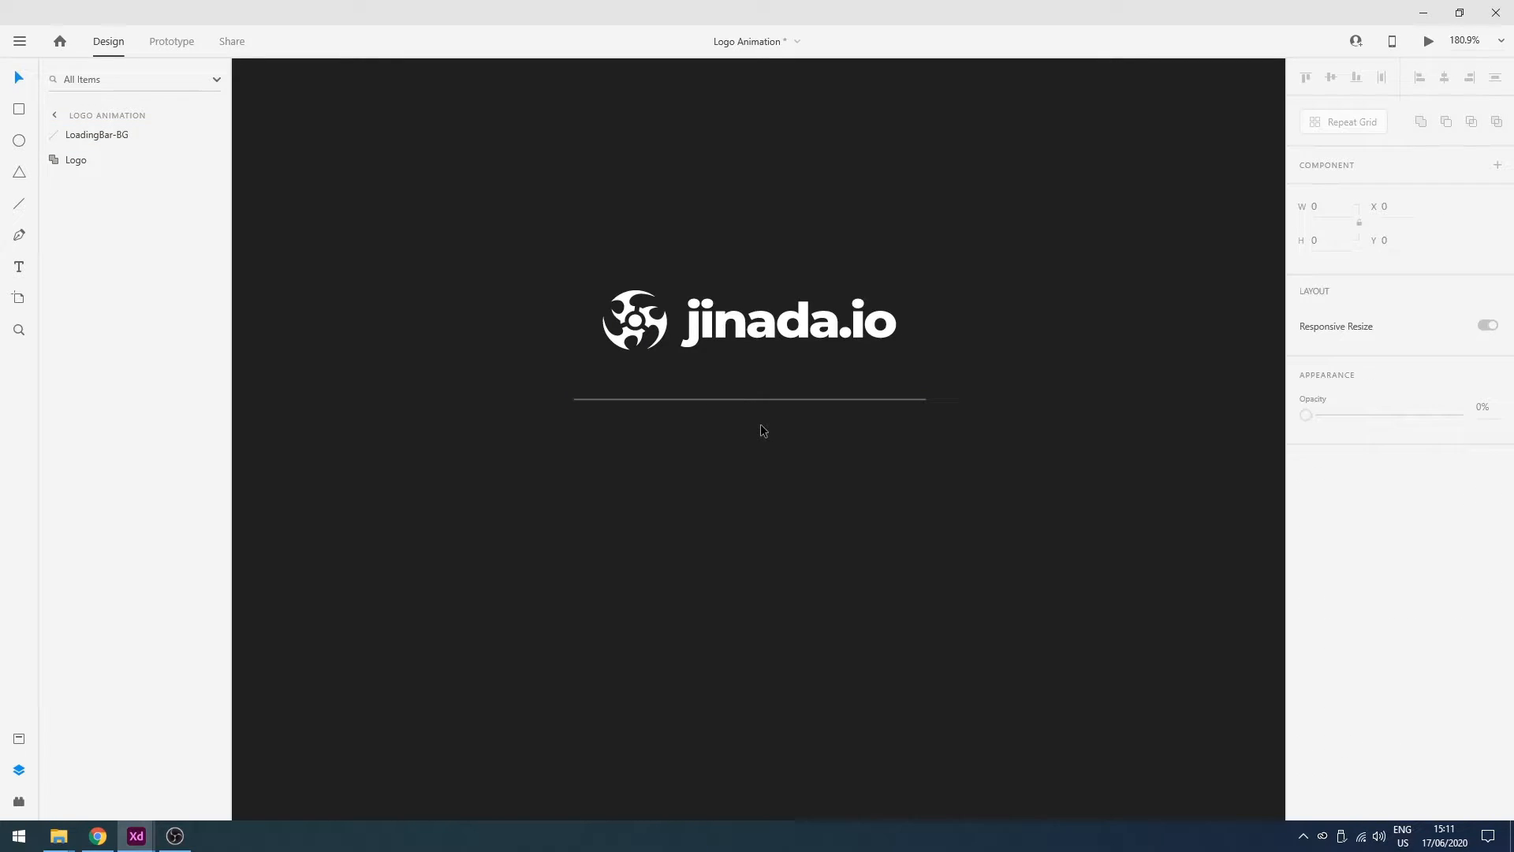
left_click(96, 134)
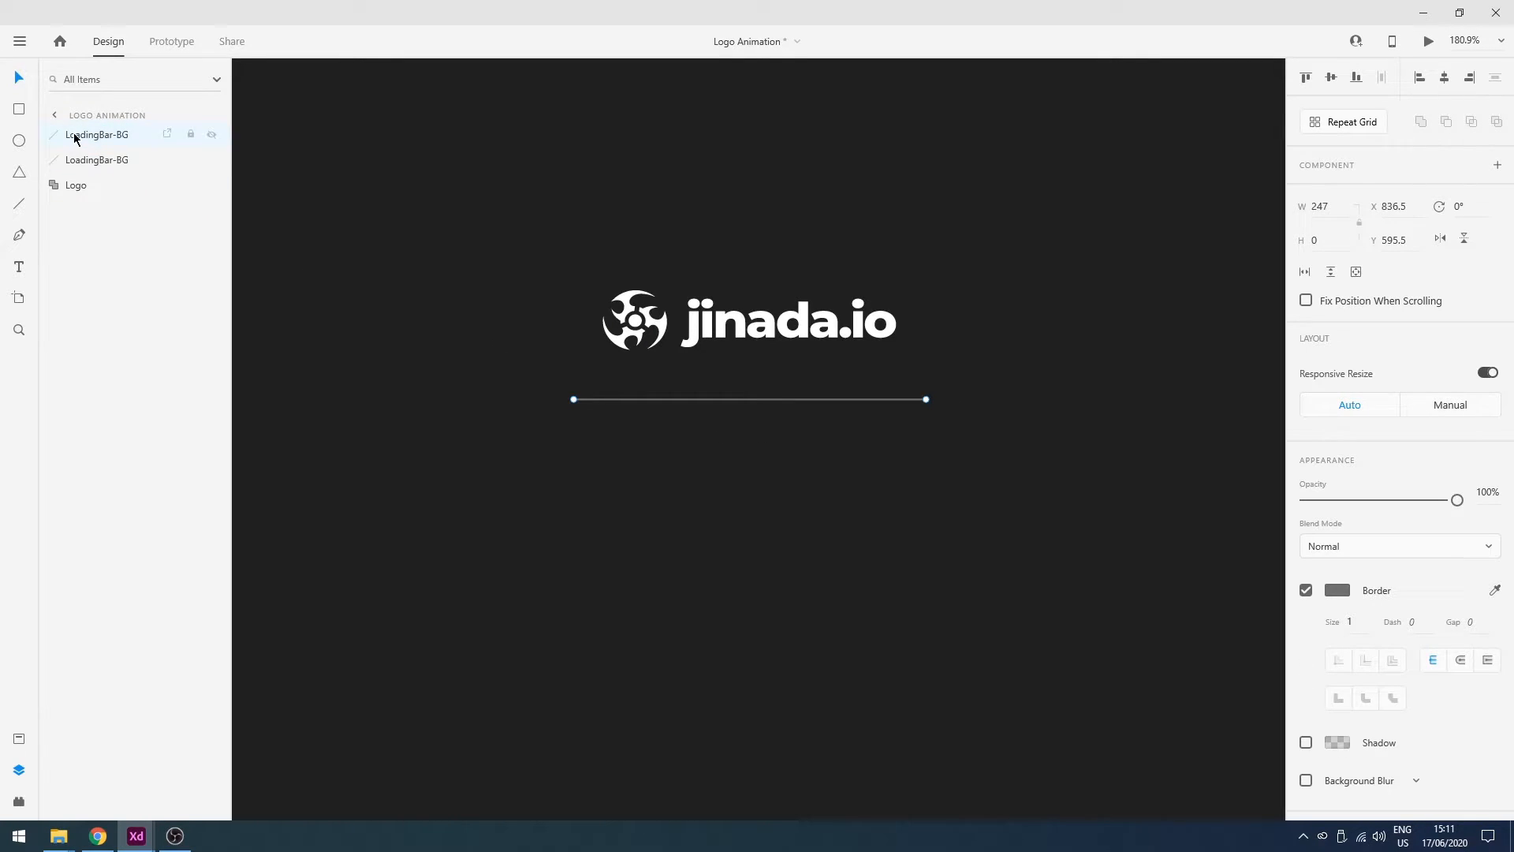
double_click(95, 134)
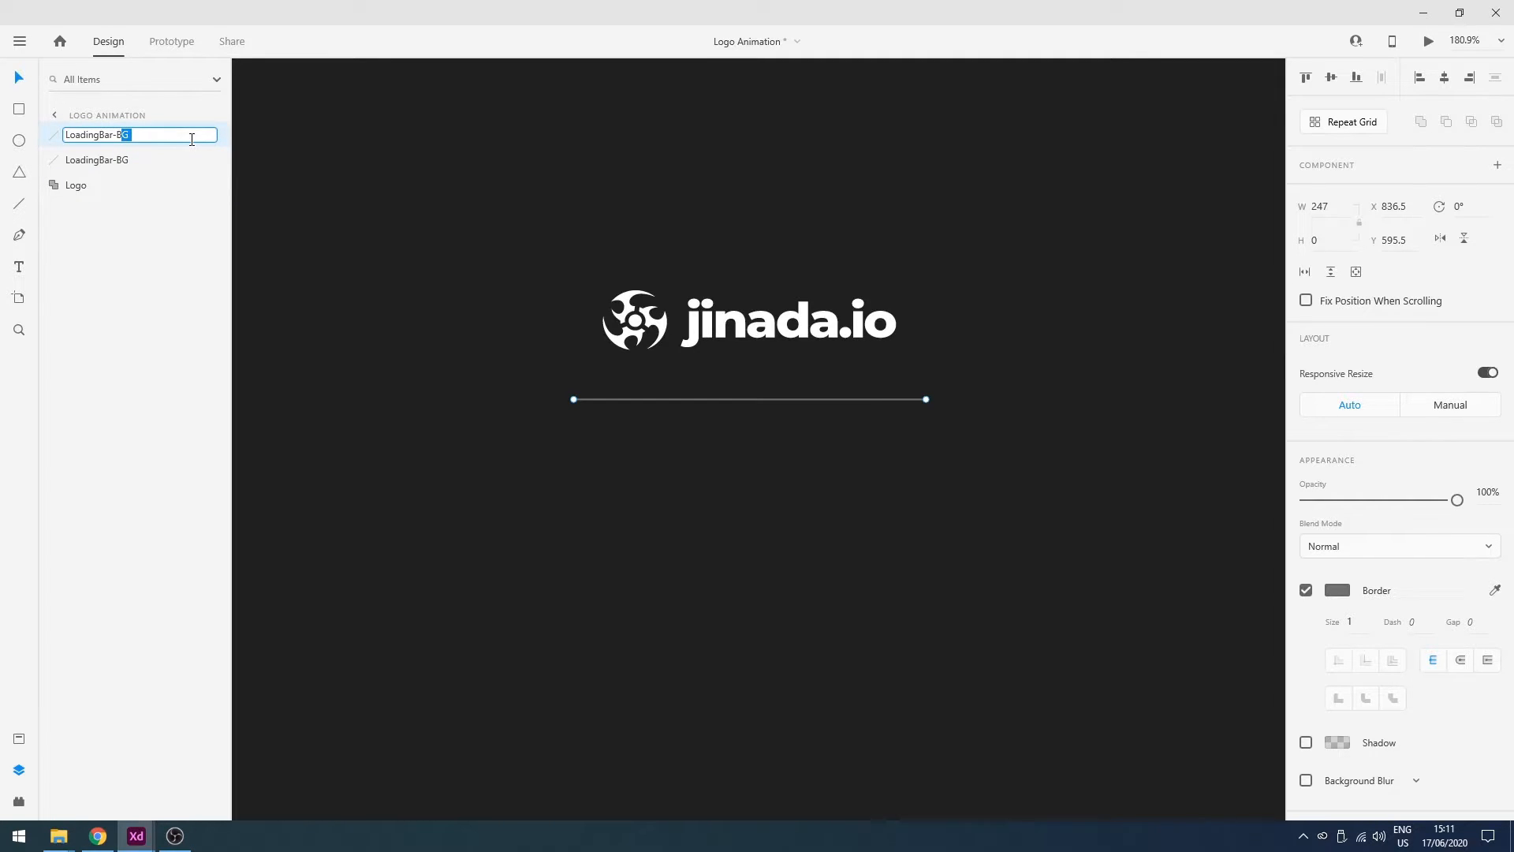
type("LoadingBar-Fill")
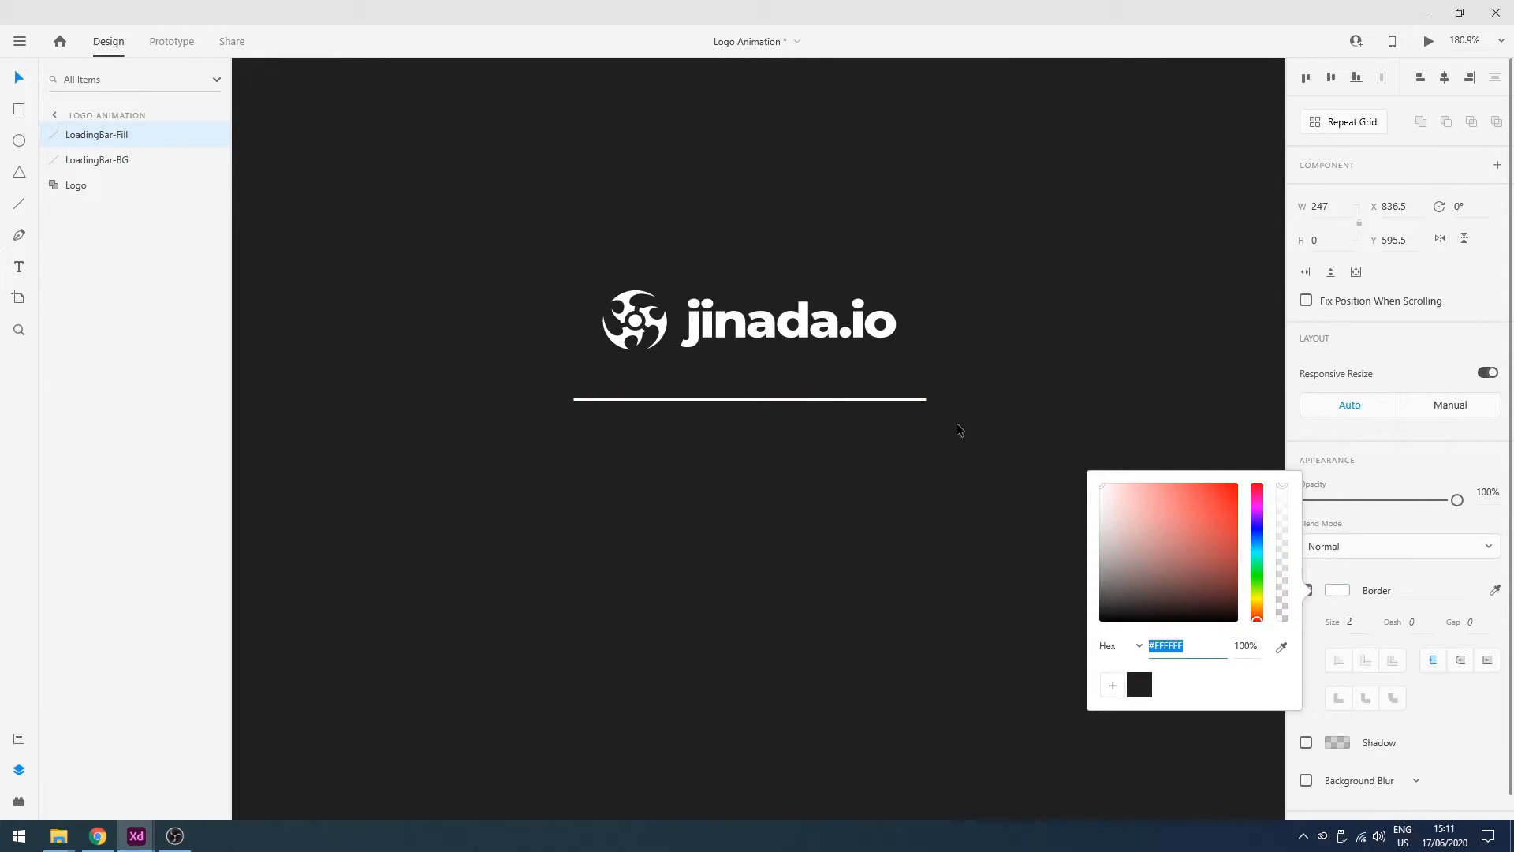
left_click(1306, 590)
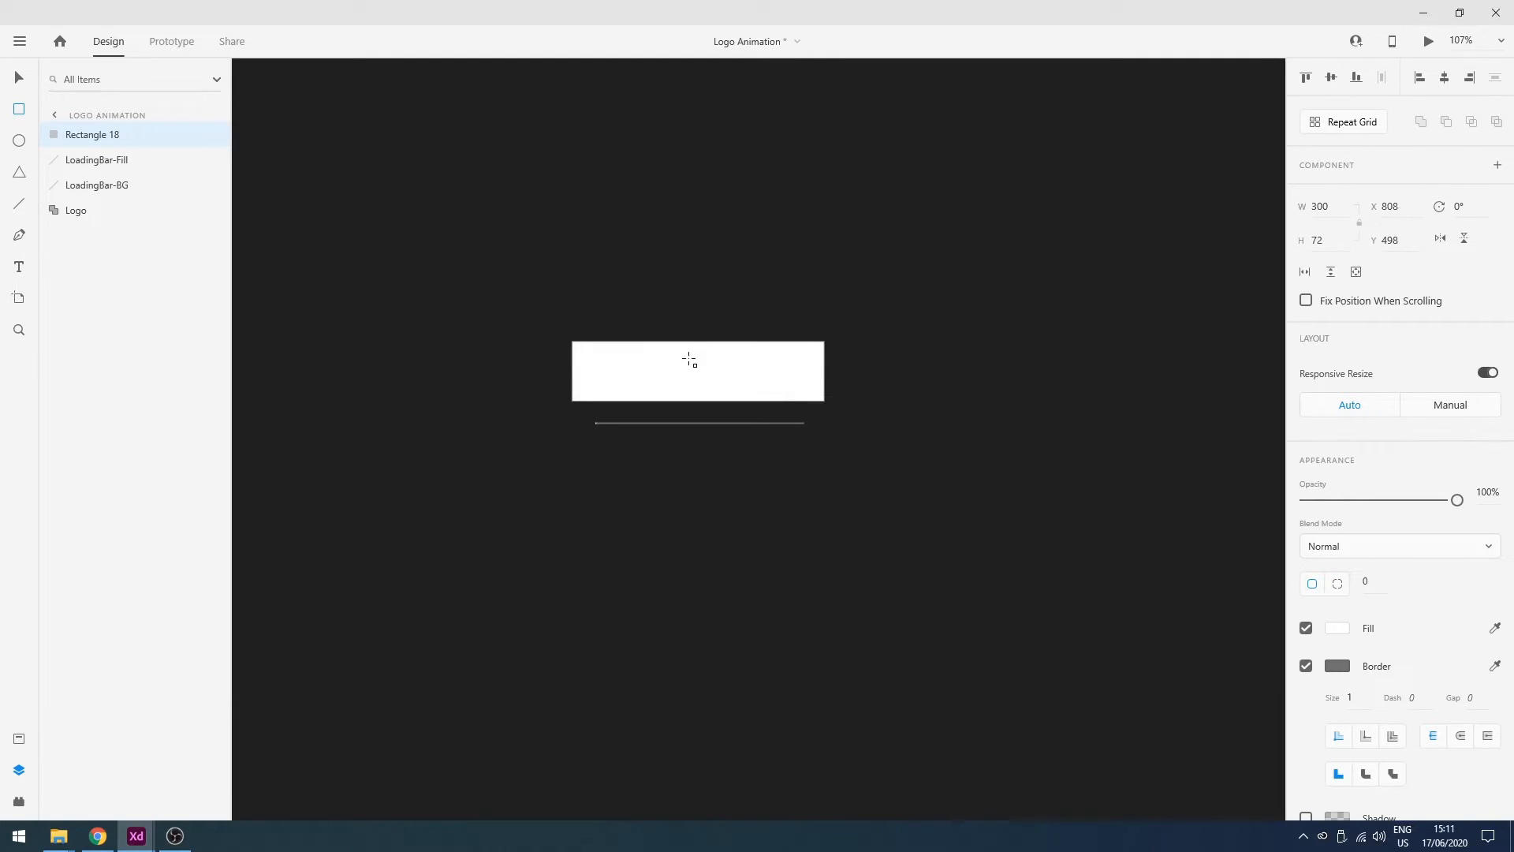
Give the rectangle over the logo a dark fill and a background blur with adjusted brightness
left_click(697, 370)
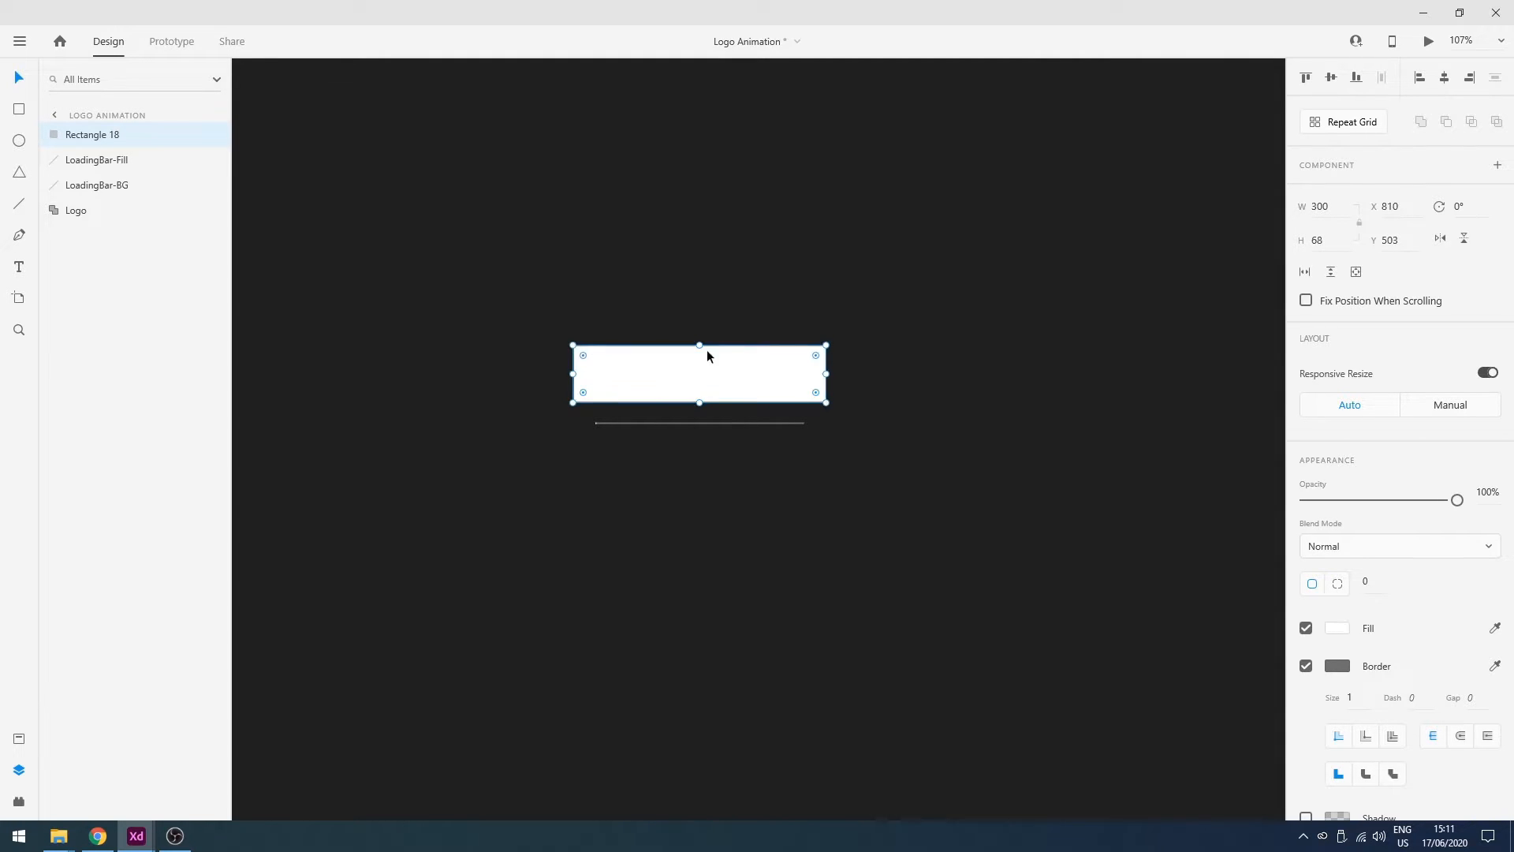
left_click(1338, 628)
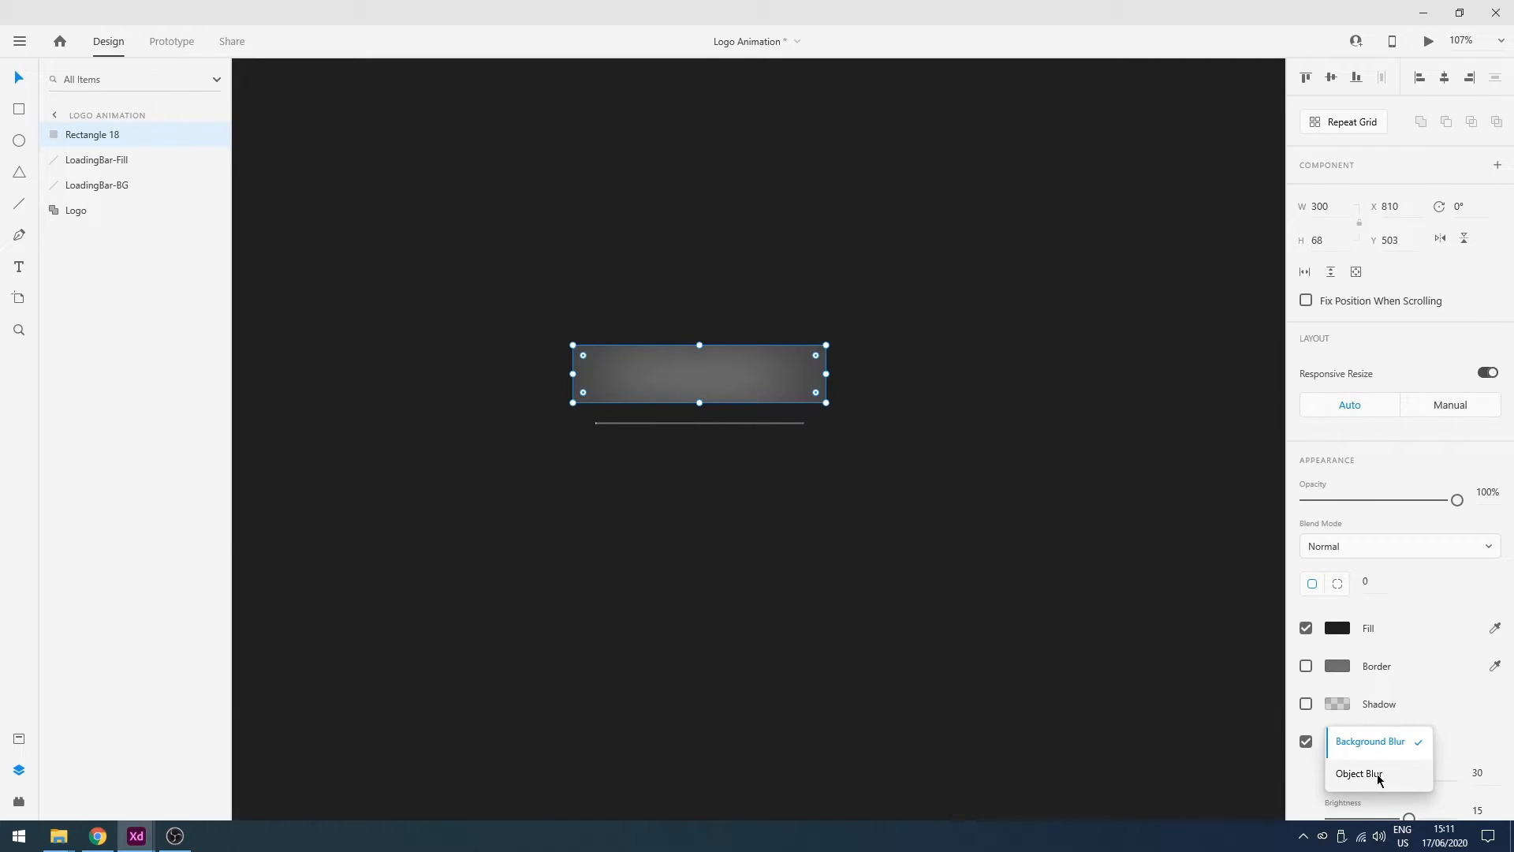
left_click(1368, 741)
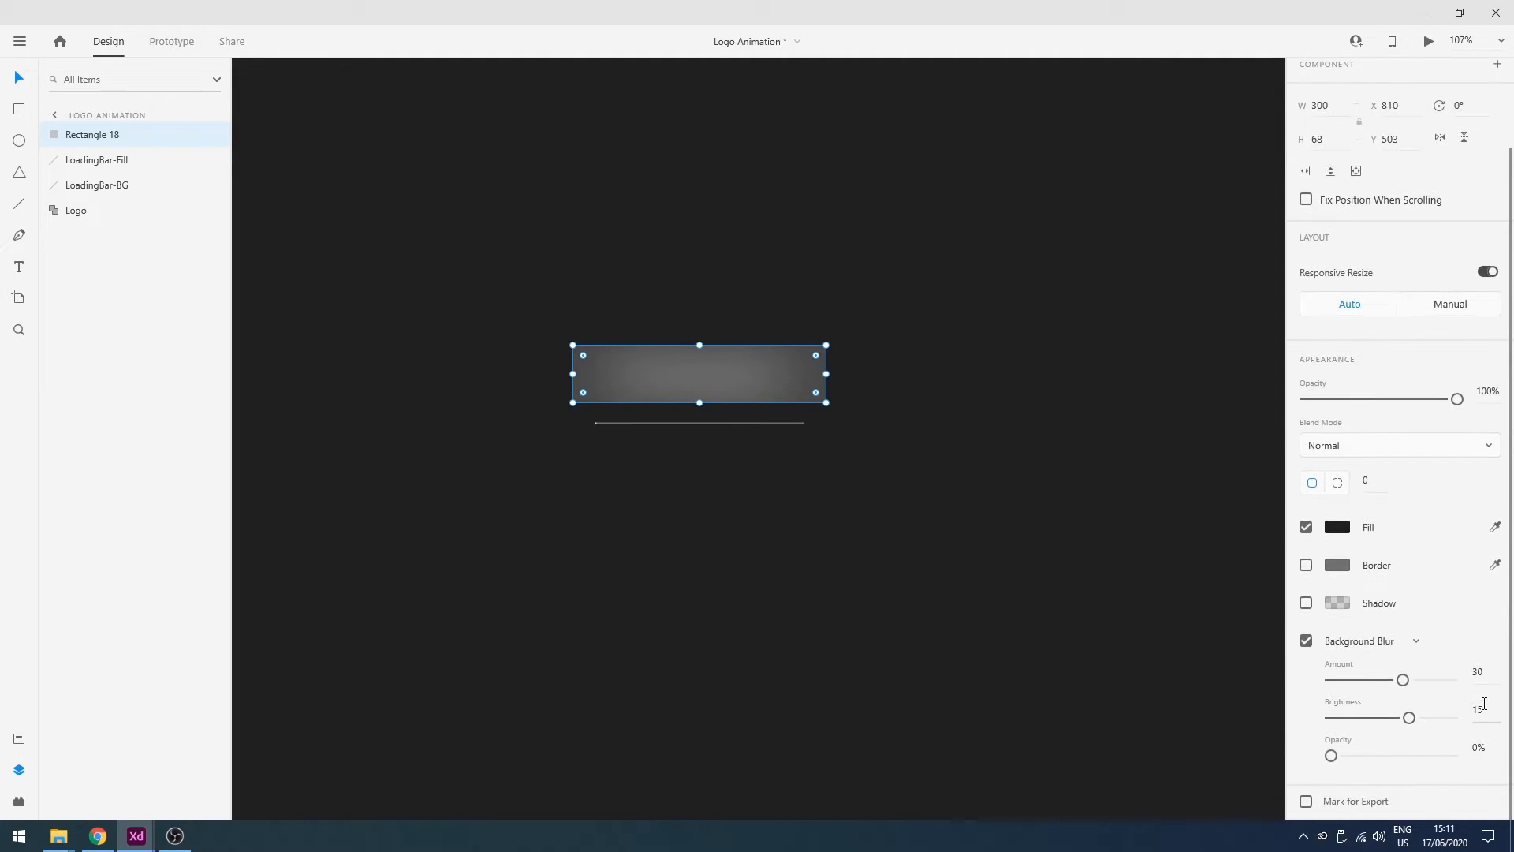
triple_click(1477, 747)
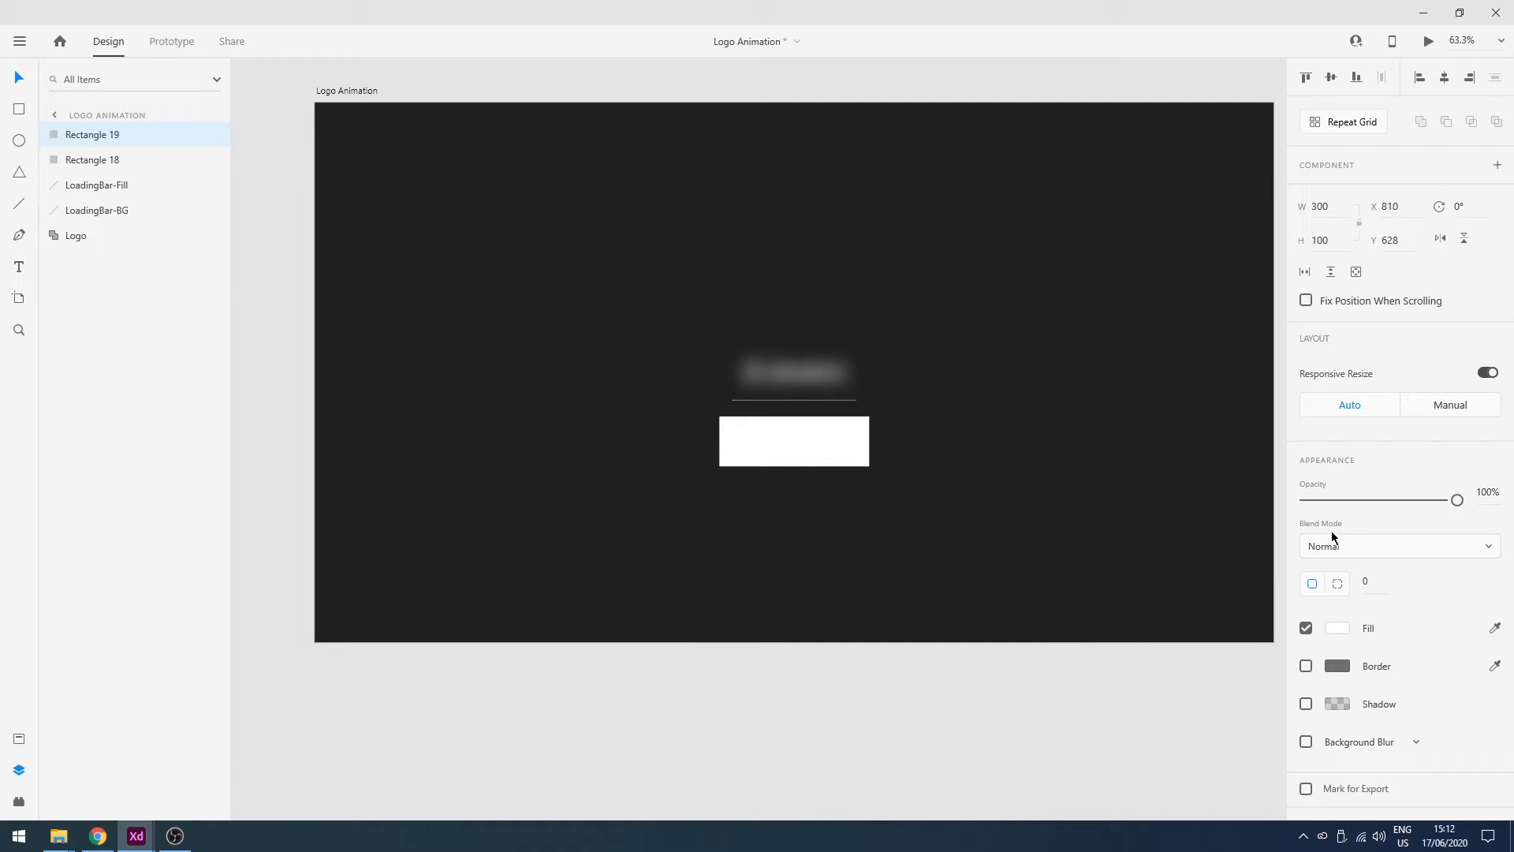
Fill the rectangle below the bar with #202020 and rename the layers BoxBlack and BlurBox
left_click(1337, 628)
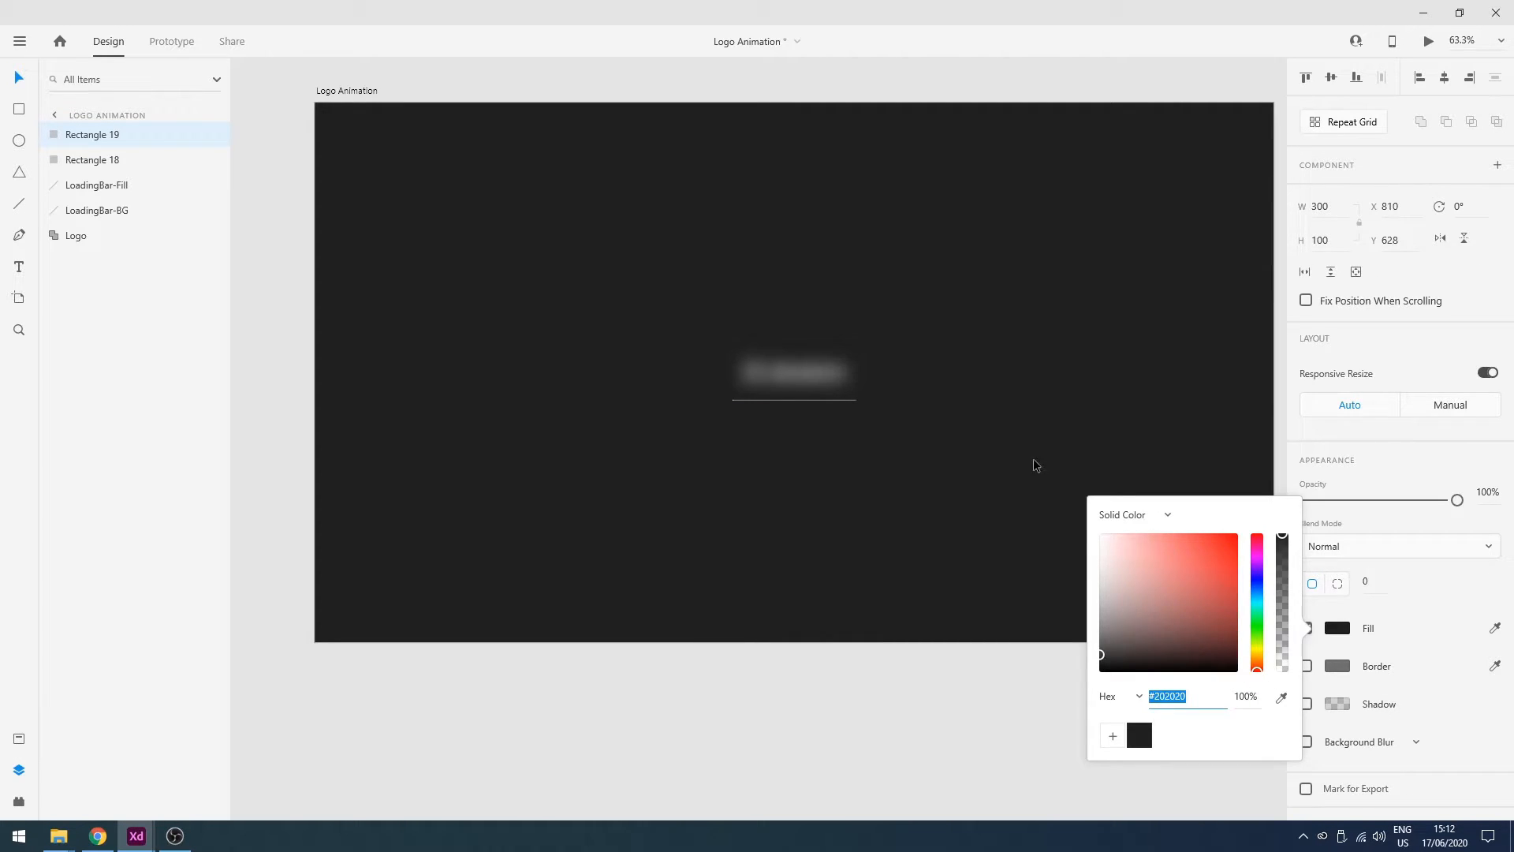
left_click(92, 159)
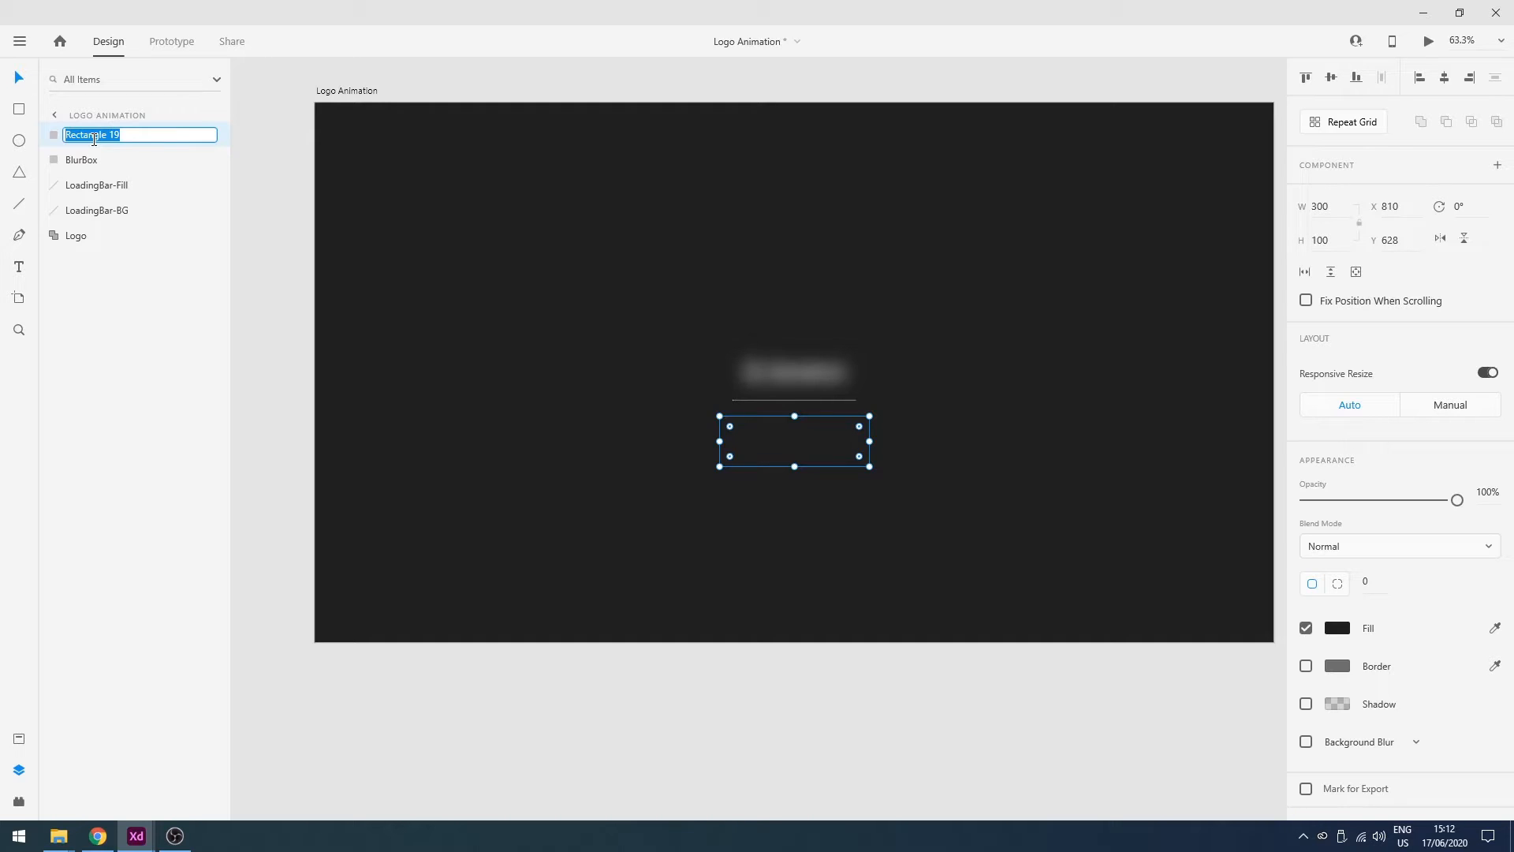
type("BoxBlack")
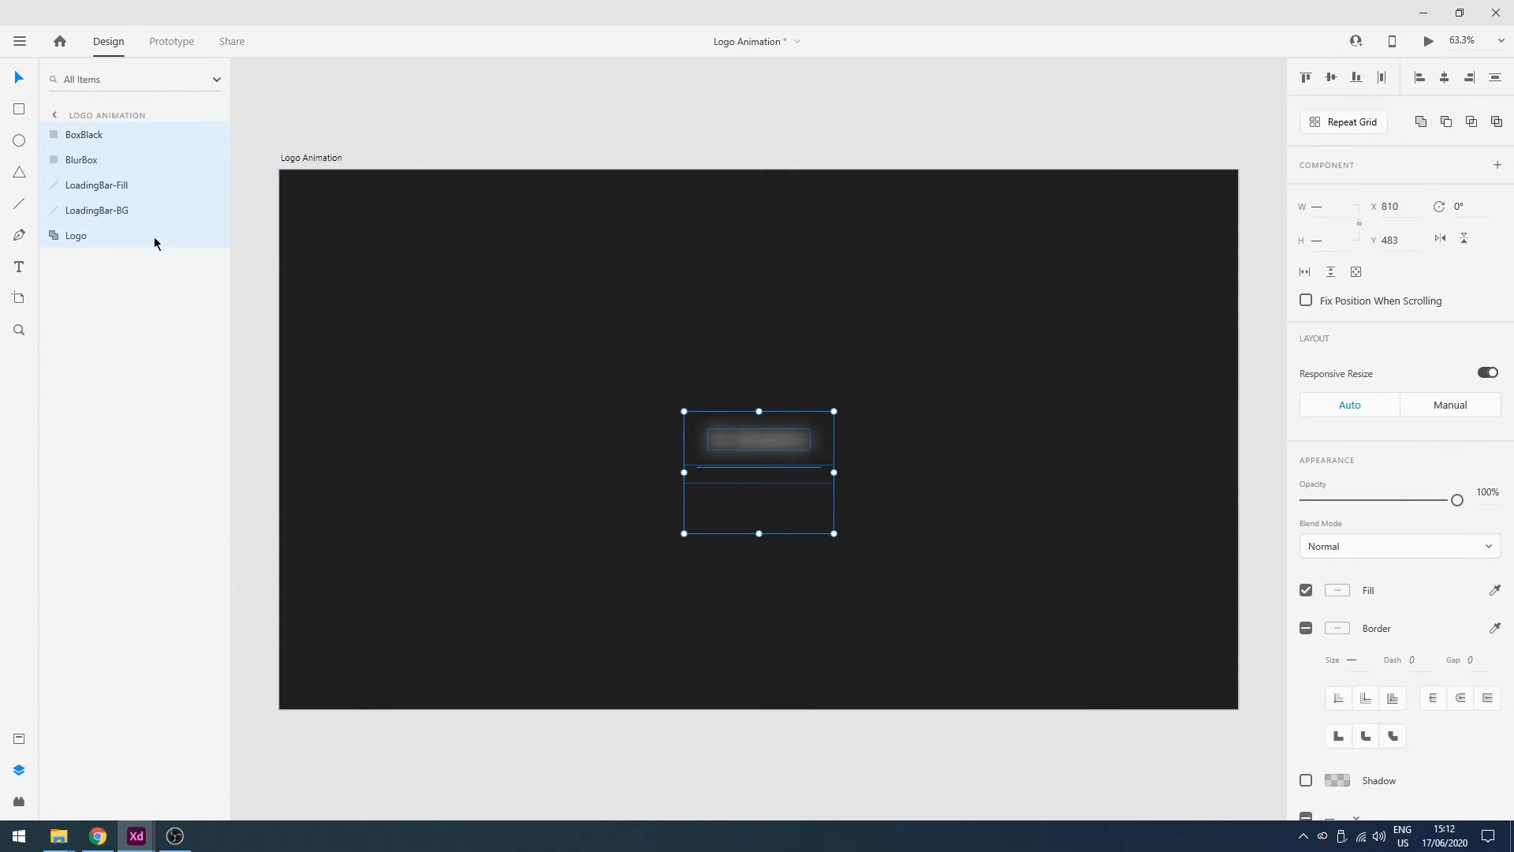
Duplicate the Logo Animation artboard and select BlurBox on Logo Animation – 1 for 0% opacity
left_click(310, 158)
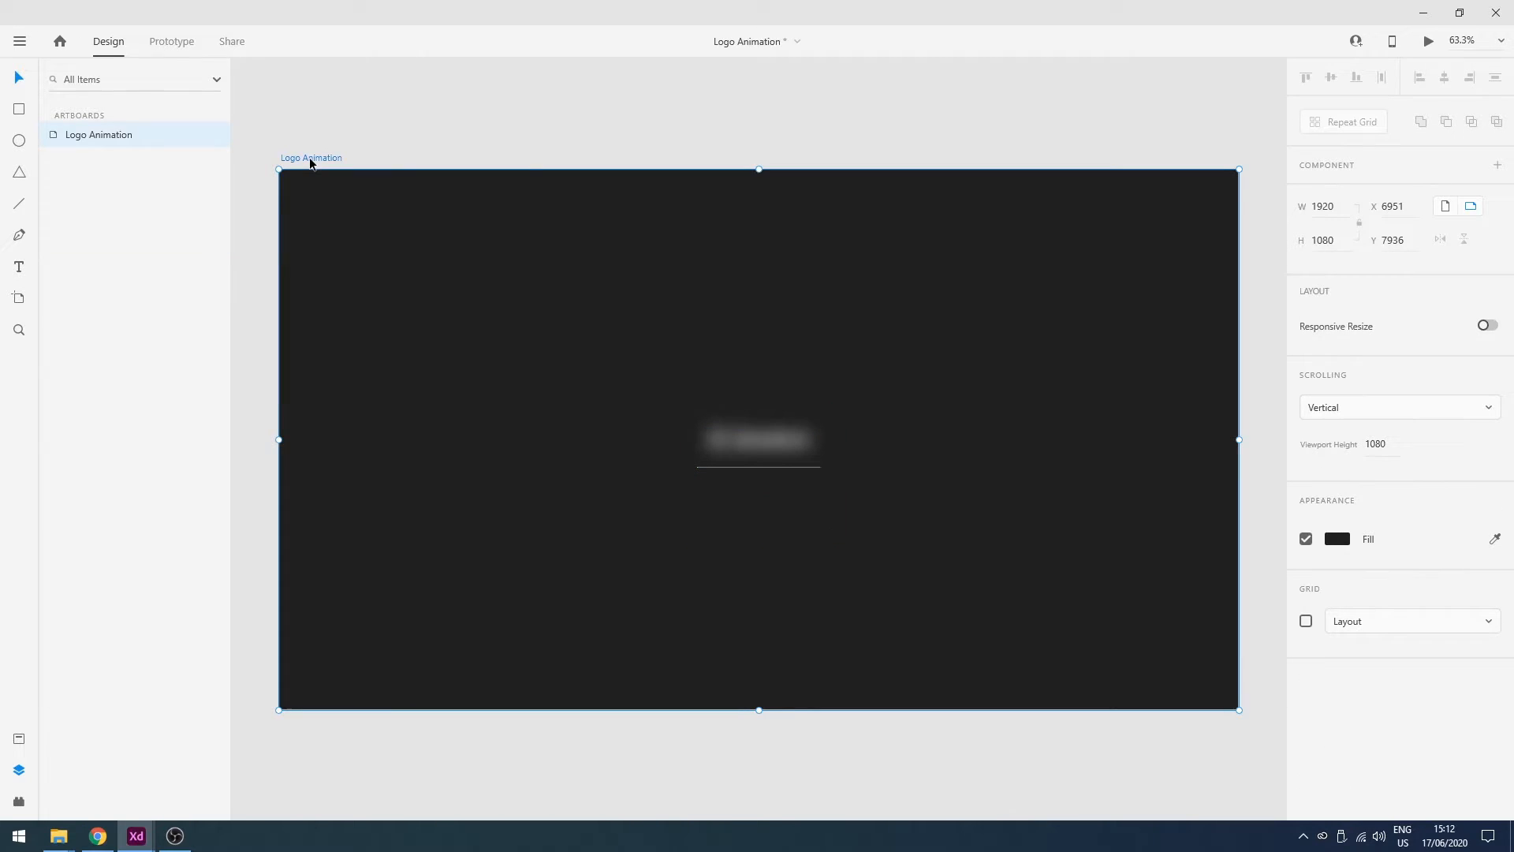
mouse_move(1265, 173)
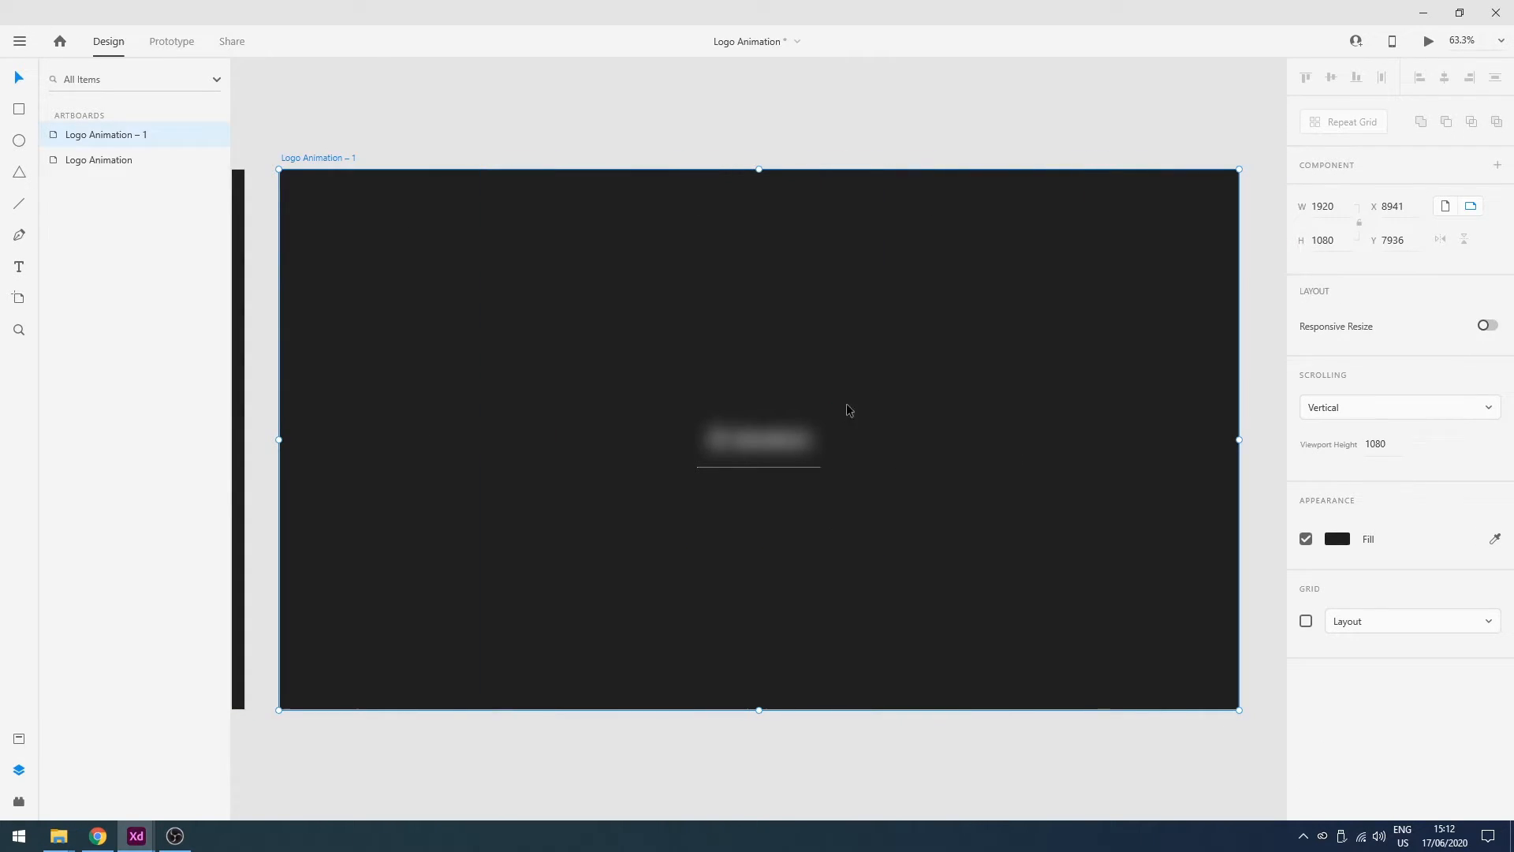
double_click(758, 440)
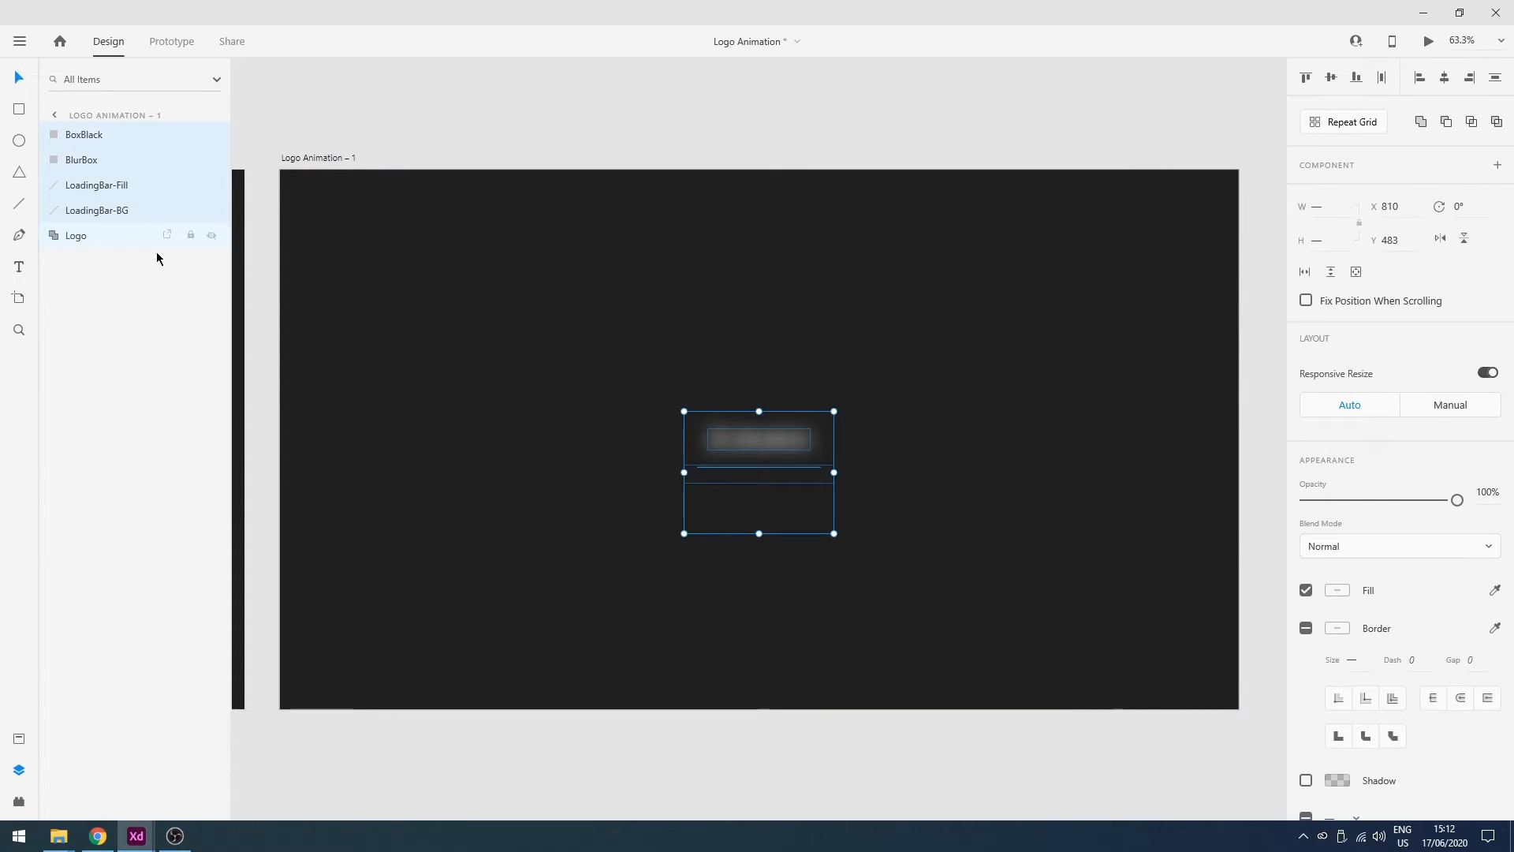
left_click(81, 160)
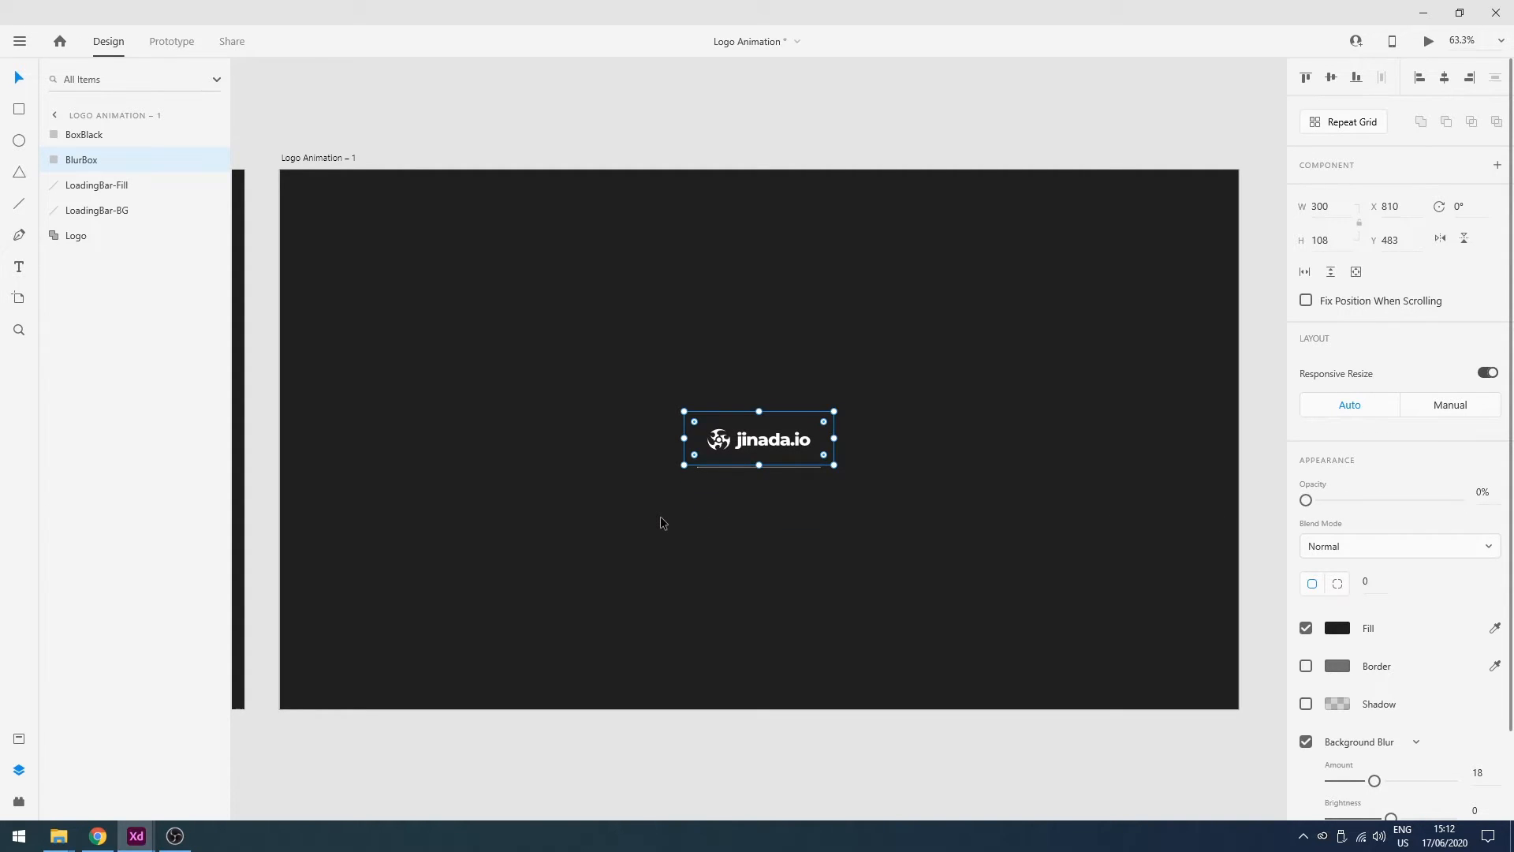
mouse_move(596, 322)
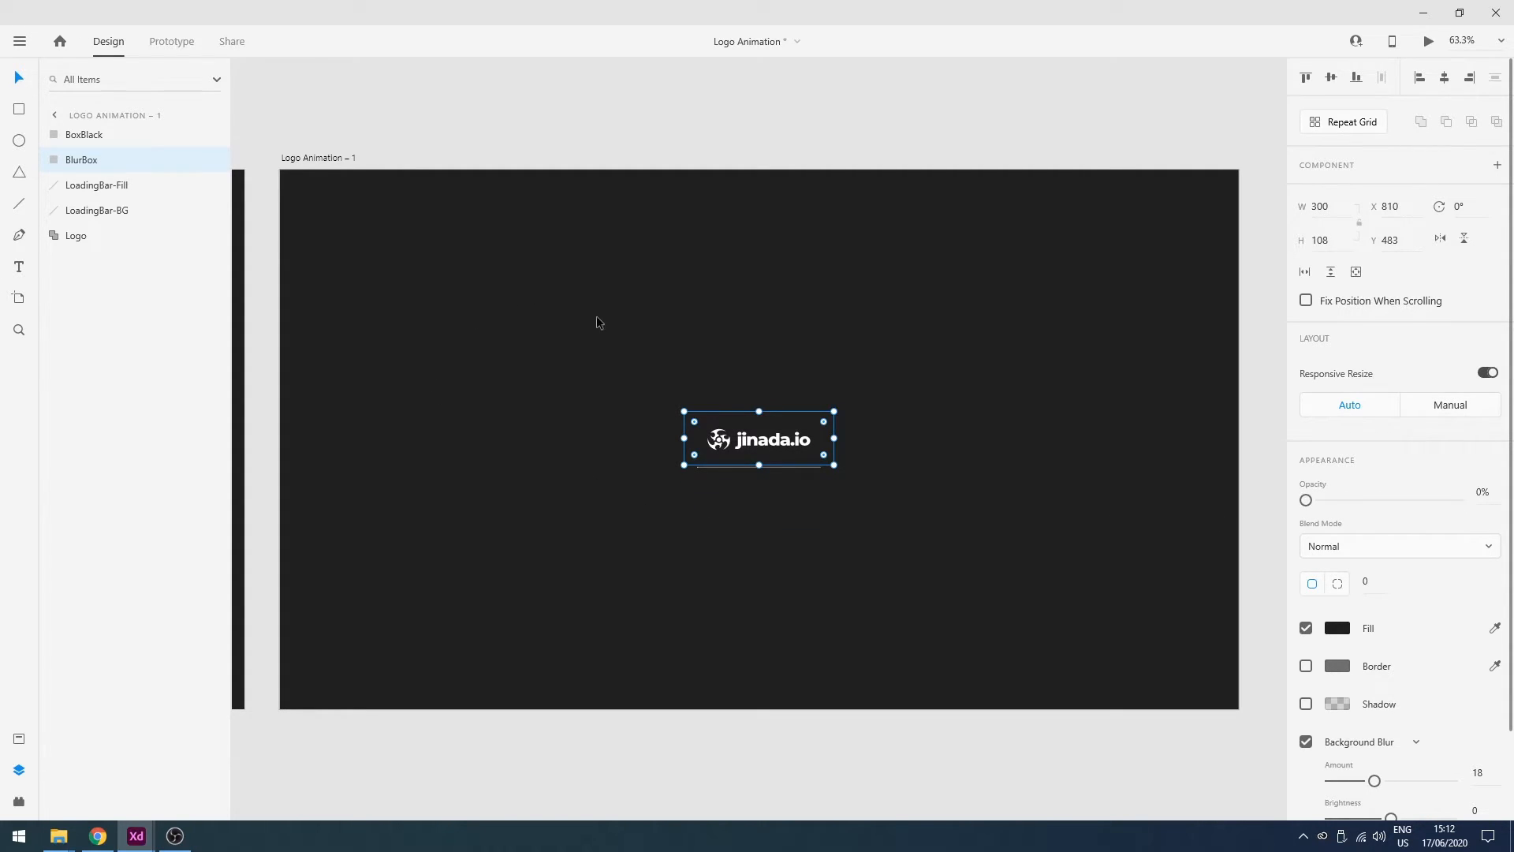
mouse_move(297, 194)
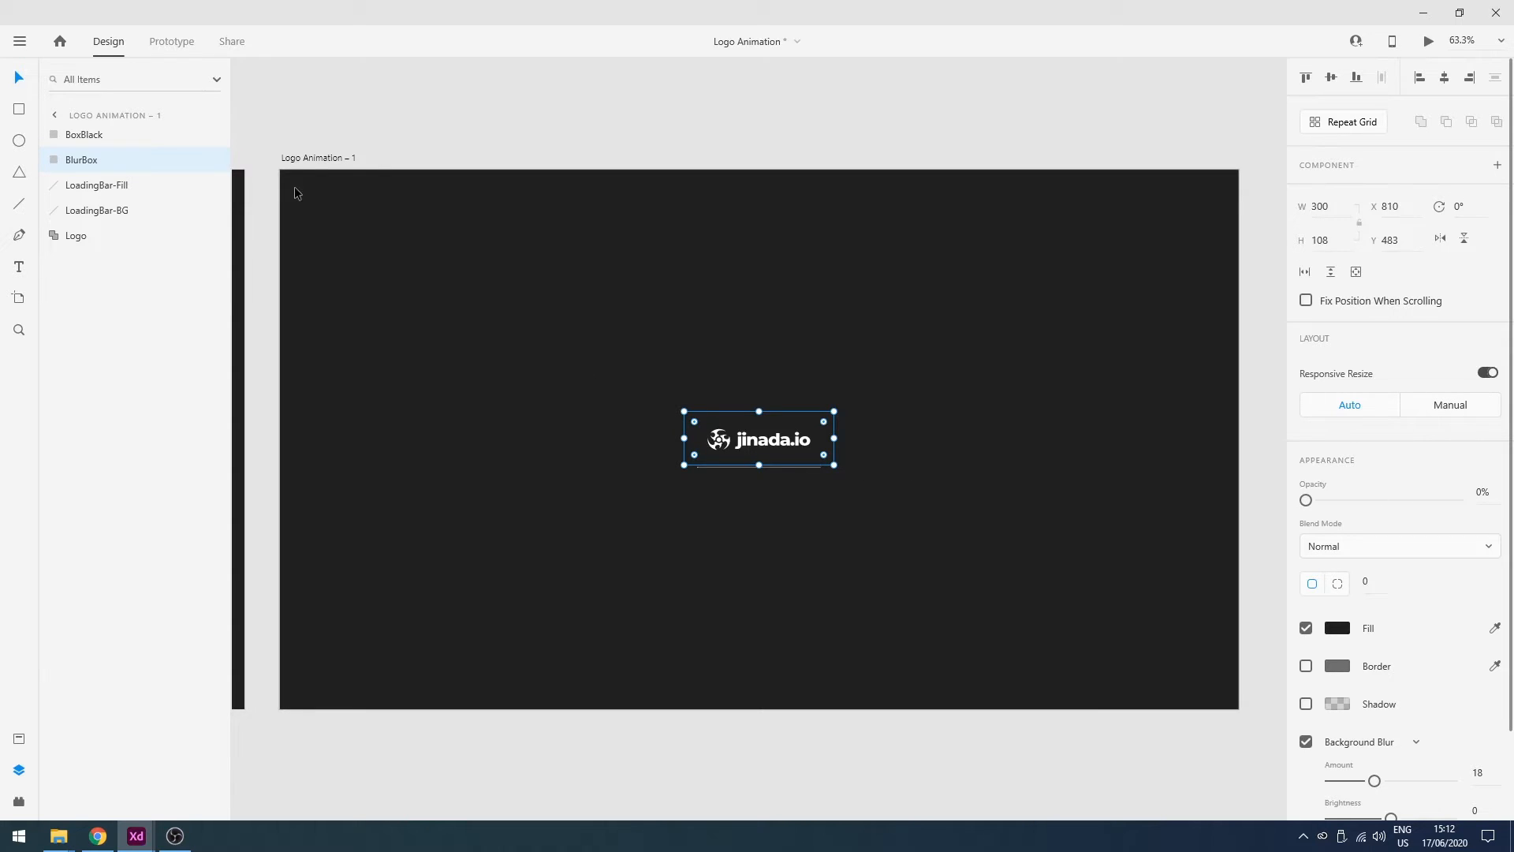
mouse_move(634, 428)
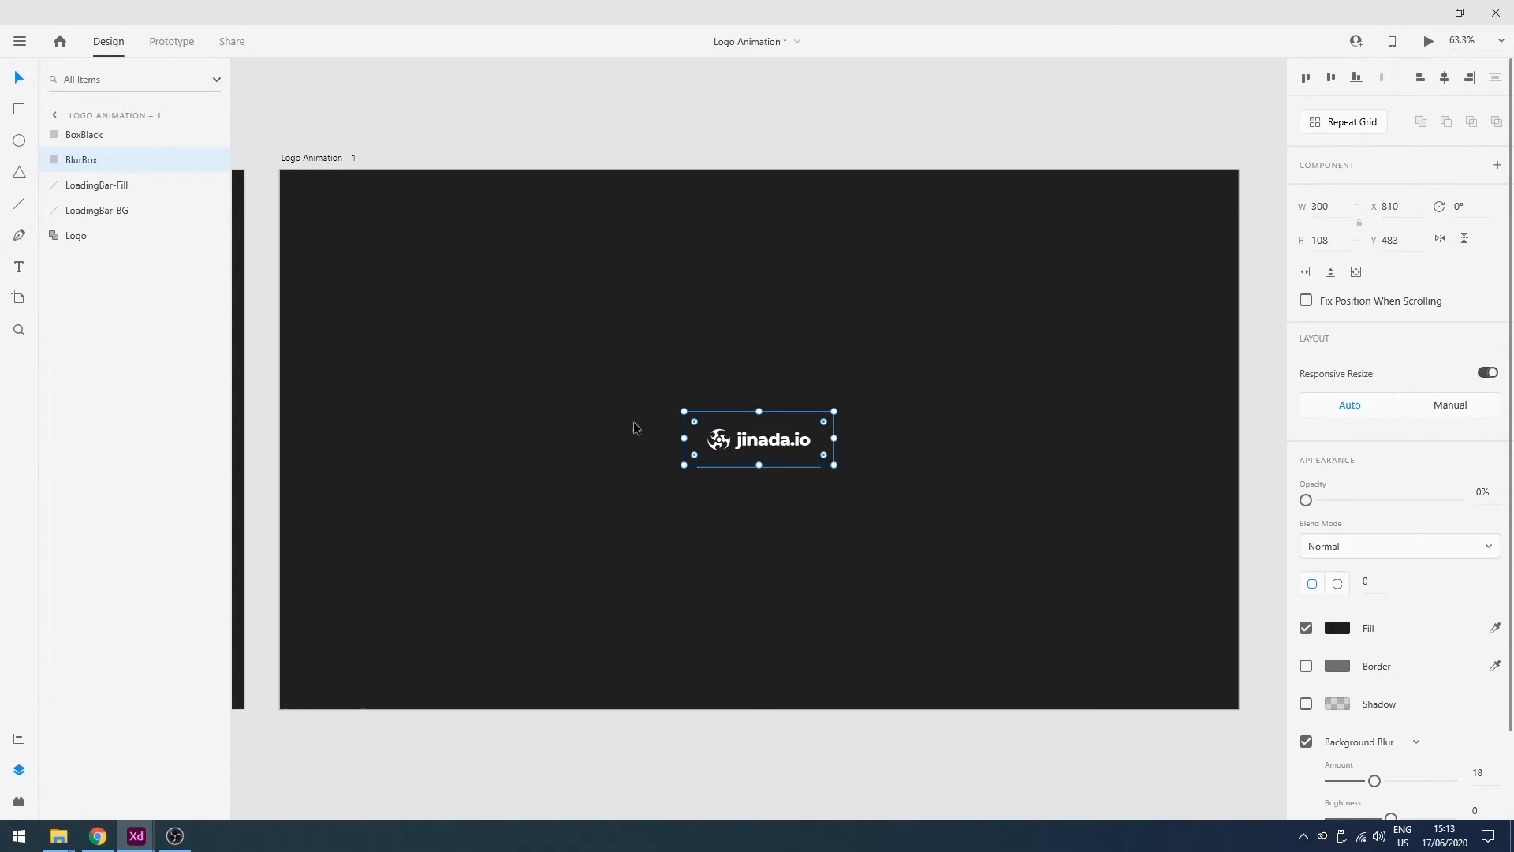
mouse_move(114, 235)
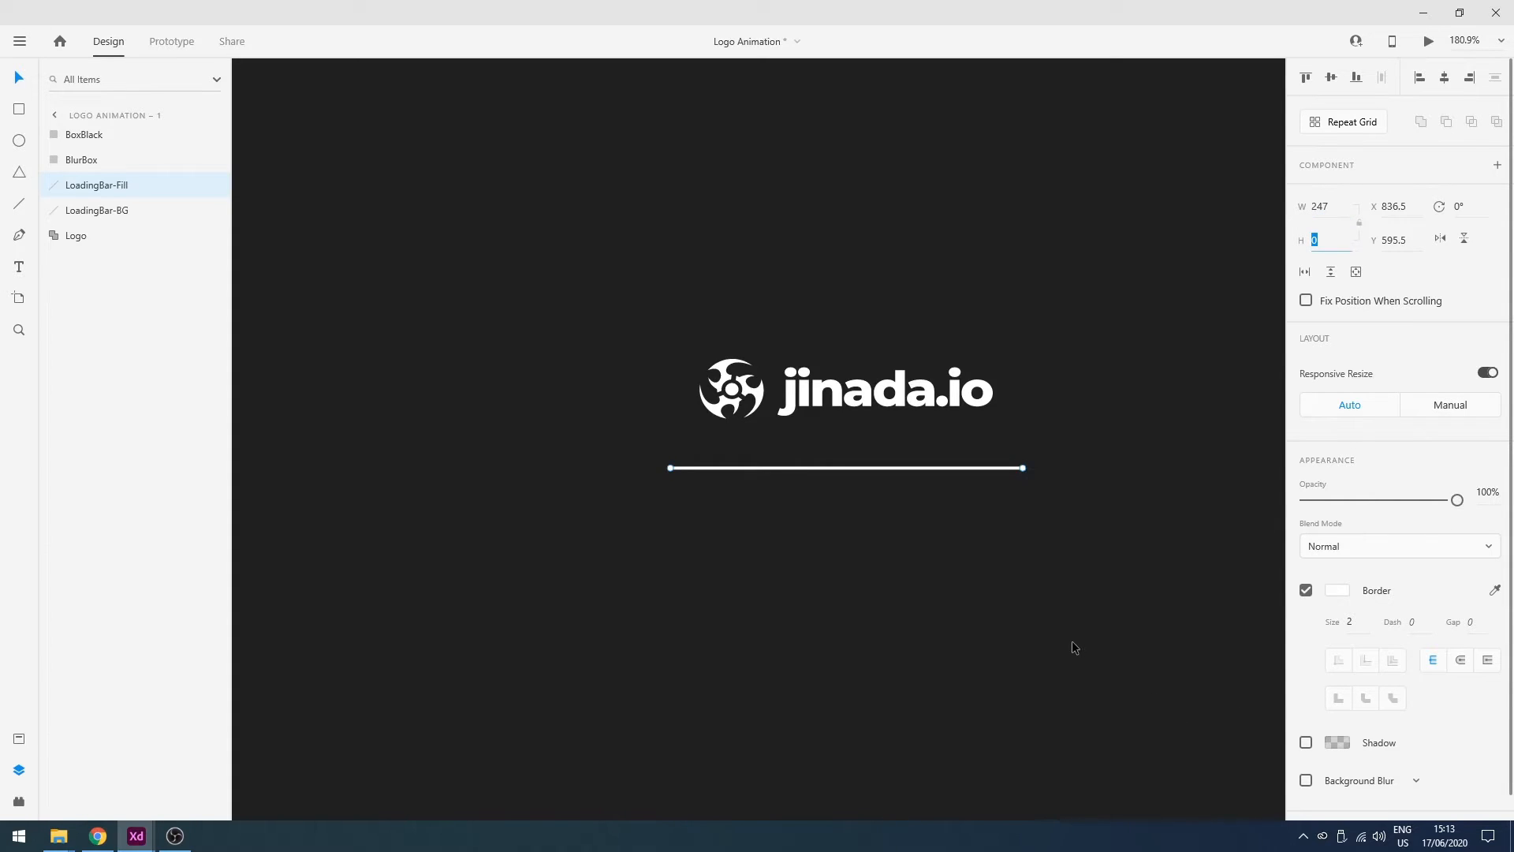
mouse_move(1175, 626)
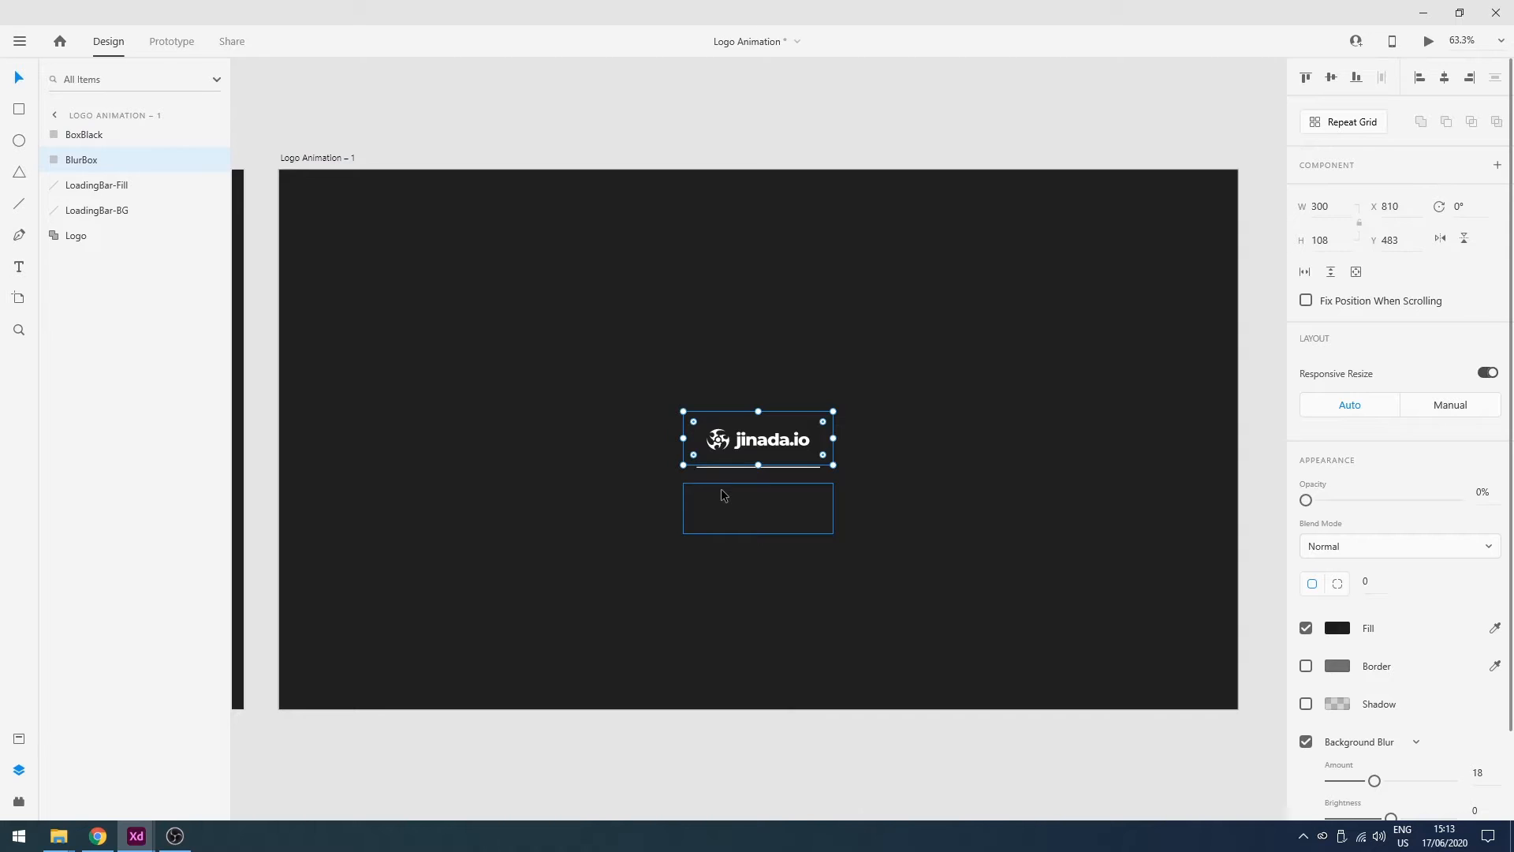
mouse_move(773, 491)
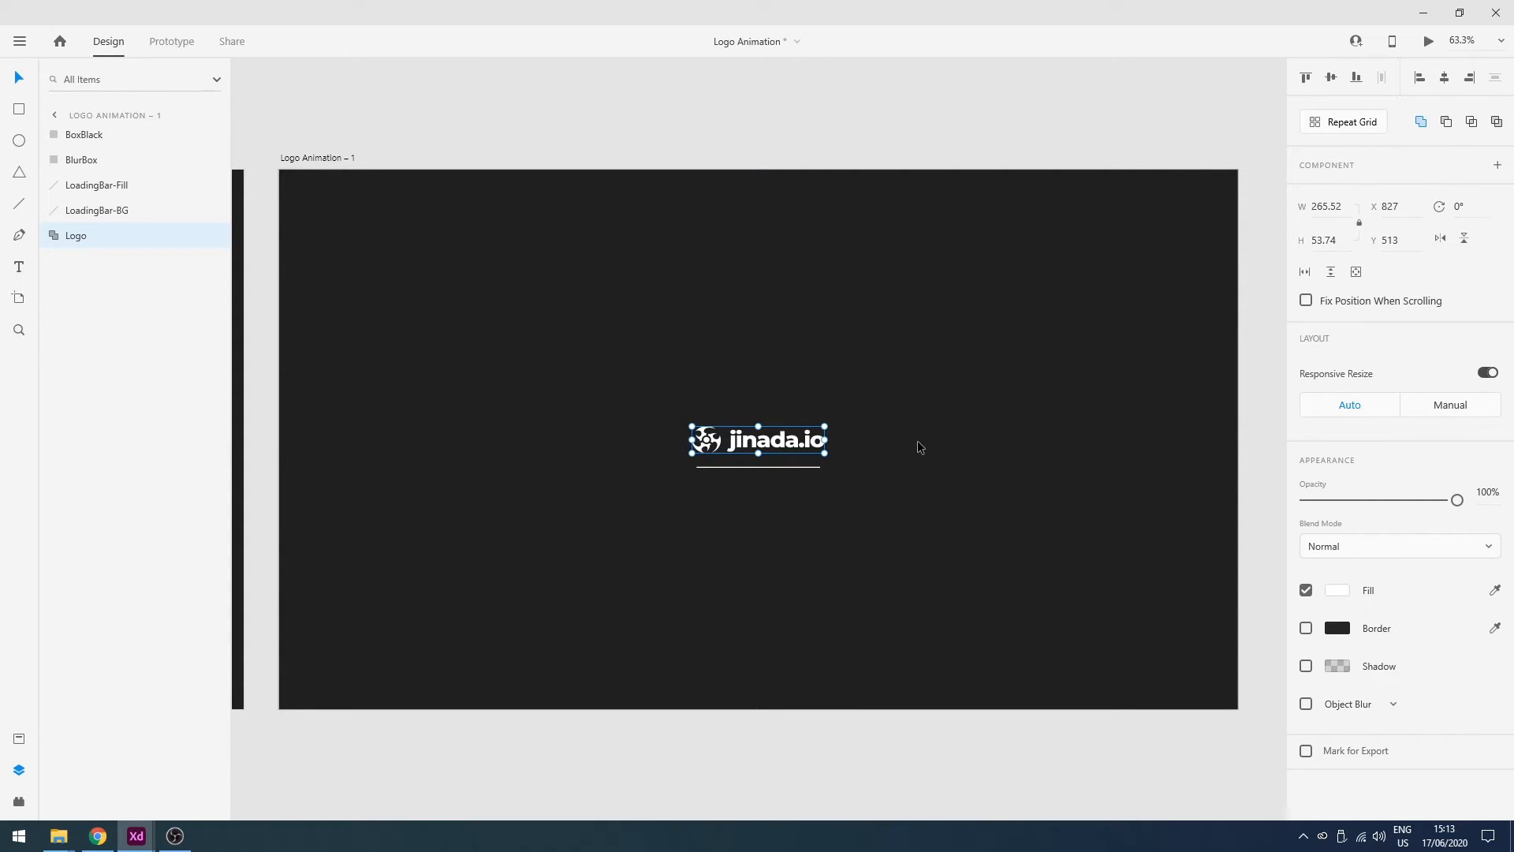
mouse_move(312, 164)
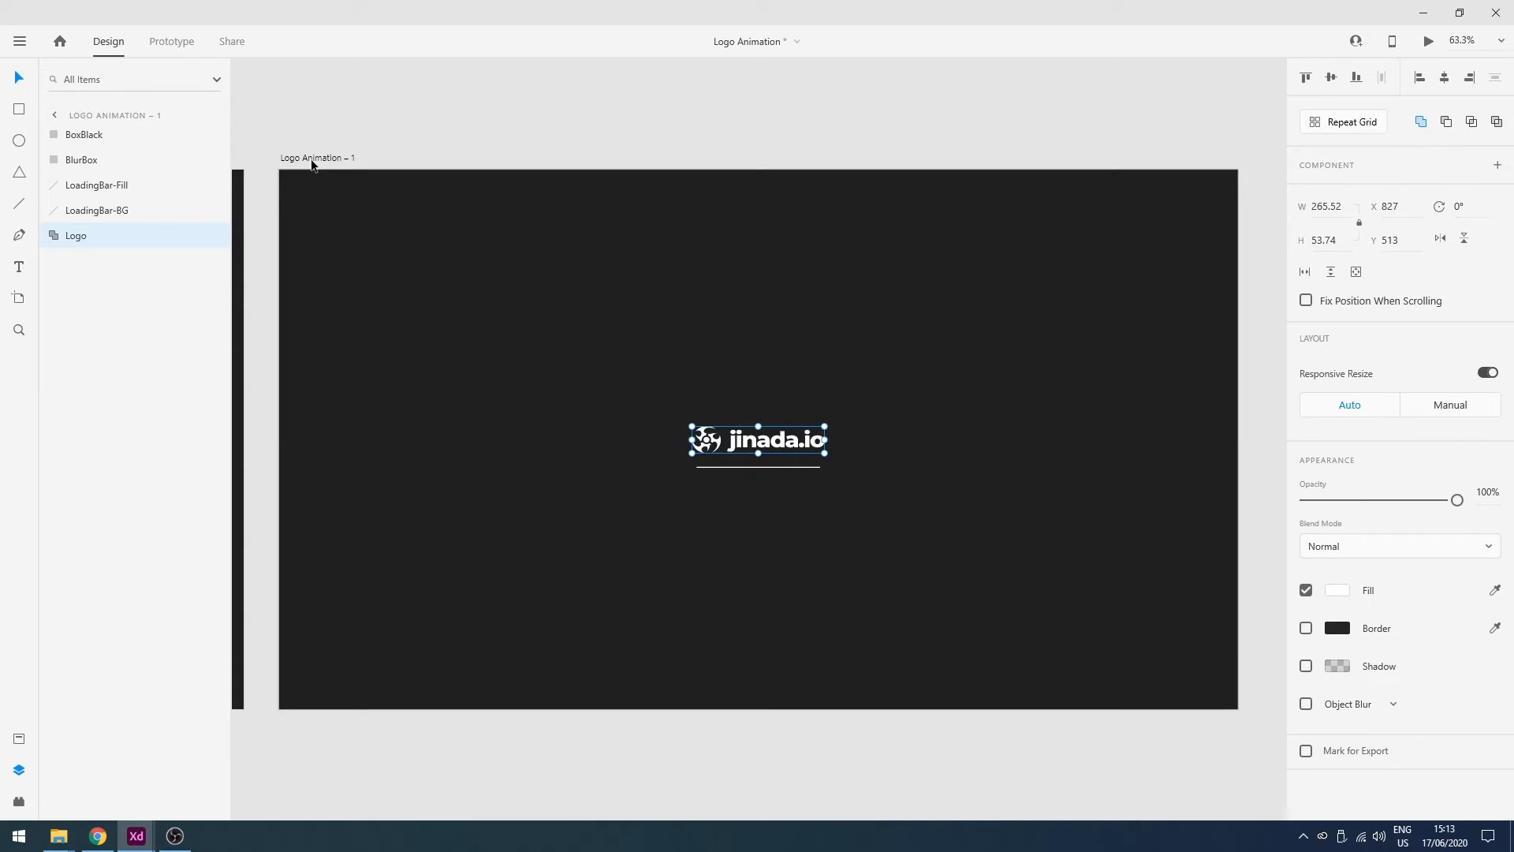
Set all elements on Logo Animation – 2 to 0% opacity so the artboard looks empty
left_click(317, 158)
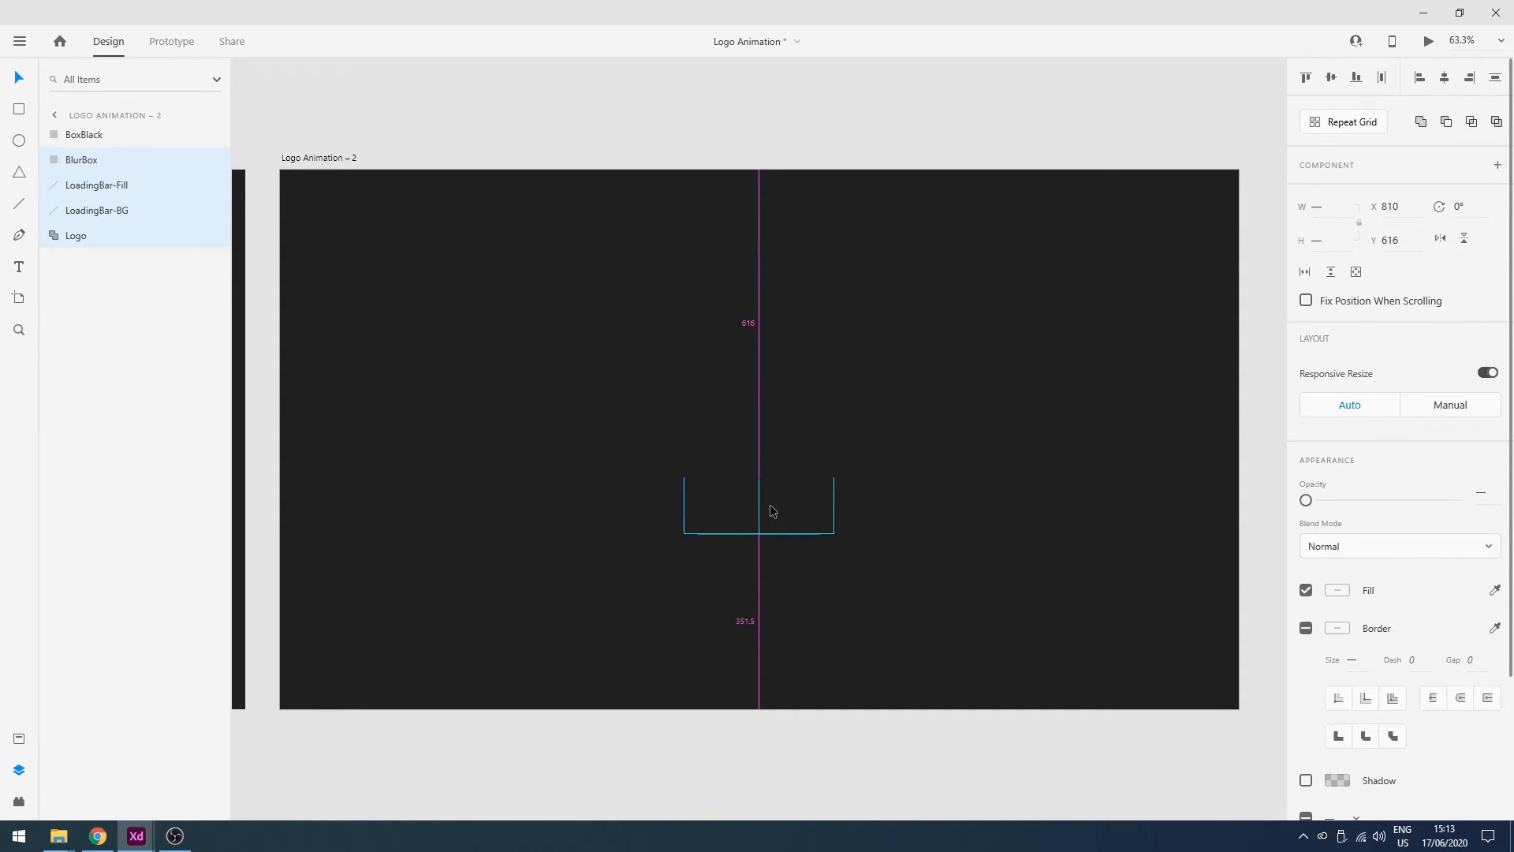
left_click(758, 506)
type("25")
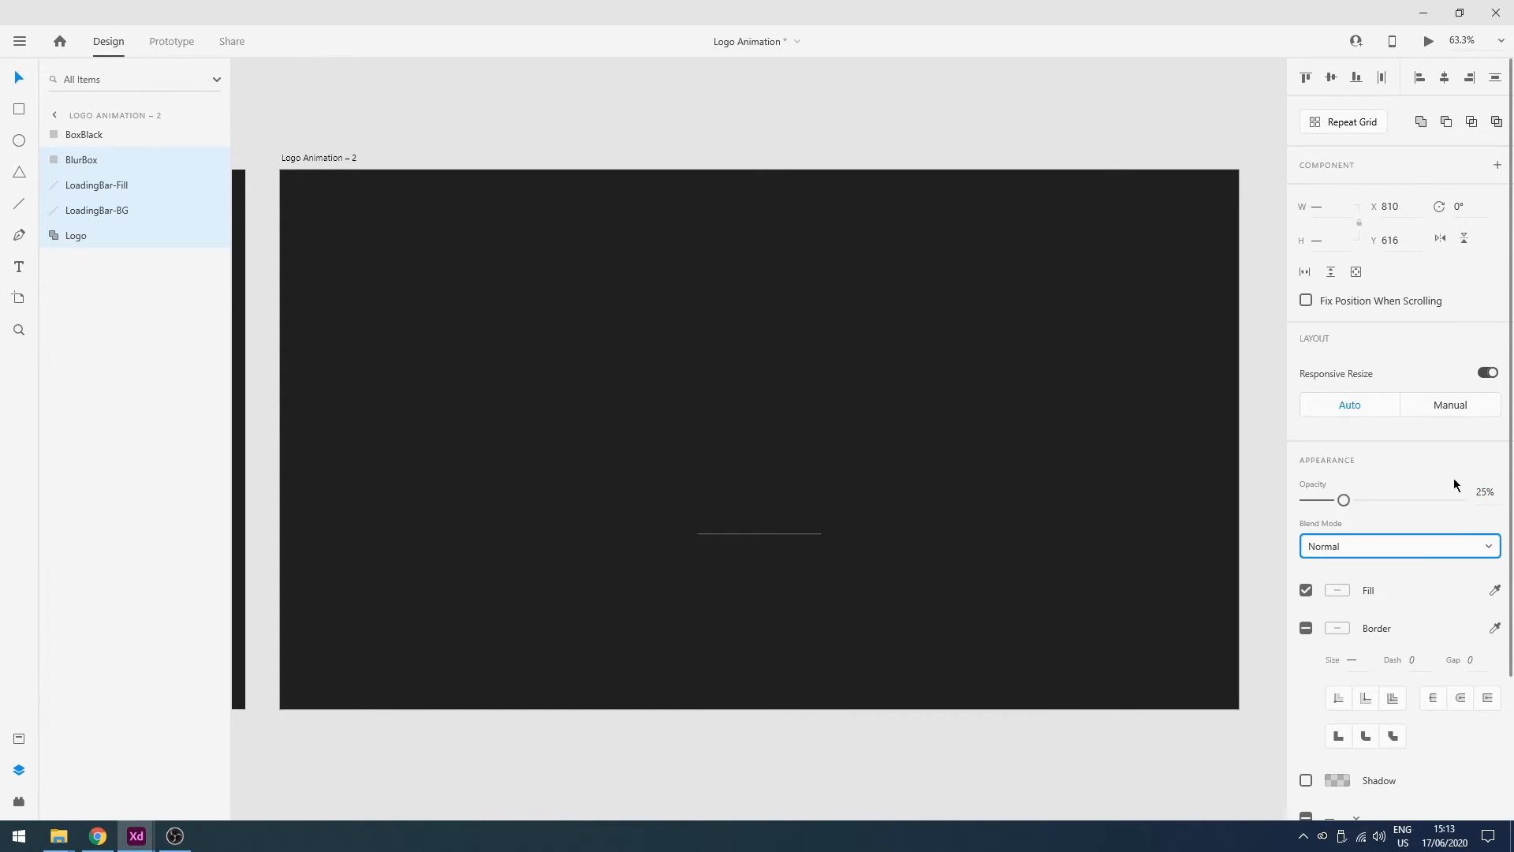
left_click(836, 539)
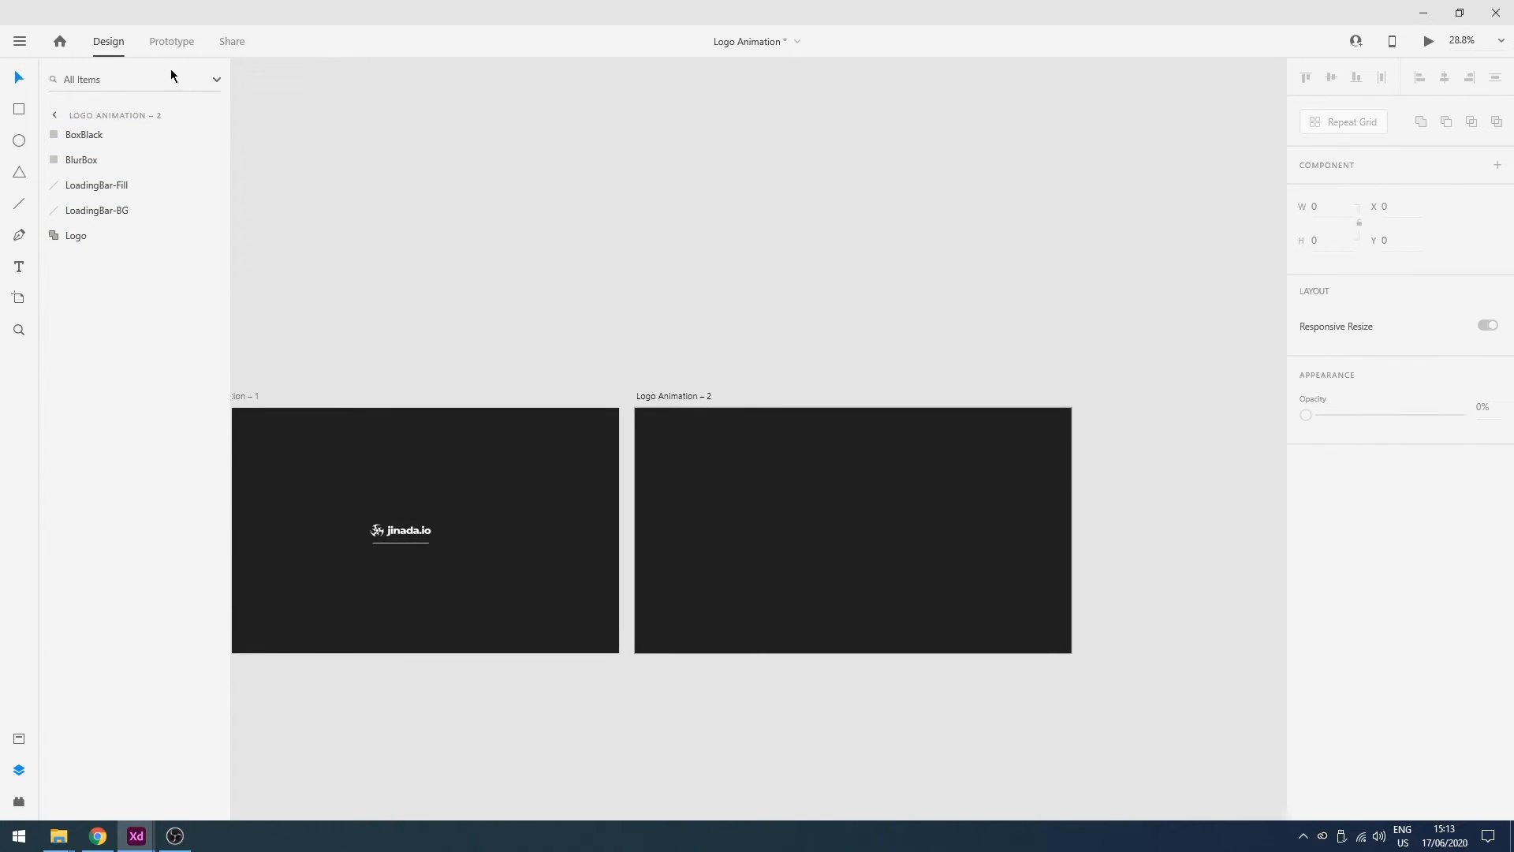
In Prototype mode, wire Logo Animation to Logo Animation – 1 with a Time trigger
left_click(171, 41)
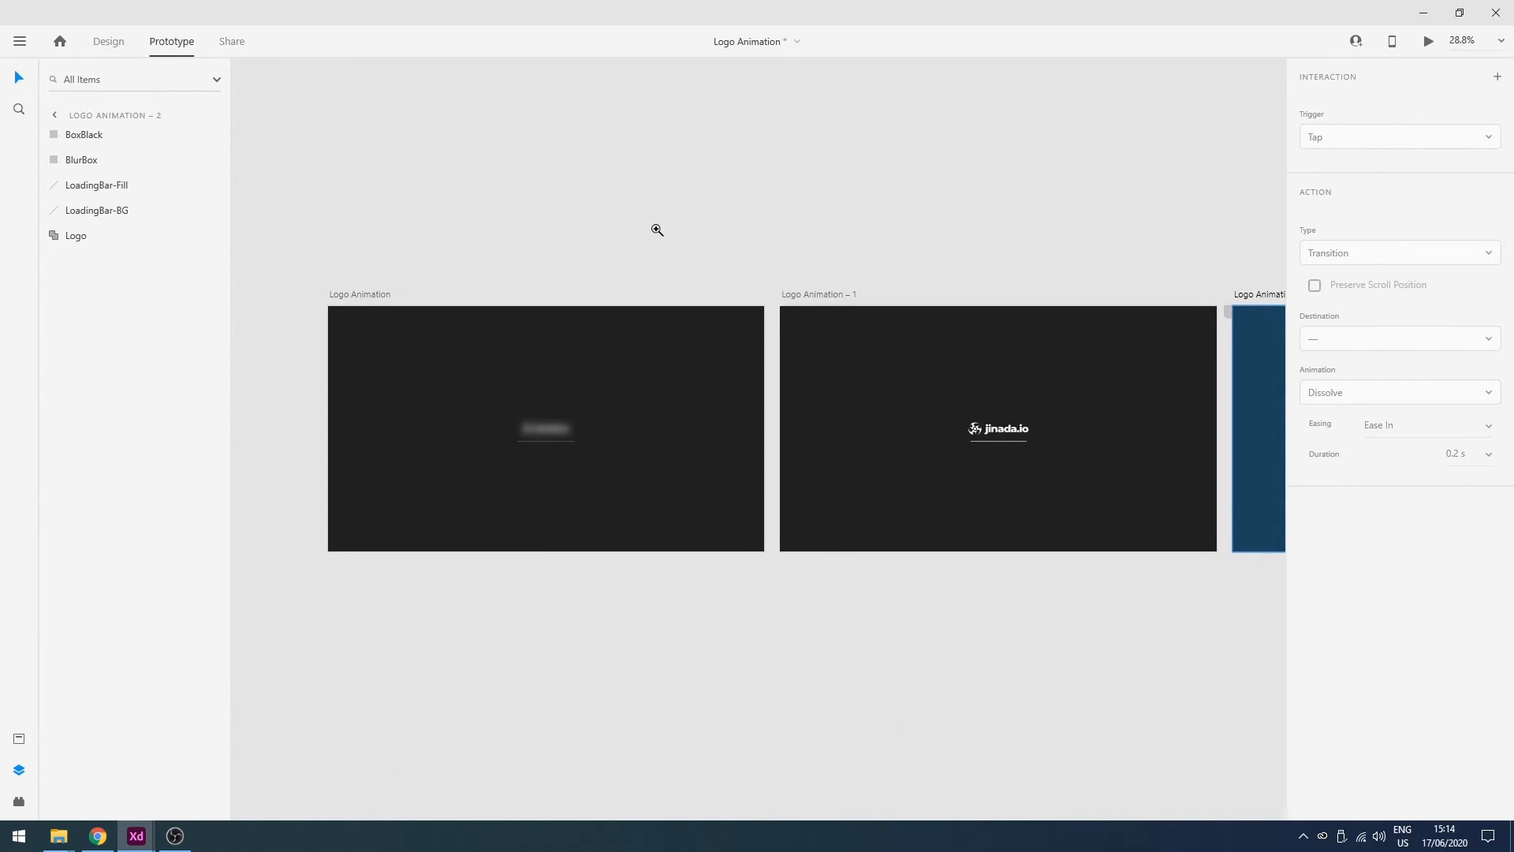
left_click(546, 428)
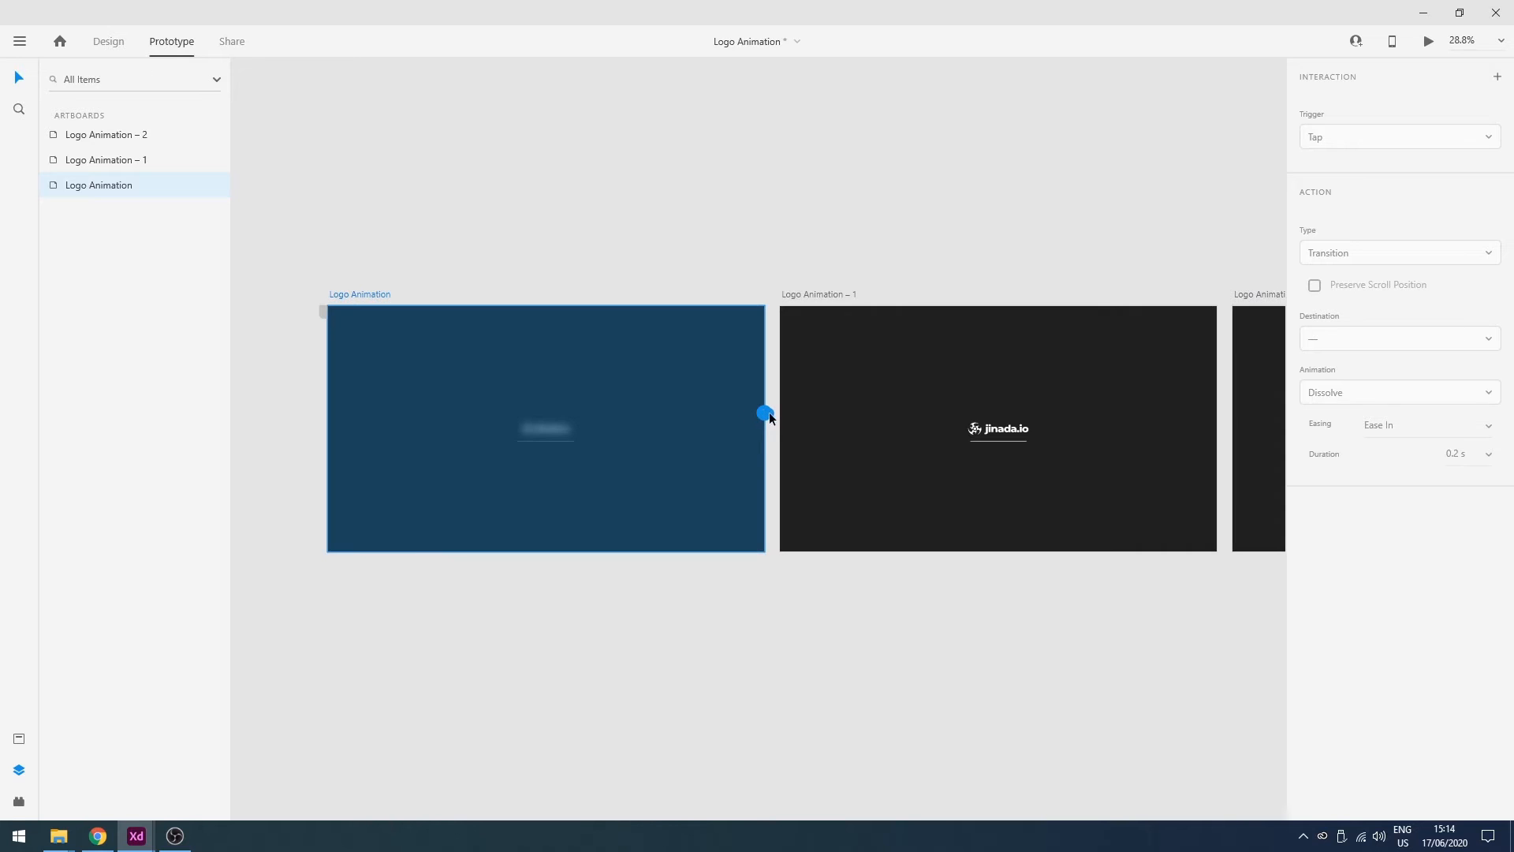
left_click(1397, 136)
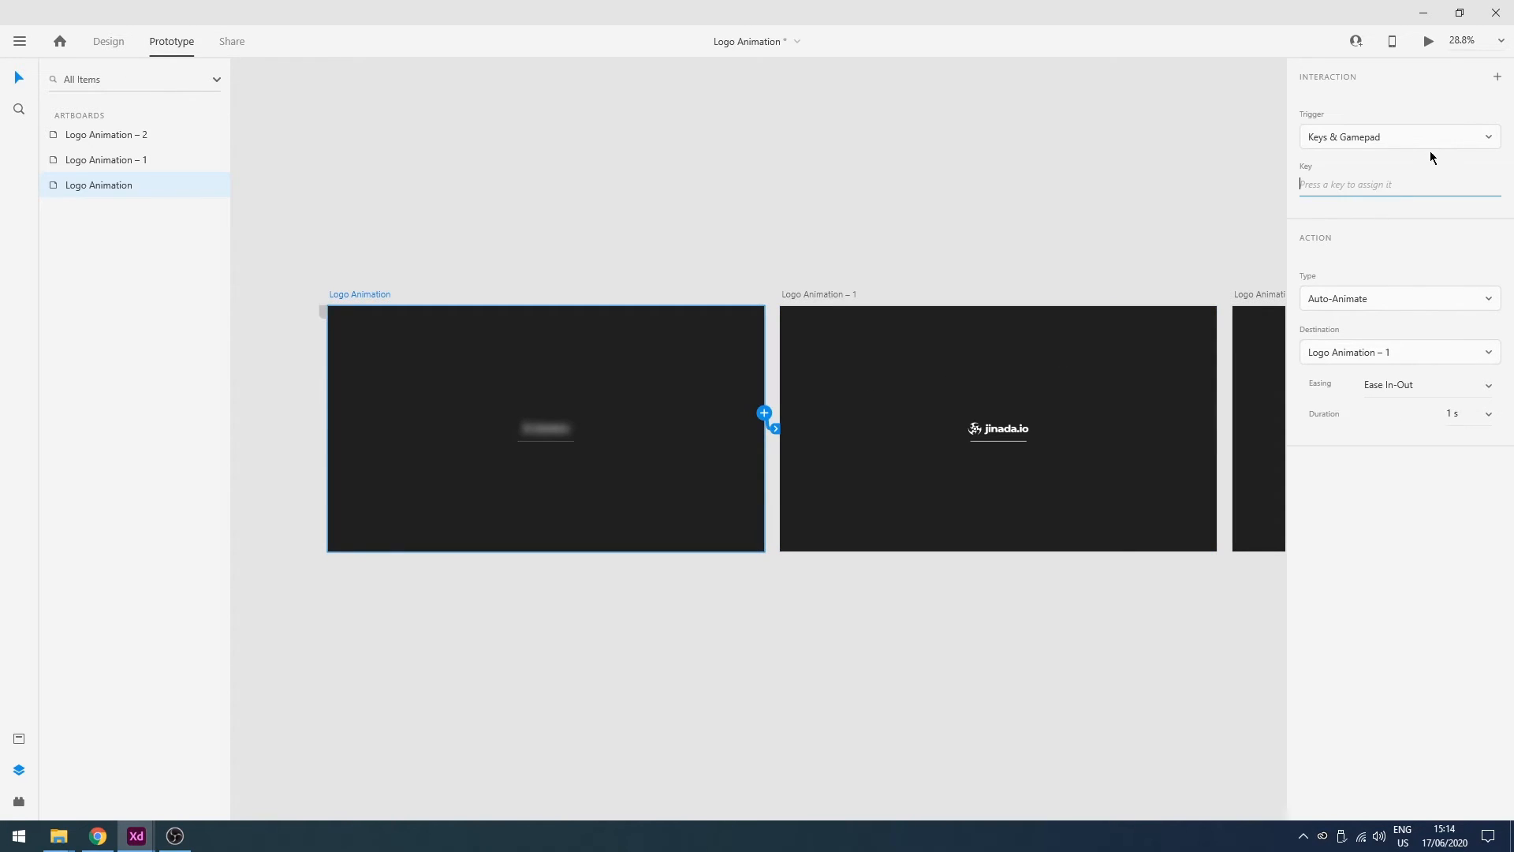
left_click(1397, 137)
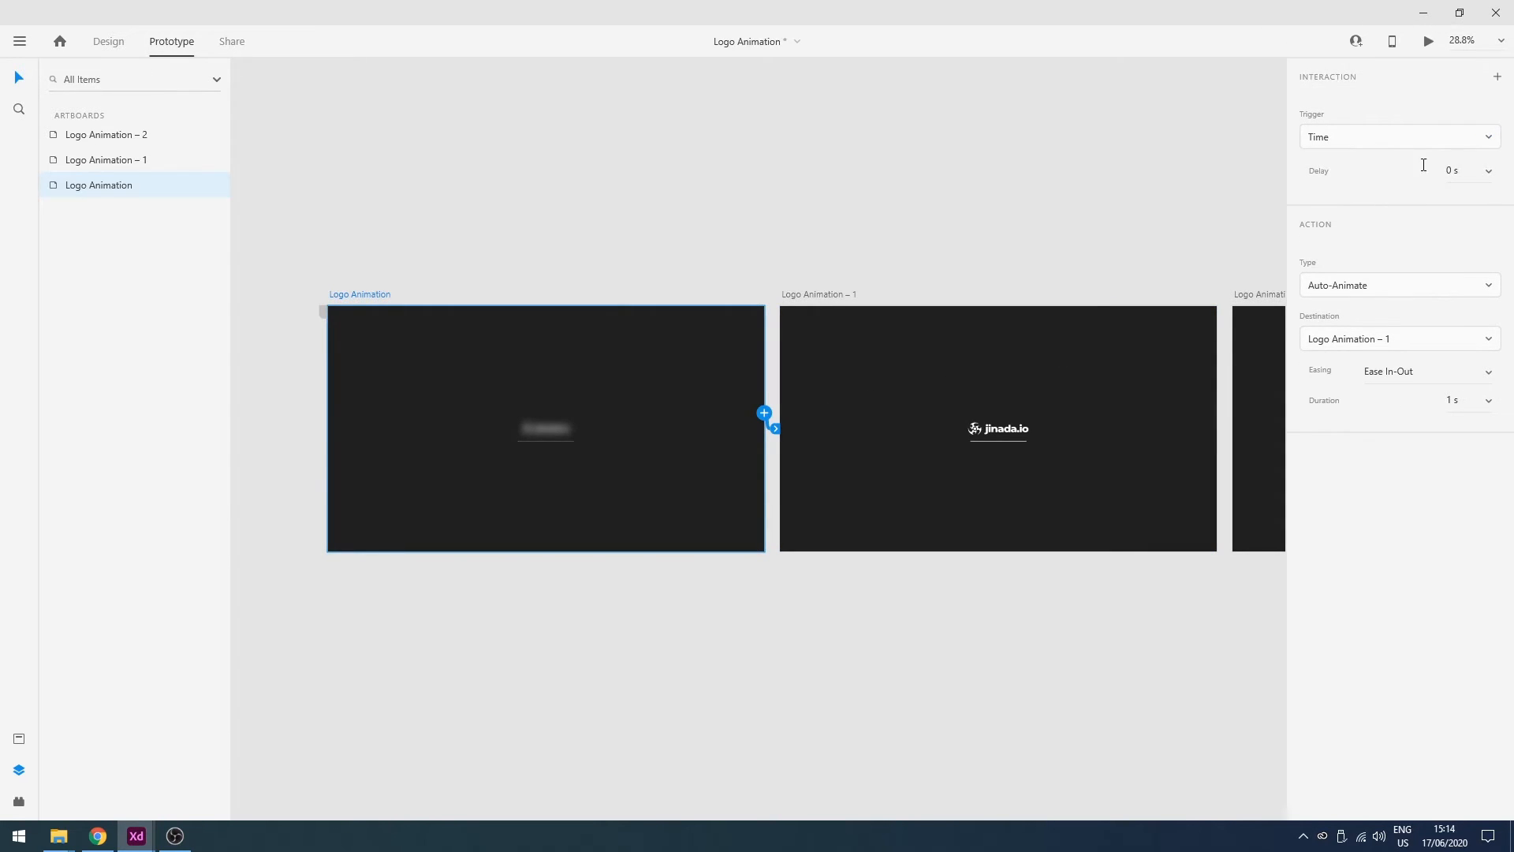
Set the transition delay to 0.4 s and the Auto-Animate duration to 0.8 s
left_click(1489, 172)
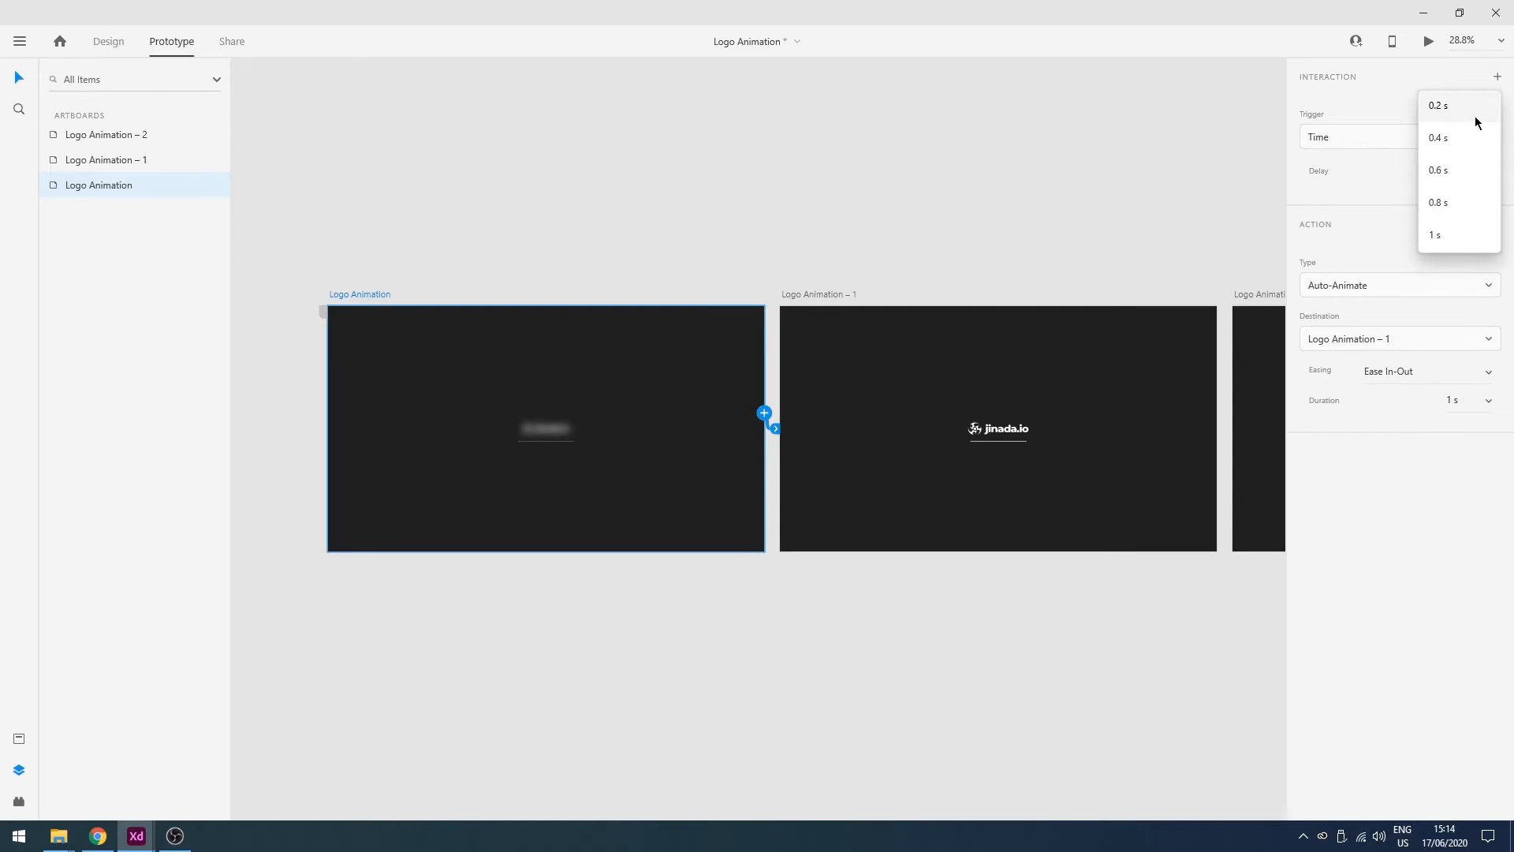
left_click(1438, 137)
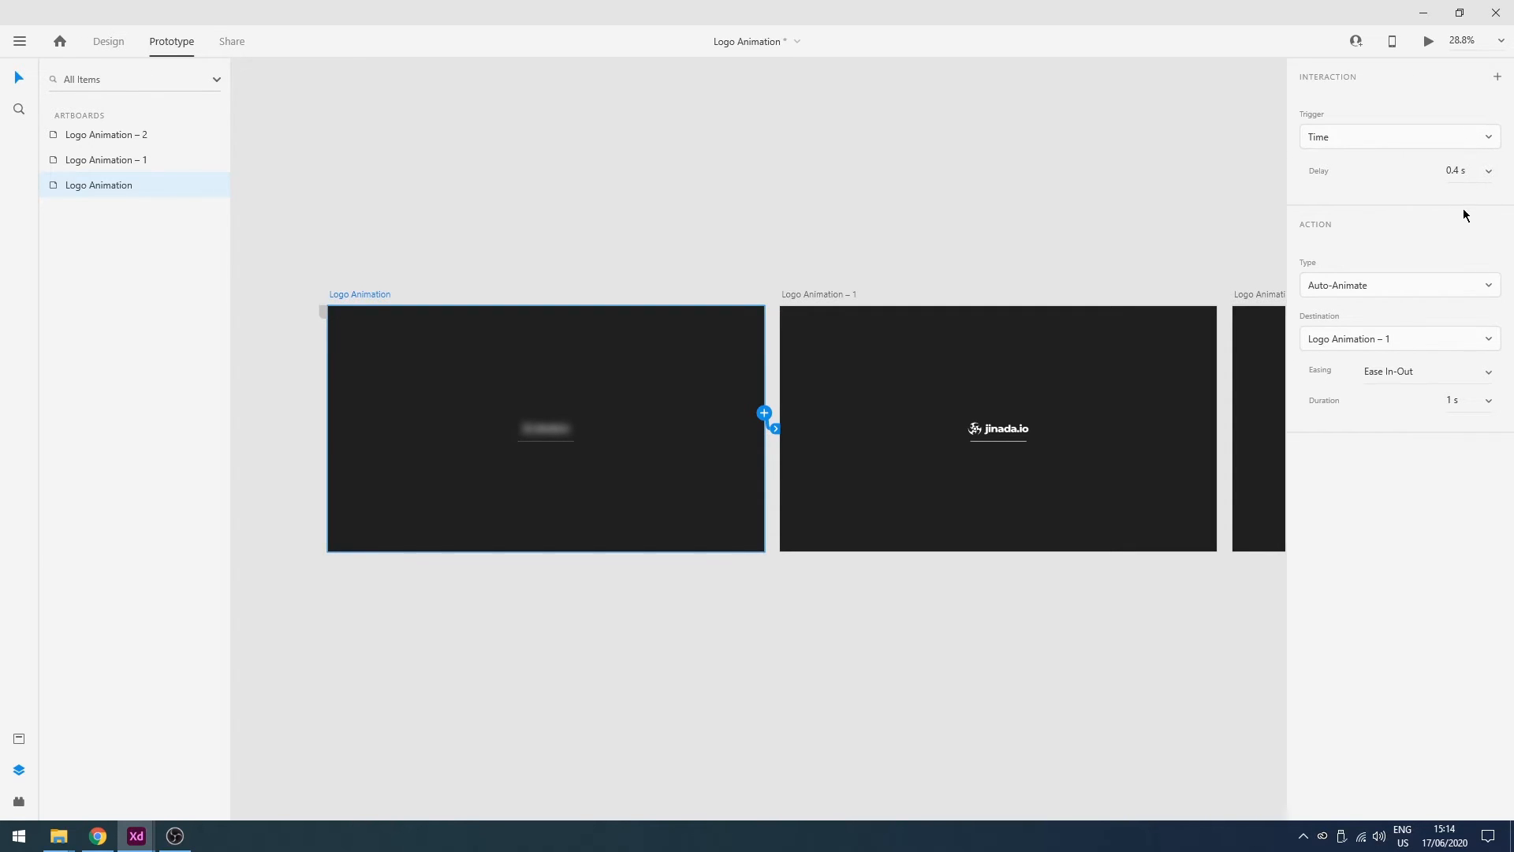
left_click(1460, 400)
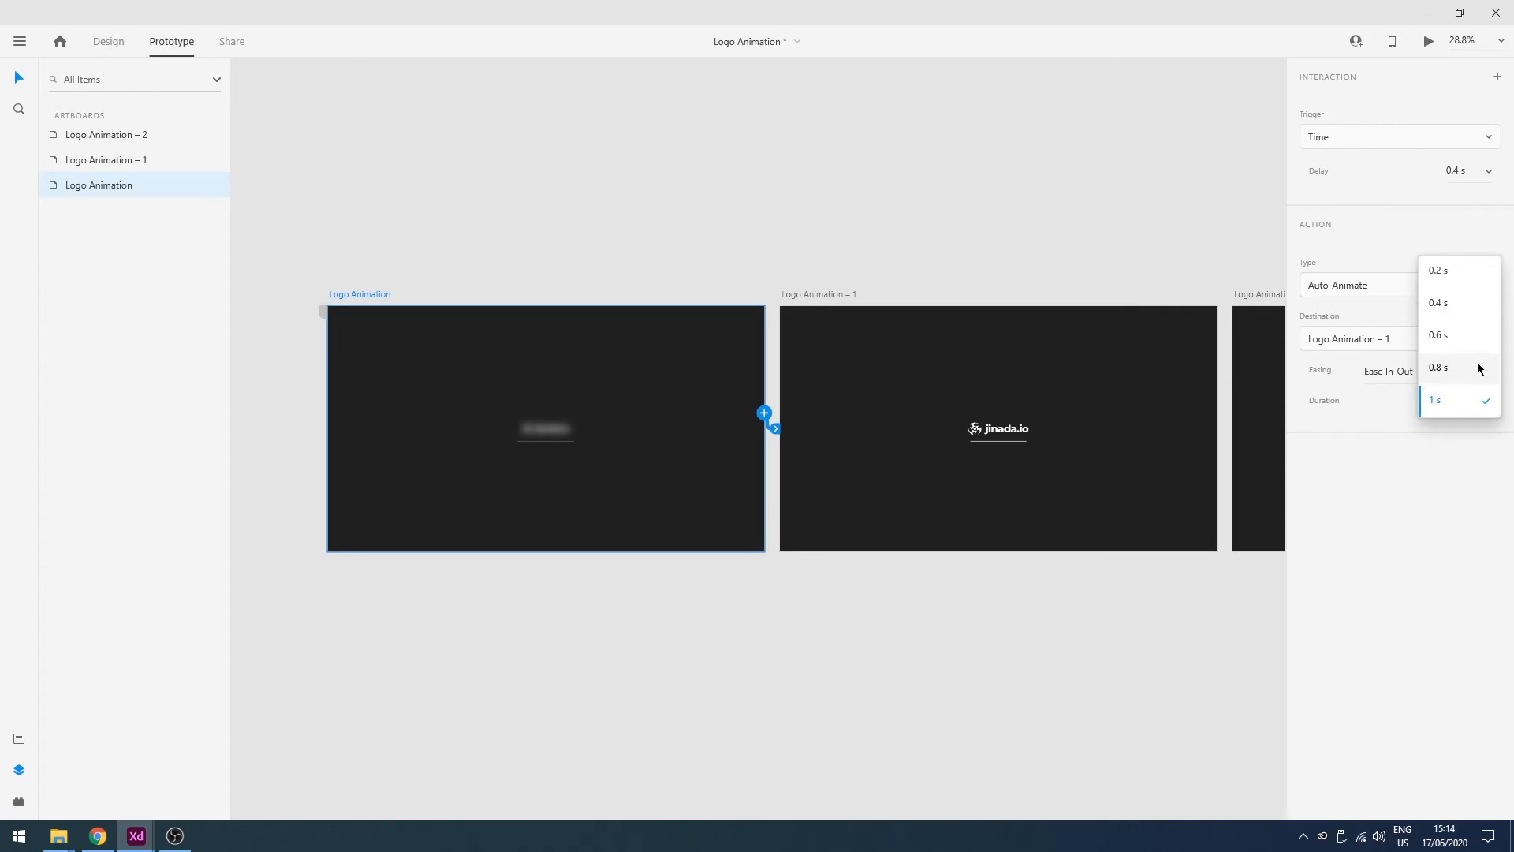
left_click(1437, 367)
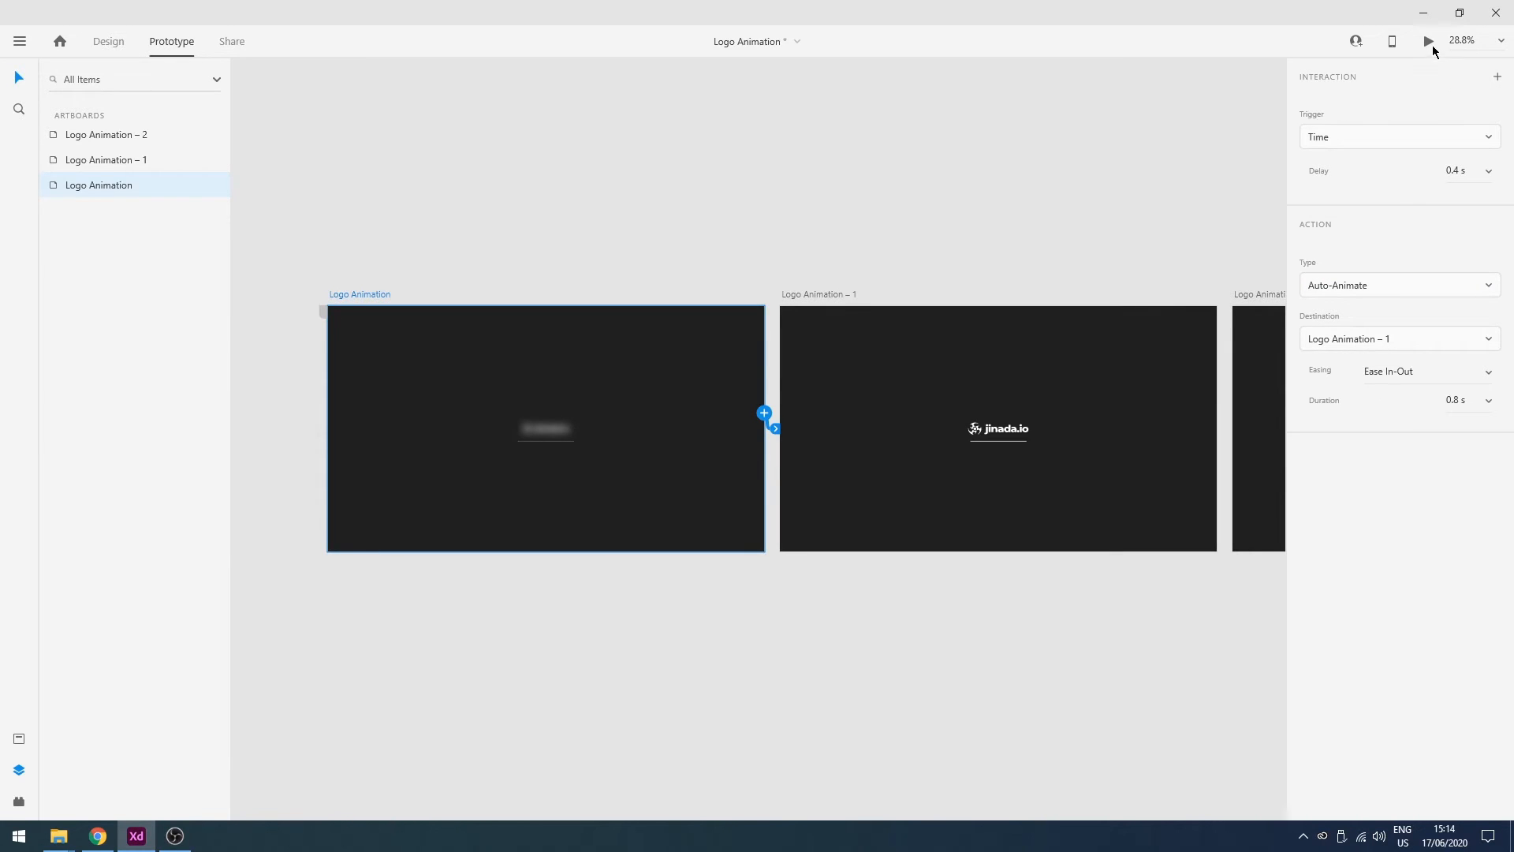
left_click(1428, 40)
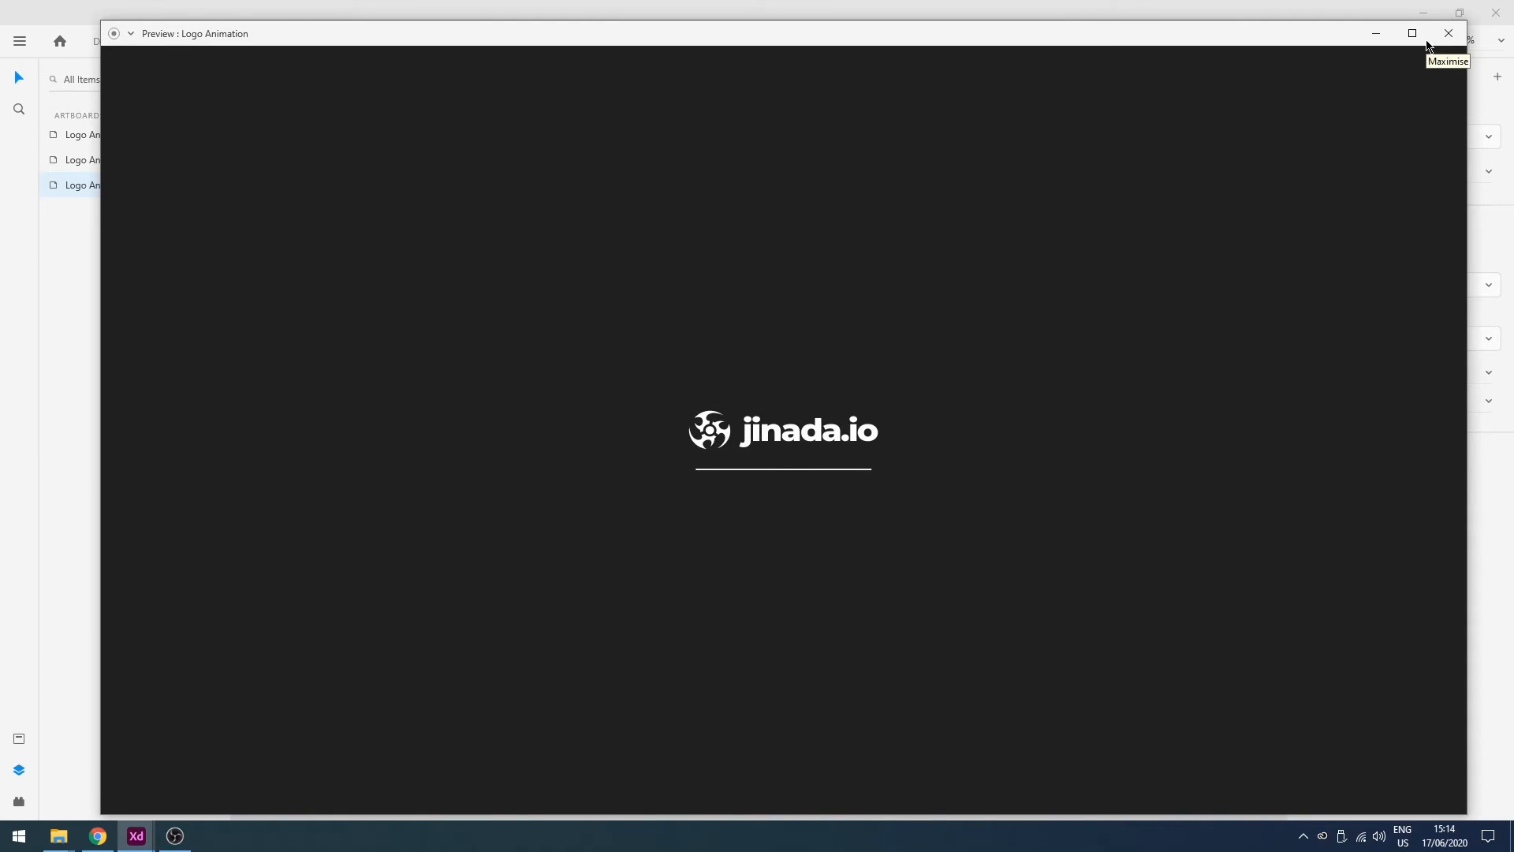
left_click(1449, 34)
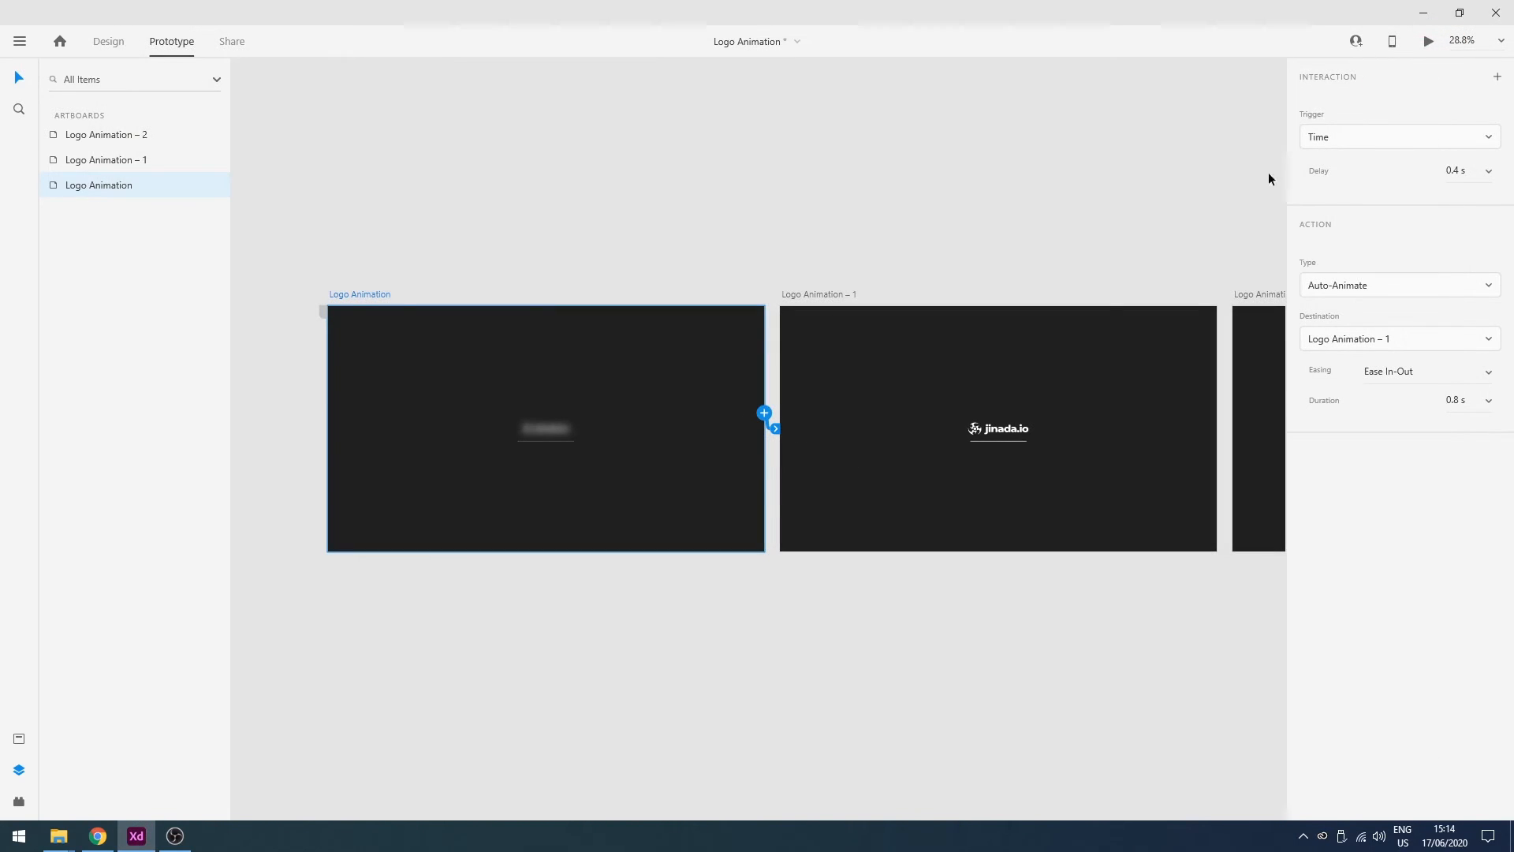
mouse_move(1083, 261)
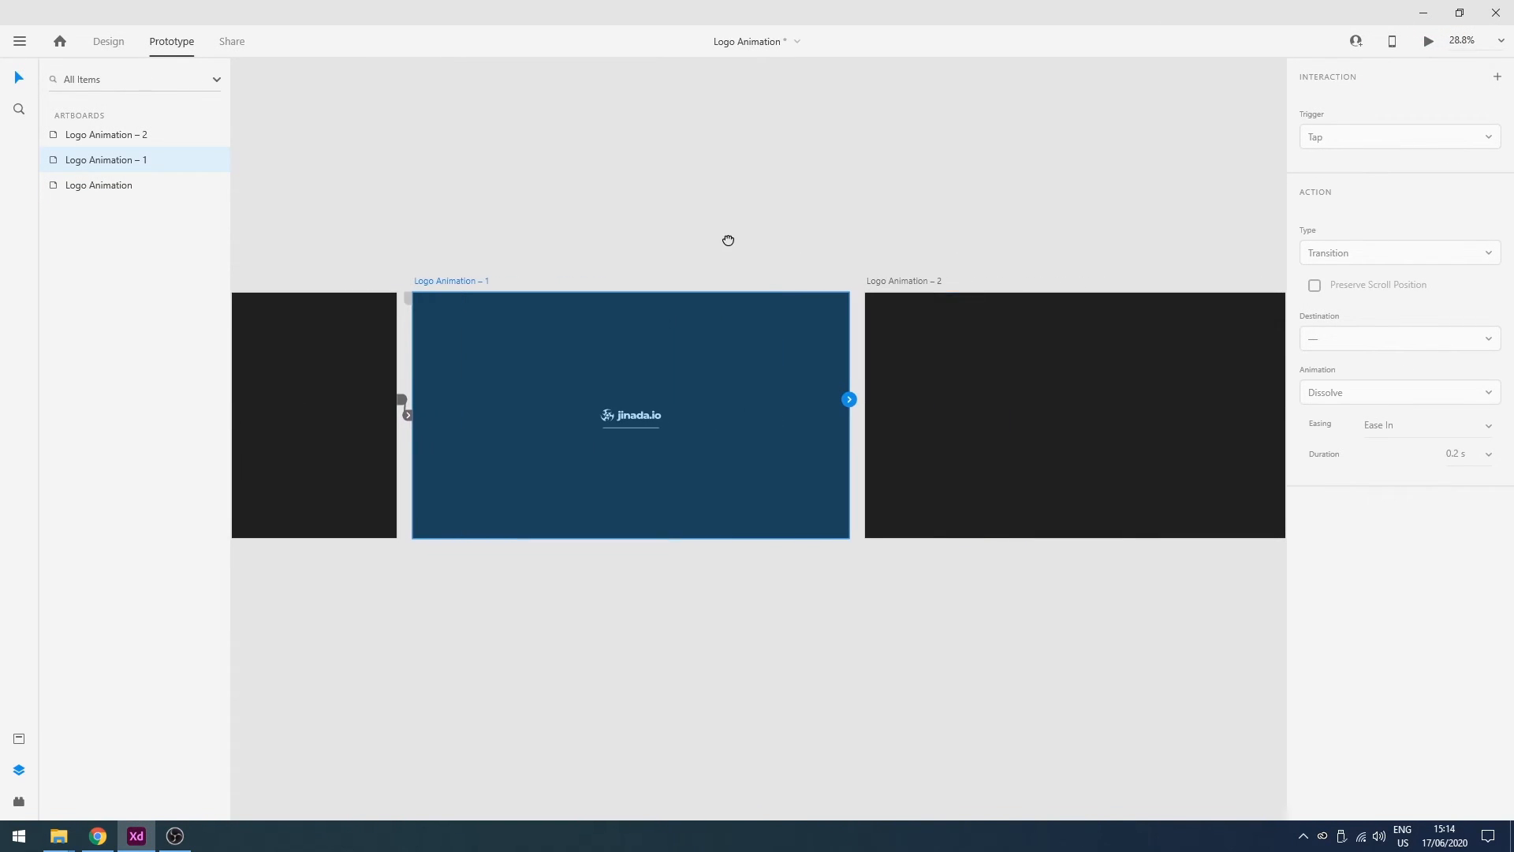
Wire Logo Animation – 1 to Logo Animation – 2 with 0.4 s delay and 0.6 s duration, then return to Design
left_click(1397, 136)
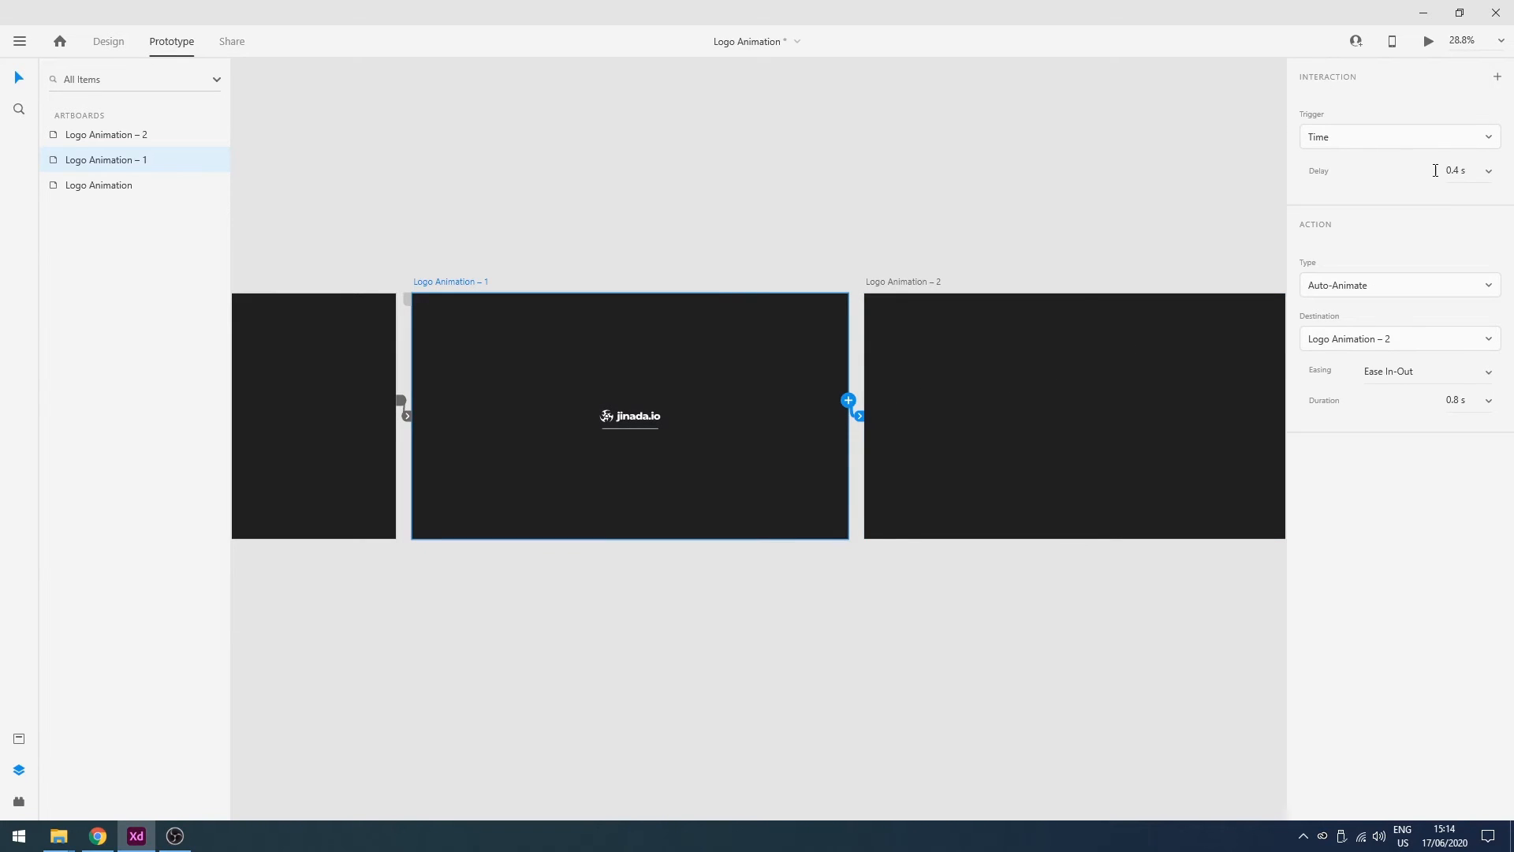
mouse_move(1427, 57)
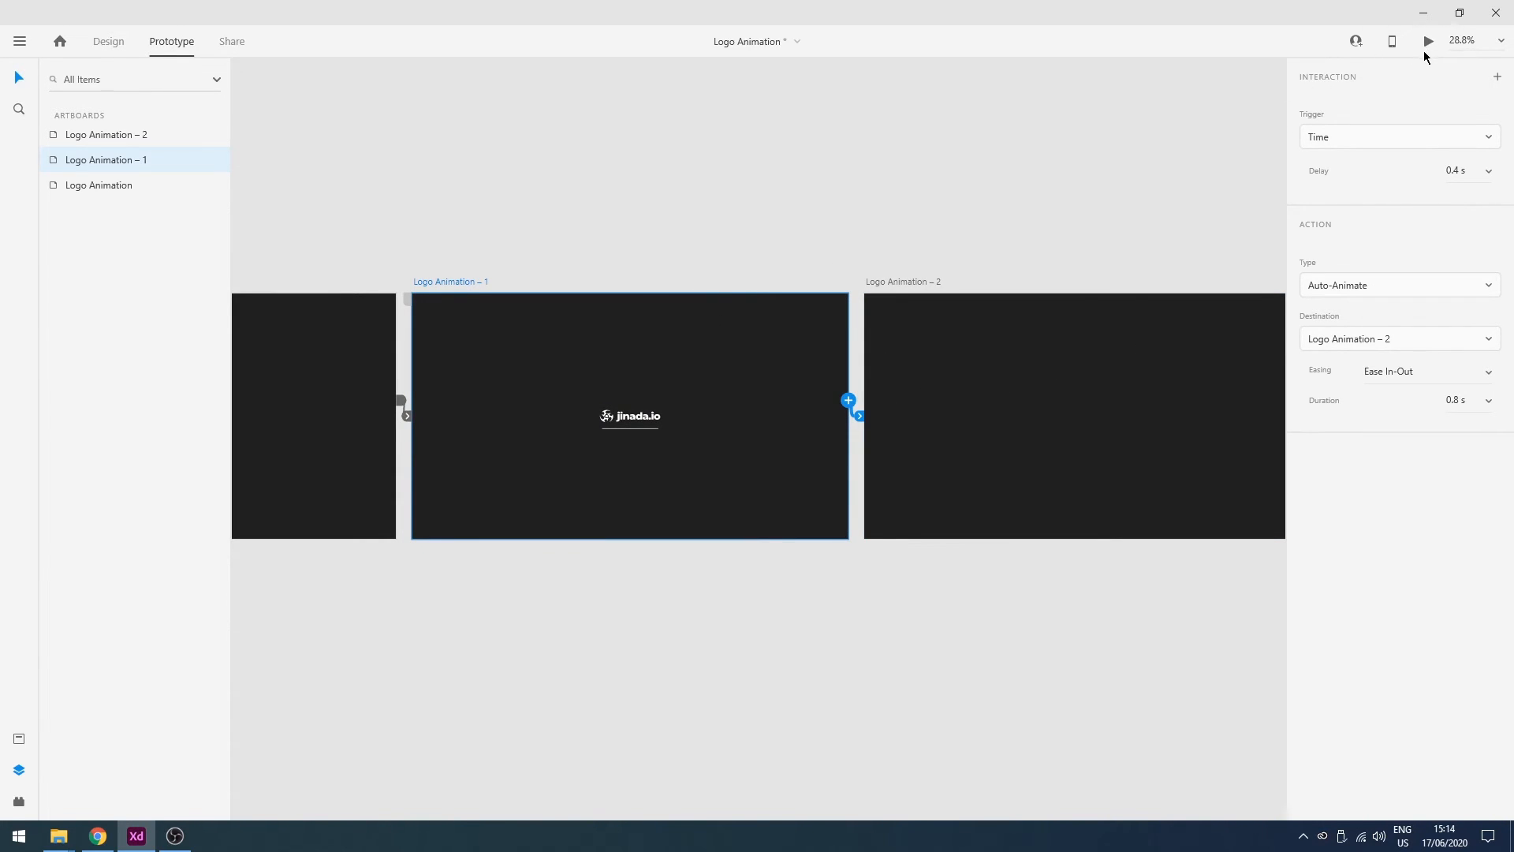
mouse_move(1209, 219)
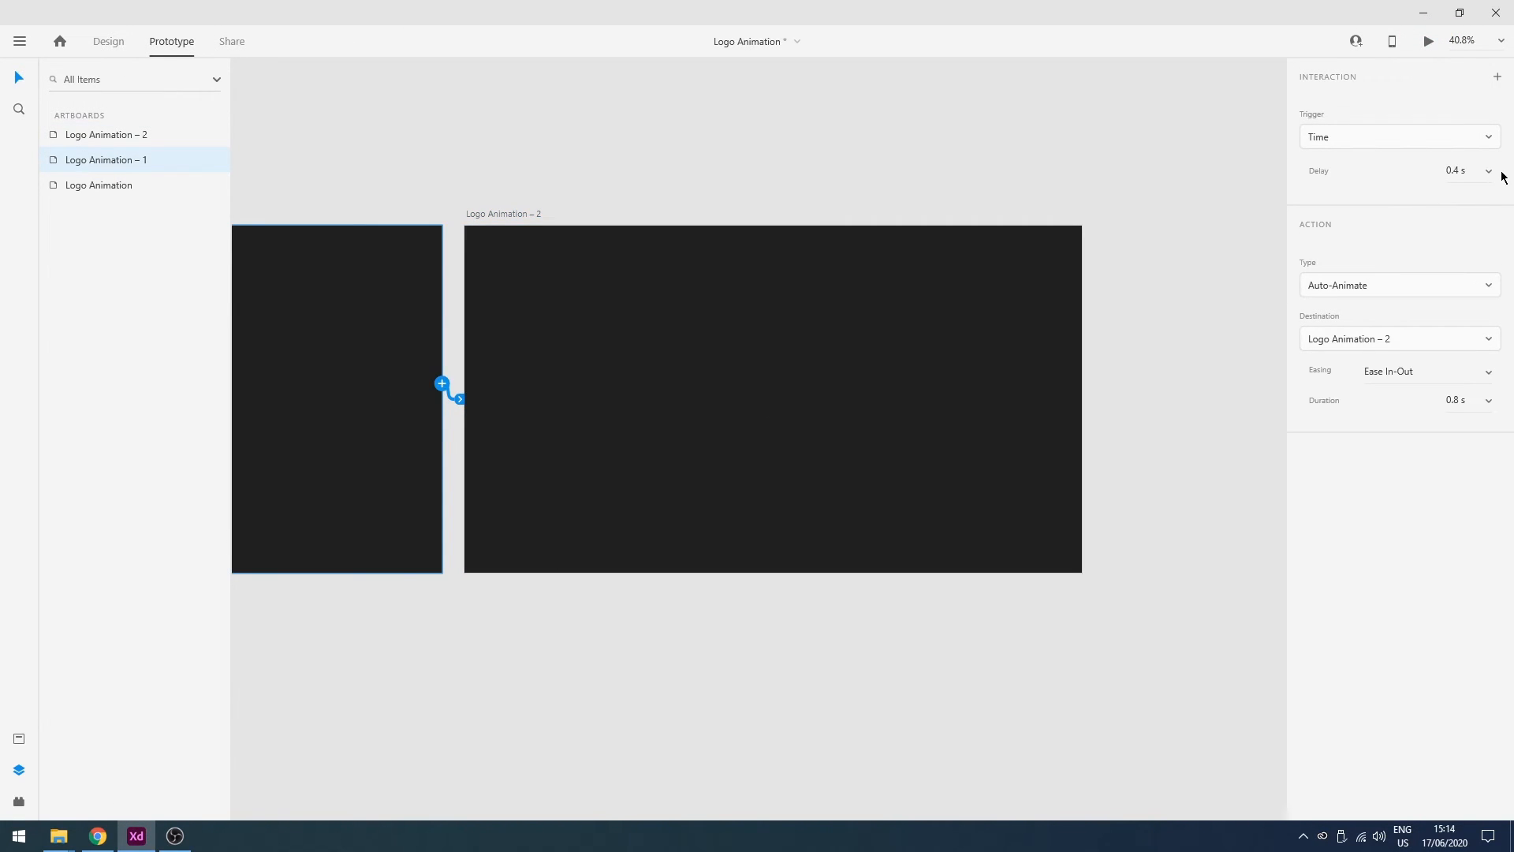
left_click(1463, 171)
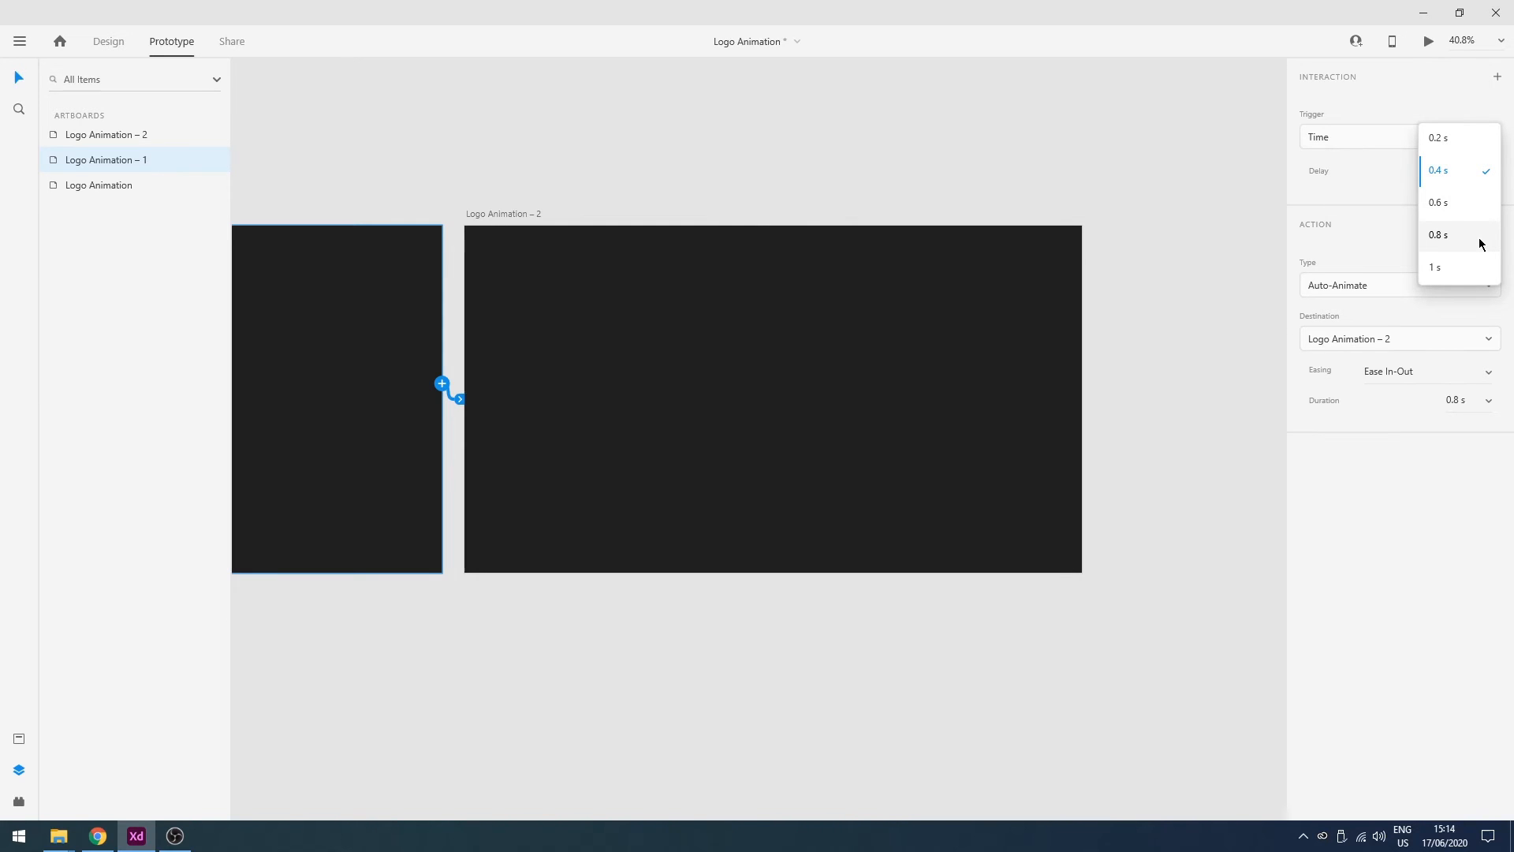
left_click(1438, 235)
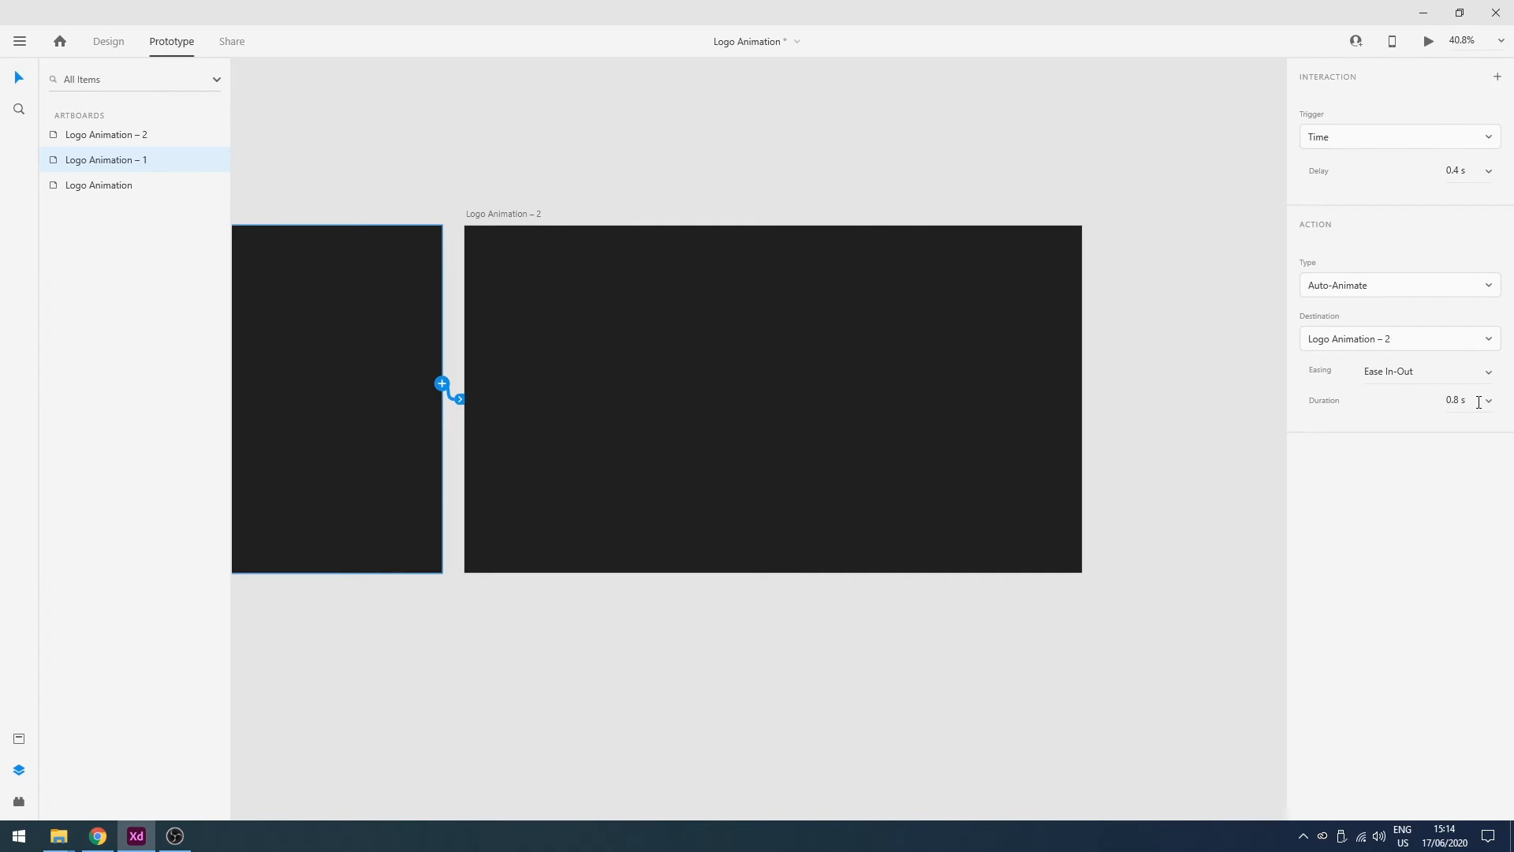
left_click(1459, 400)
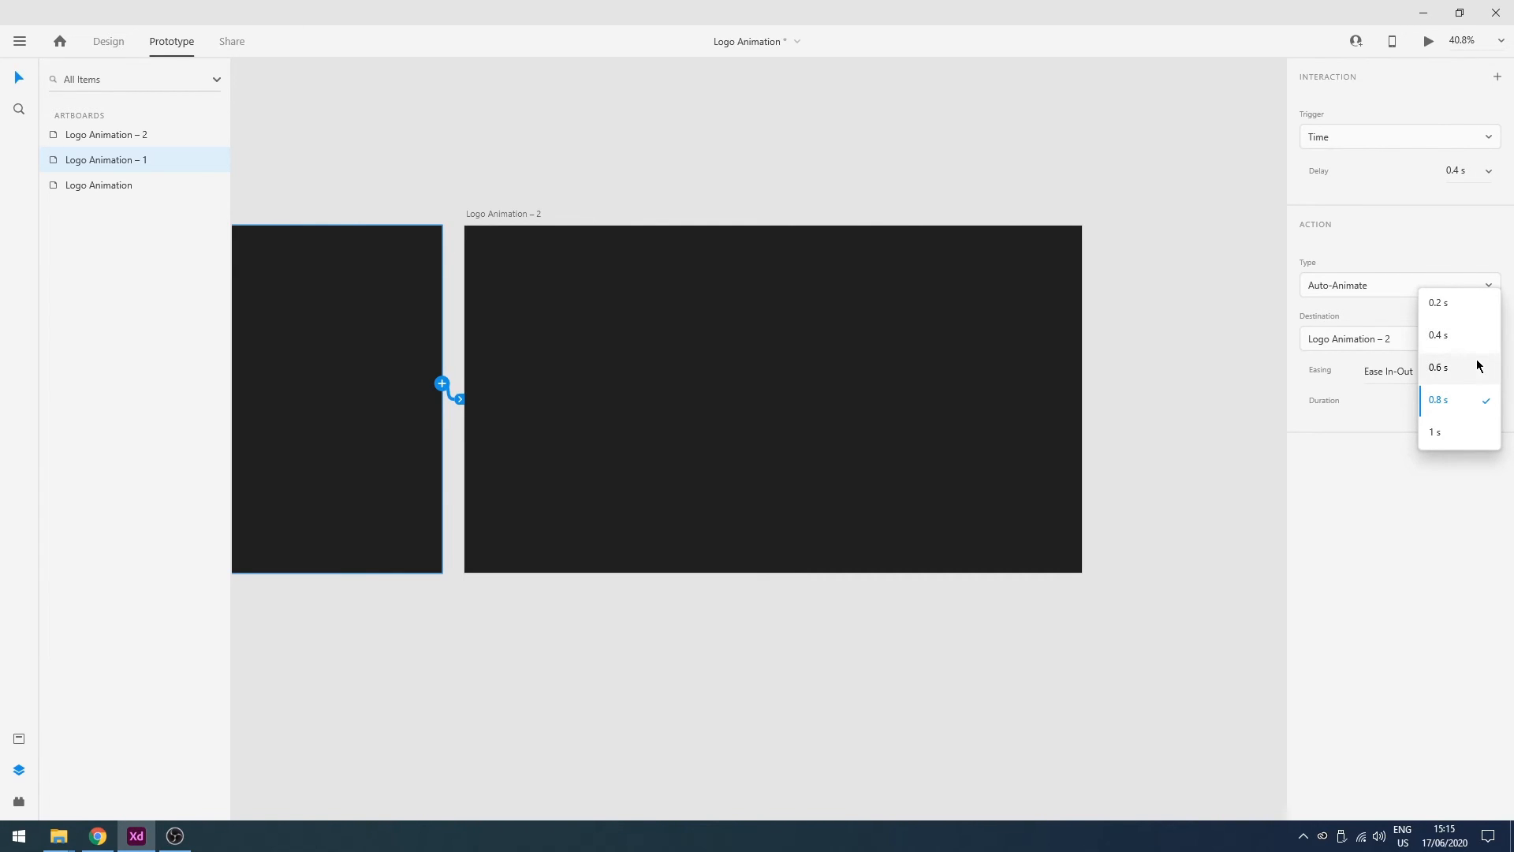
left_click(1438, 366)
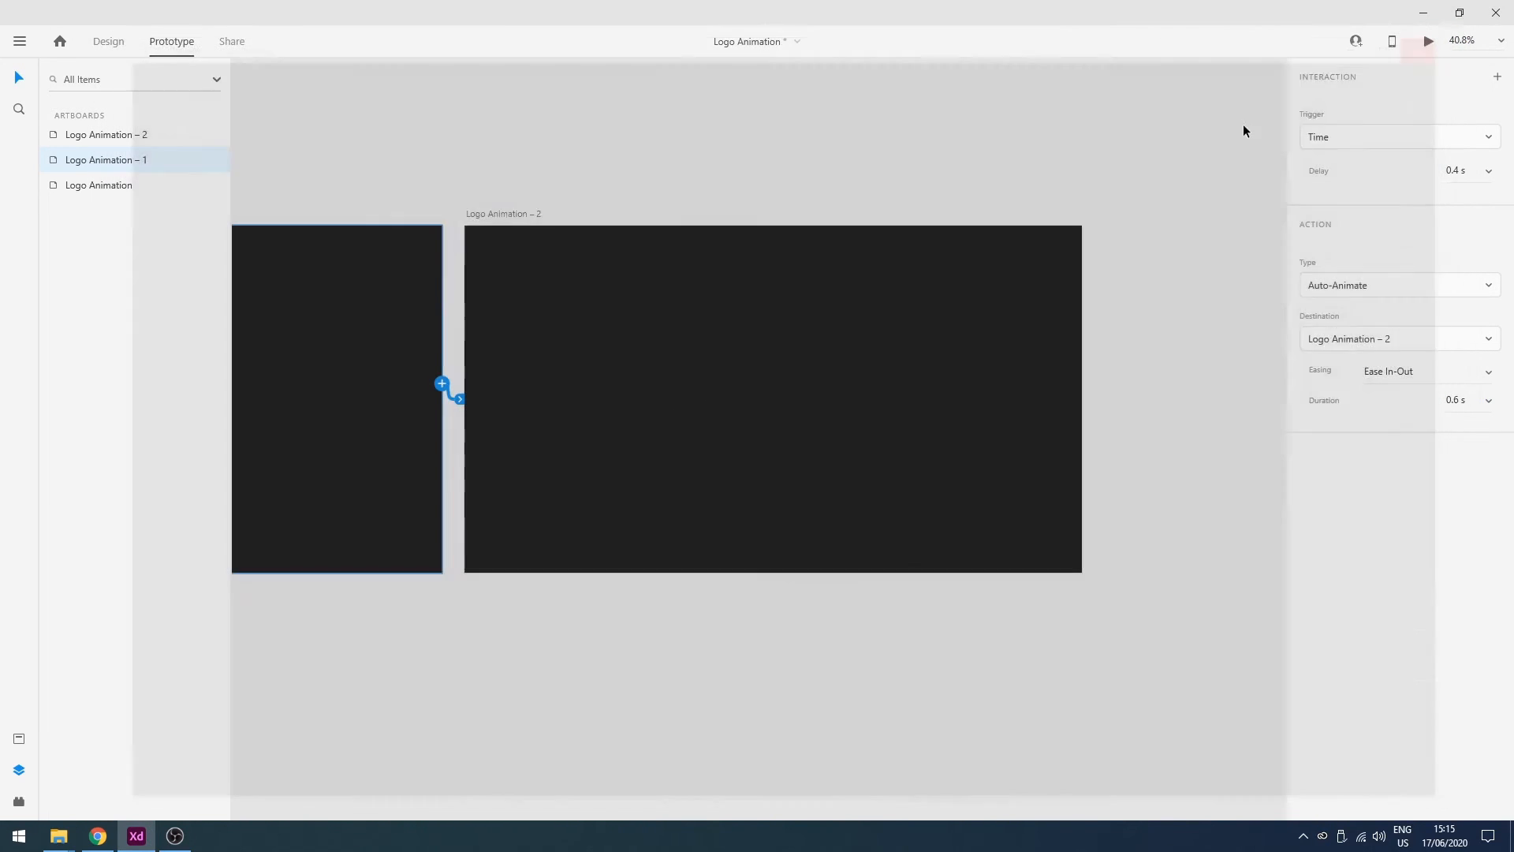
left_click(108, 40)
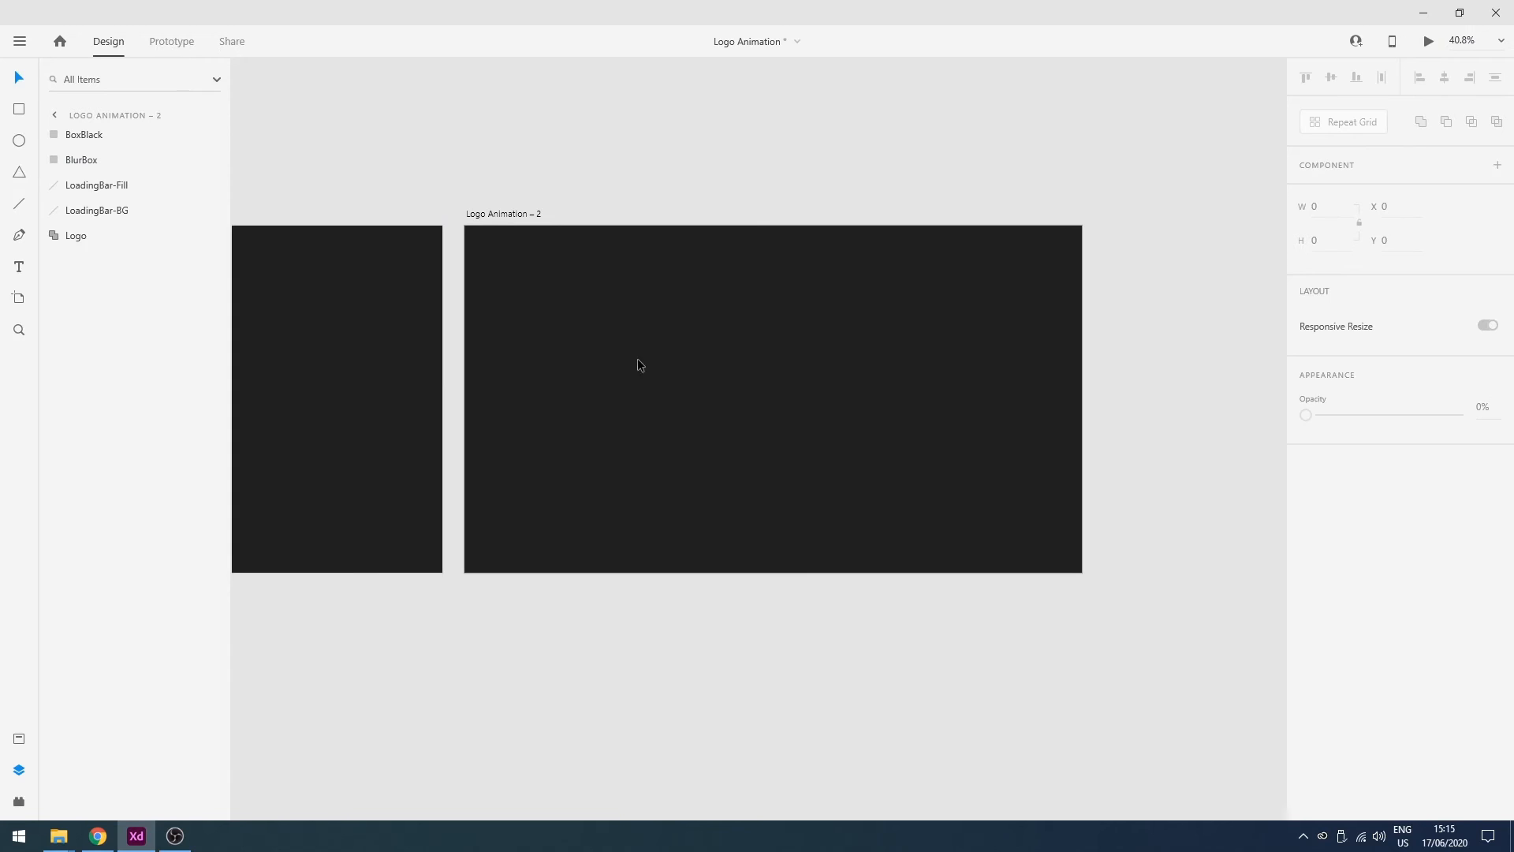
left_click(773, 445)
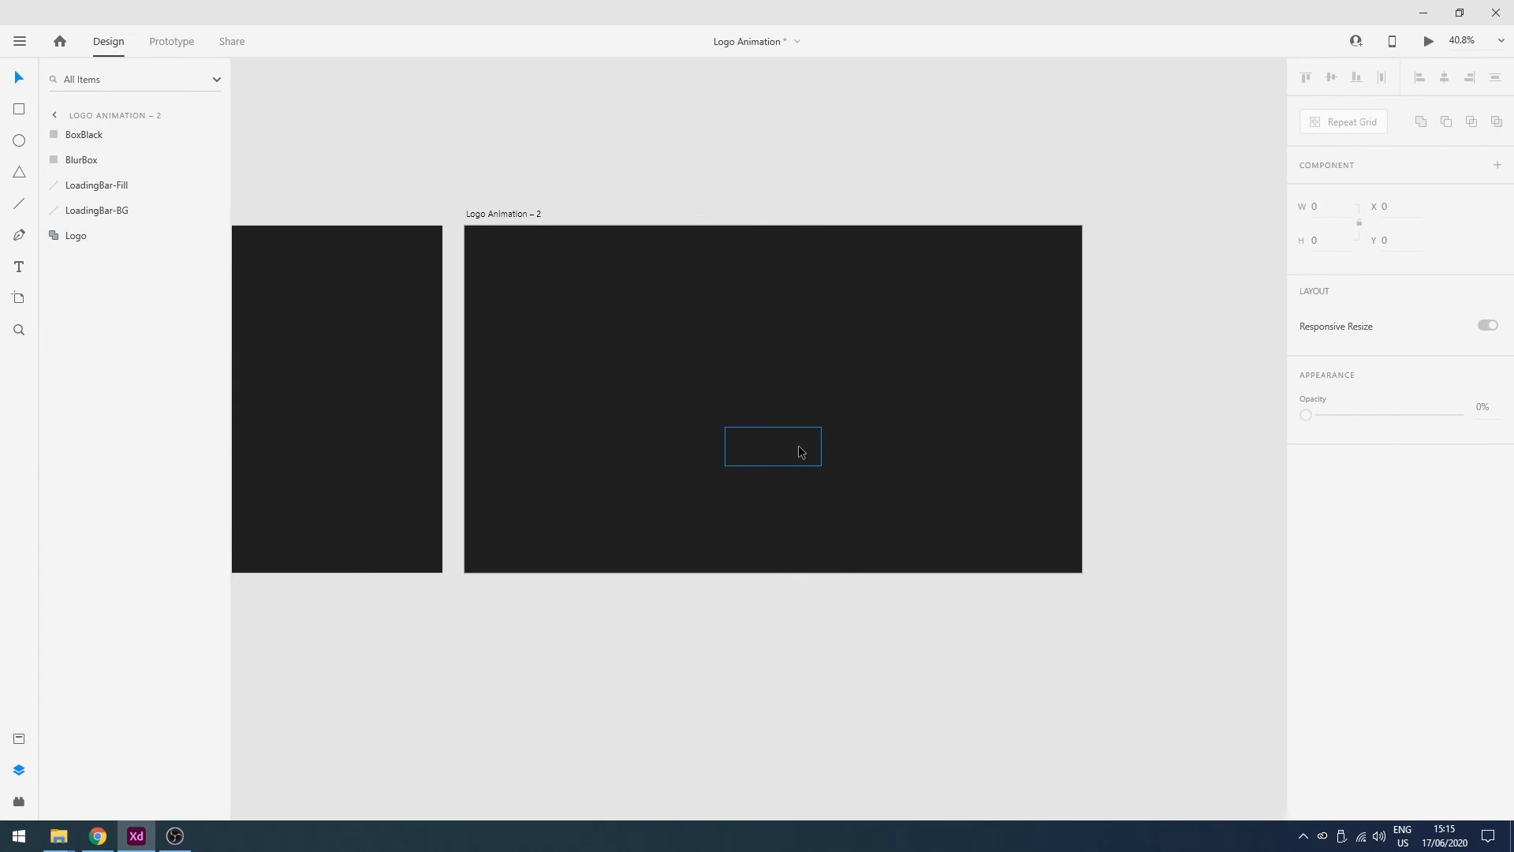
left_click(772, 447)
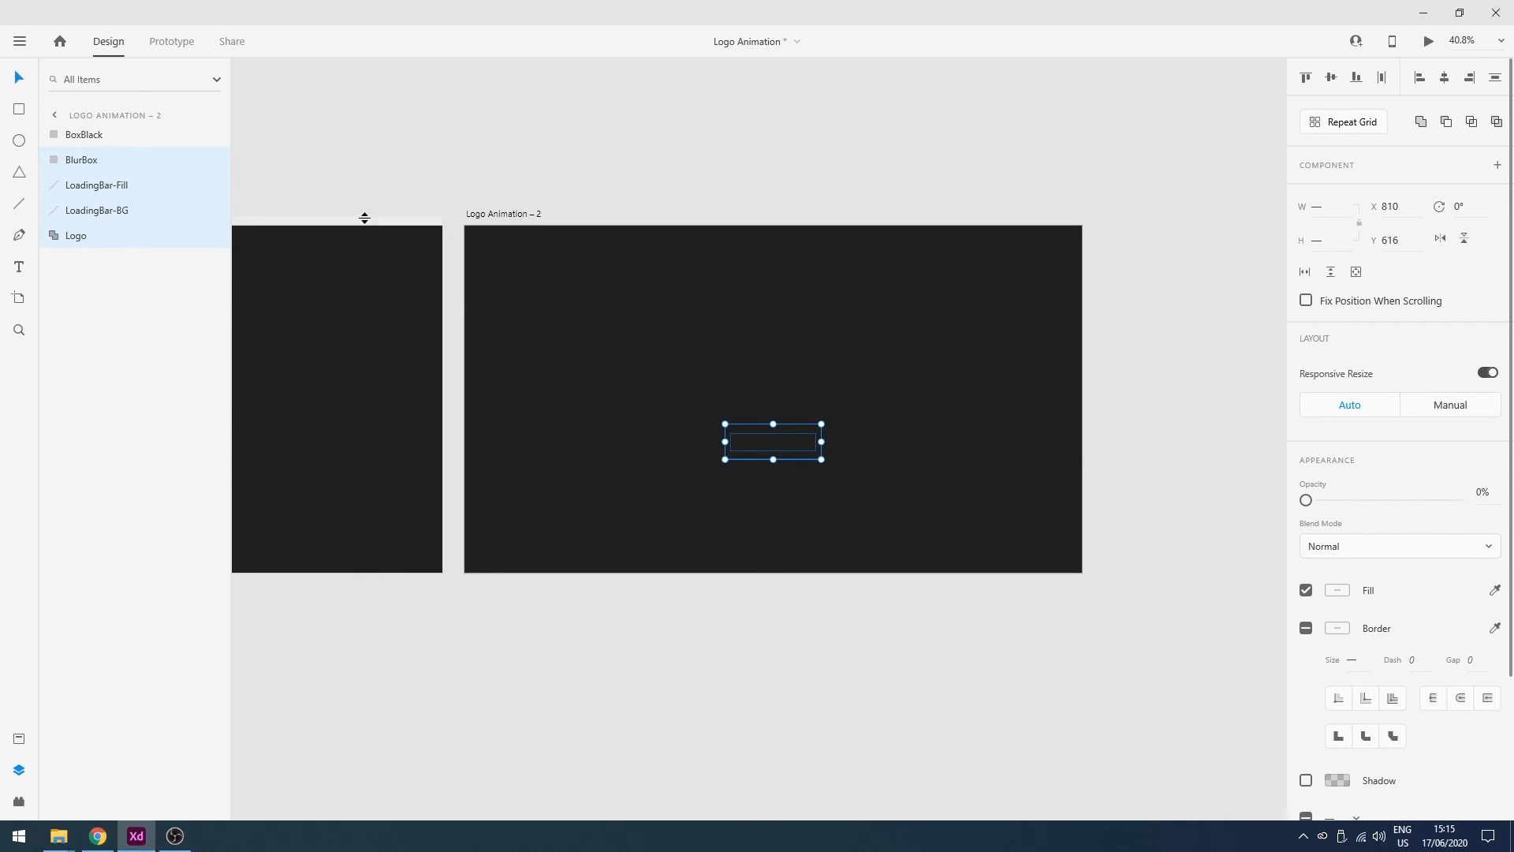
left_click(379, 281)
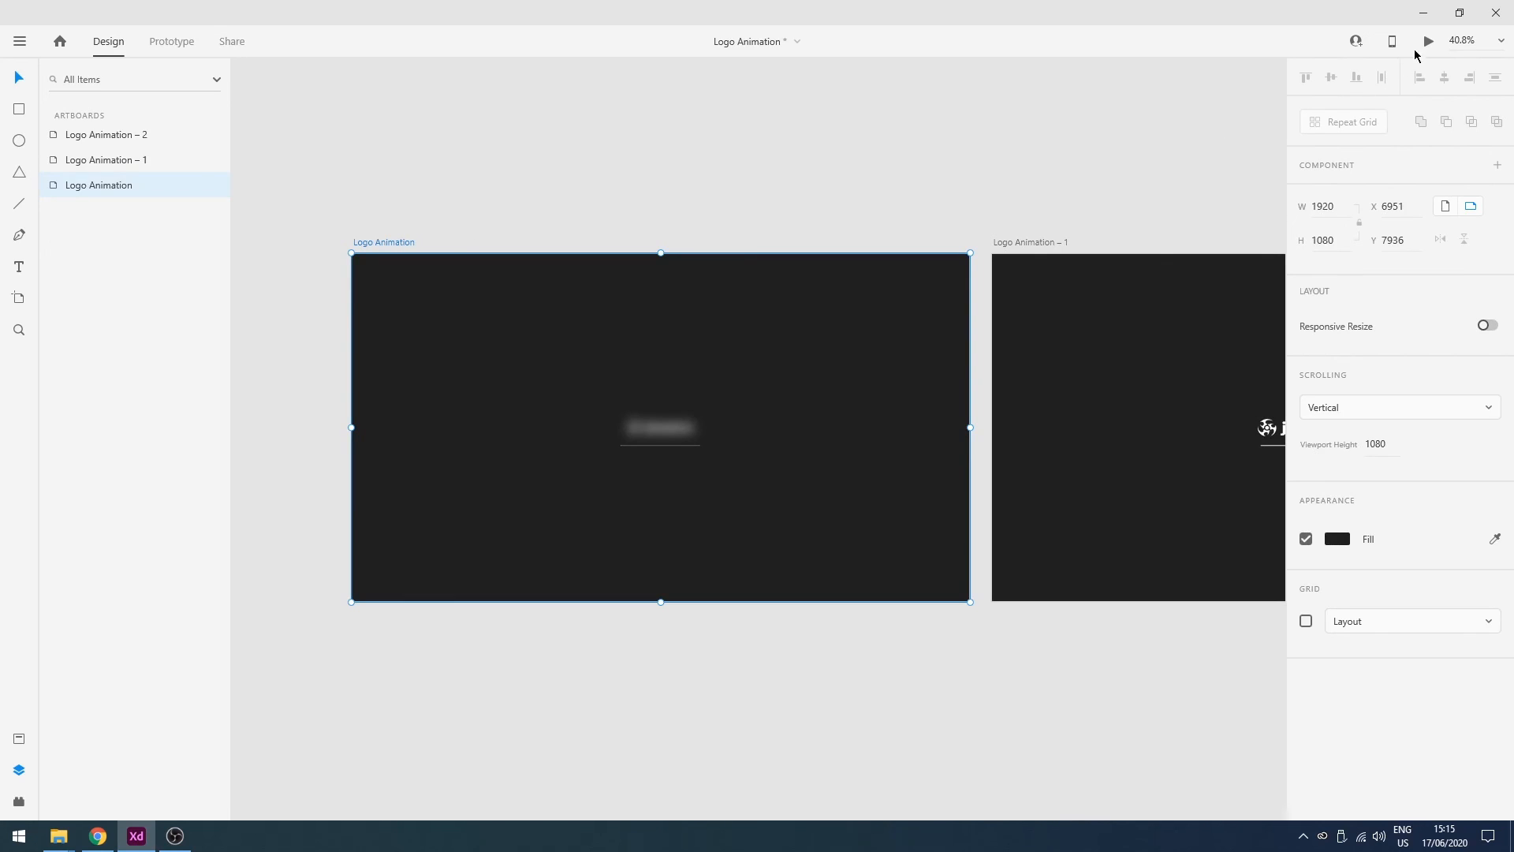
Play the prototype preview, showing the blurred logo with its loading bar filling
left_click(1429, 41)
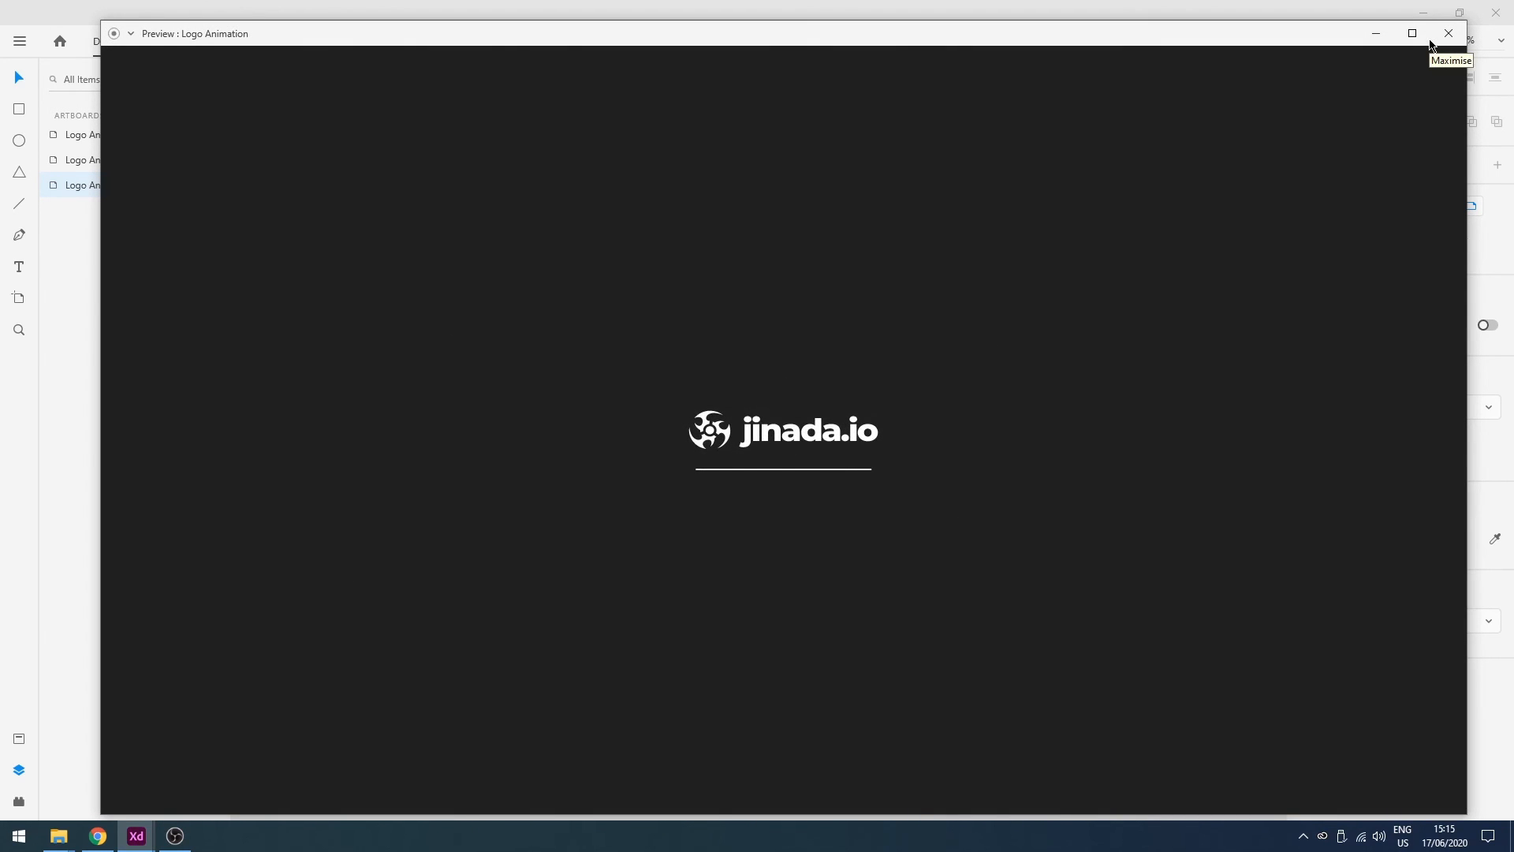
left_click(1448, 33)
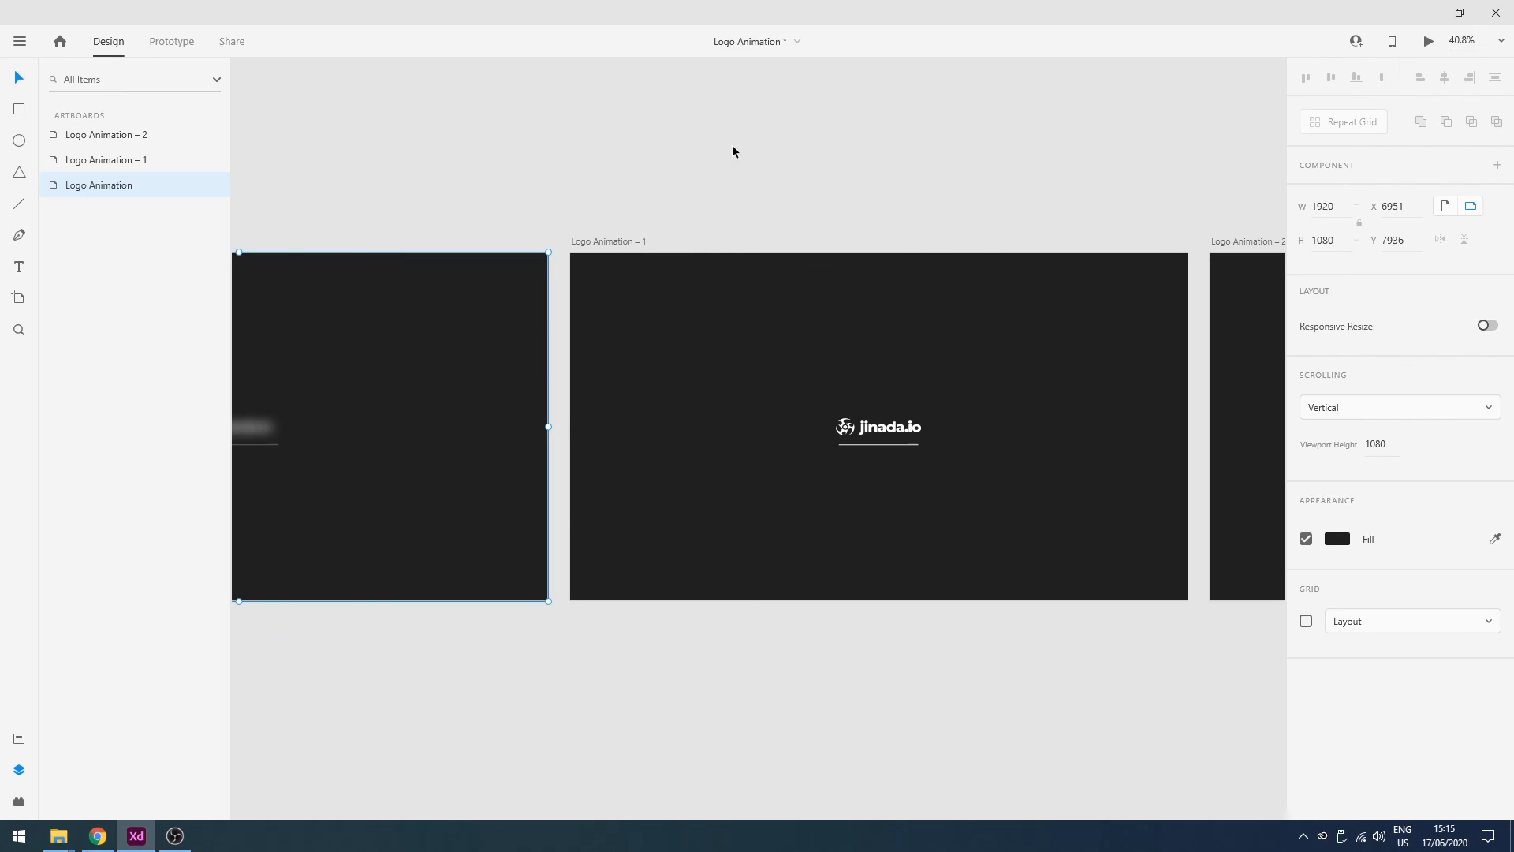
left_click(1428, 40)
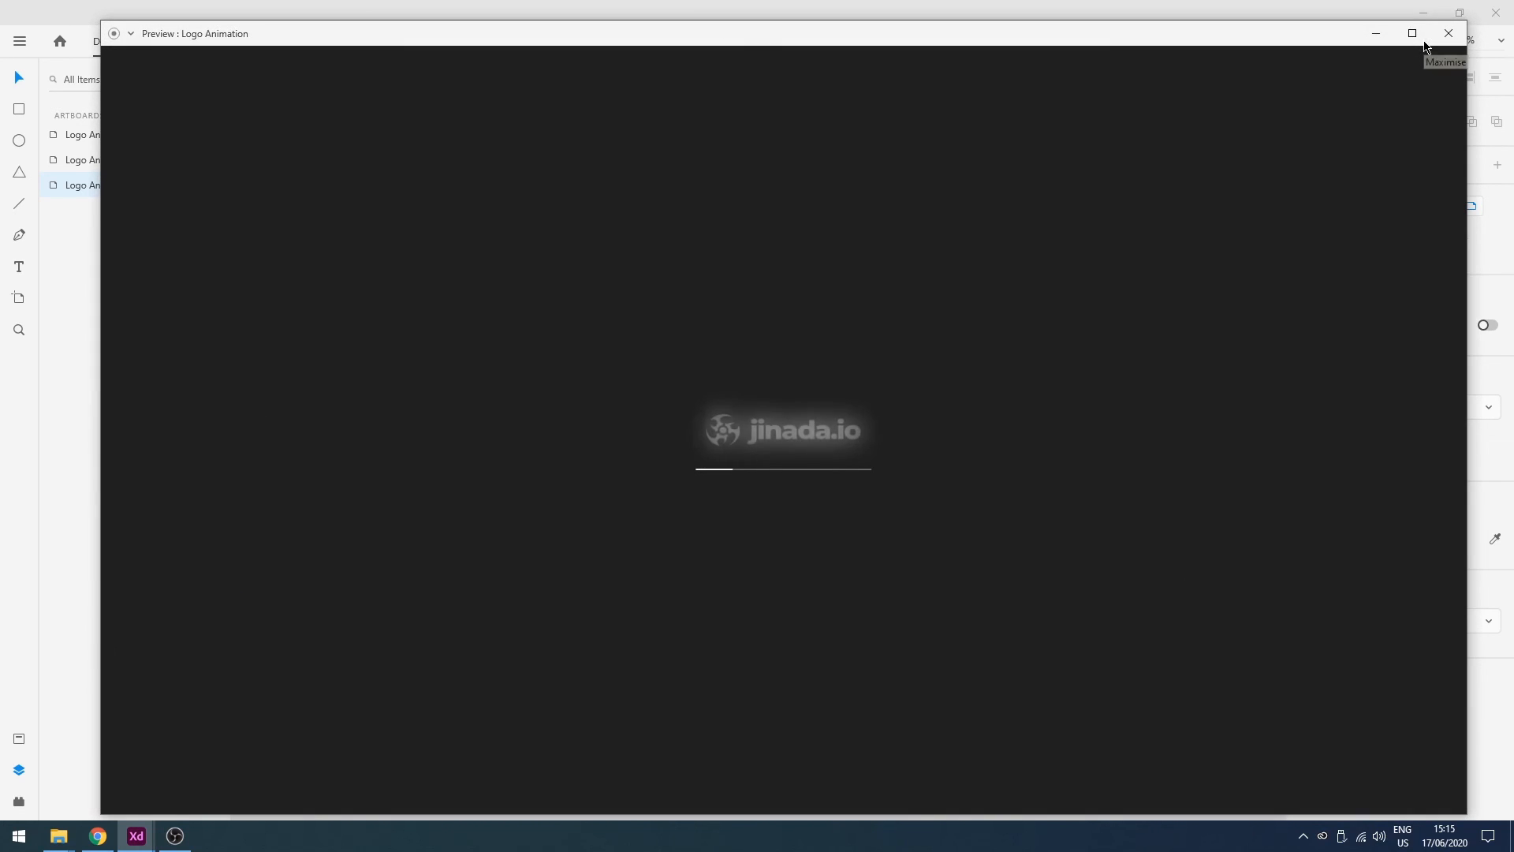